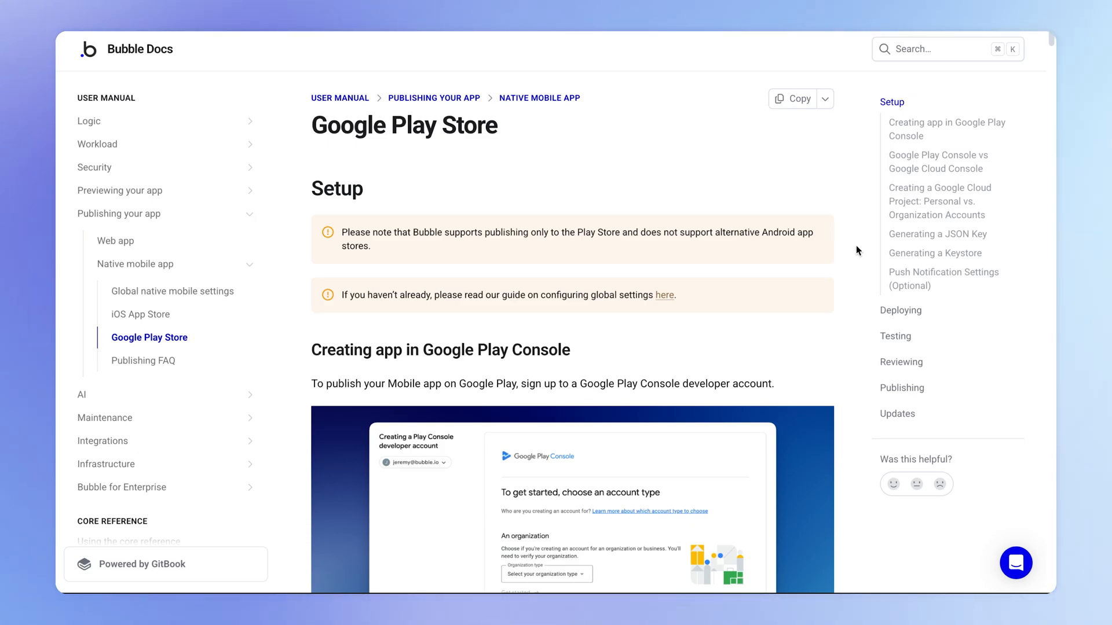
# Mark the new Wanderlog listing as an App rather than a Game
pyautogui.scroll(-3)
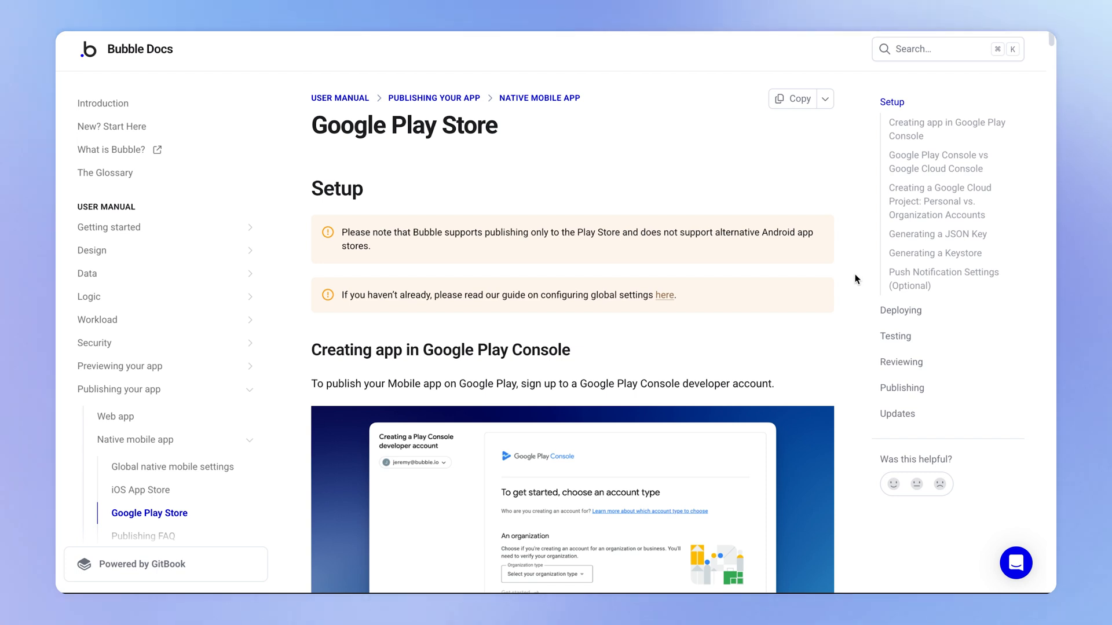
pyautogui.scroll(-3)
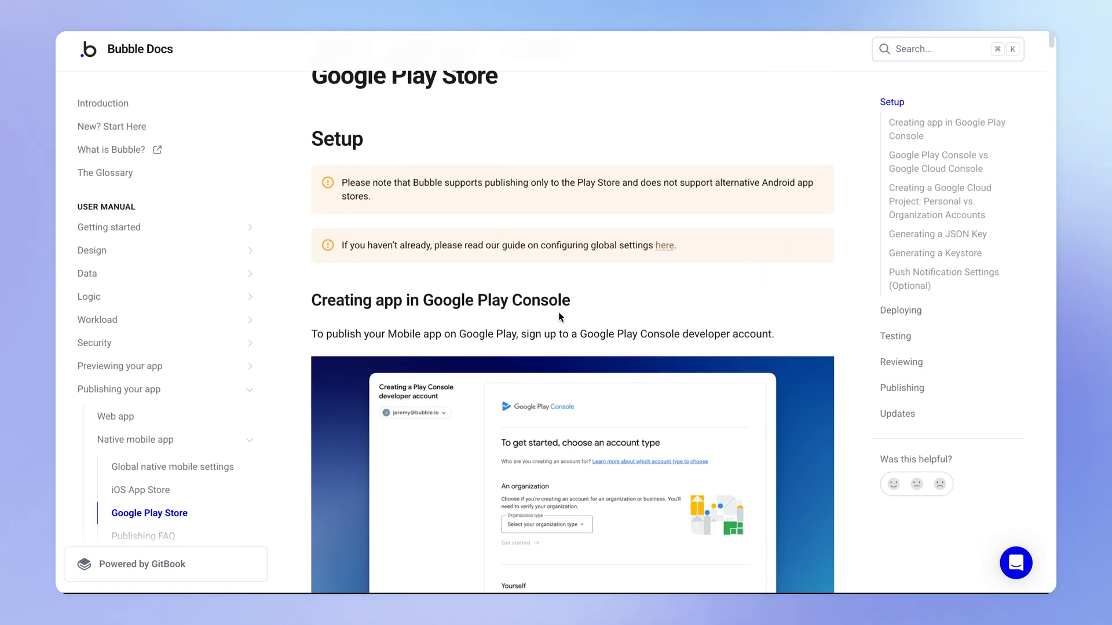
pyautogui.scroll(-3)
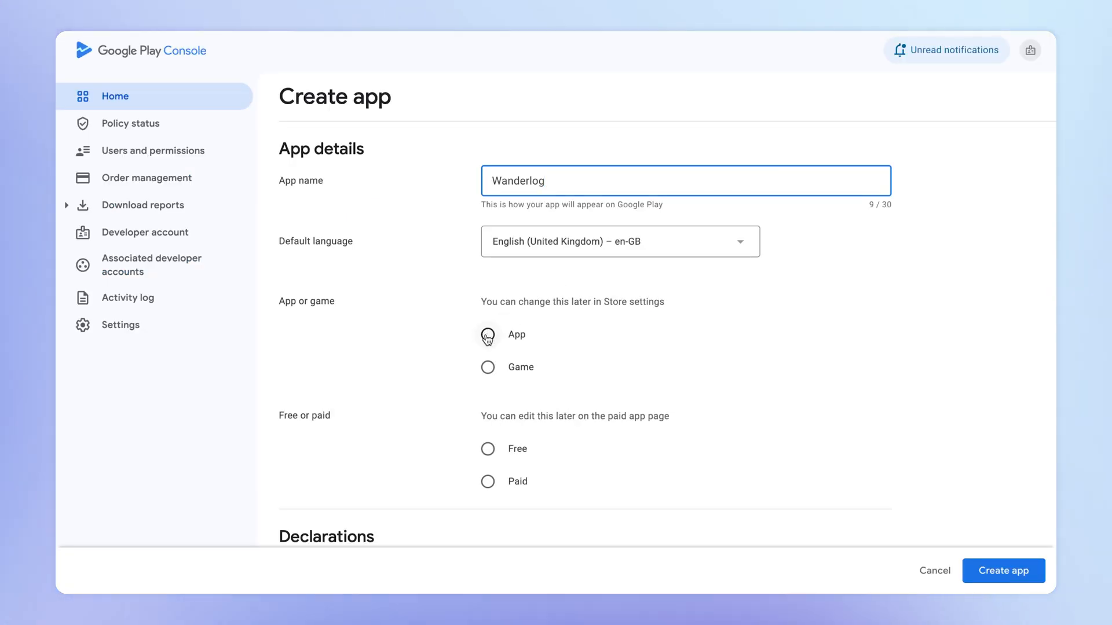
pyautogui.click(487, 335)
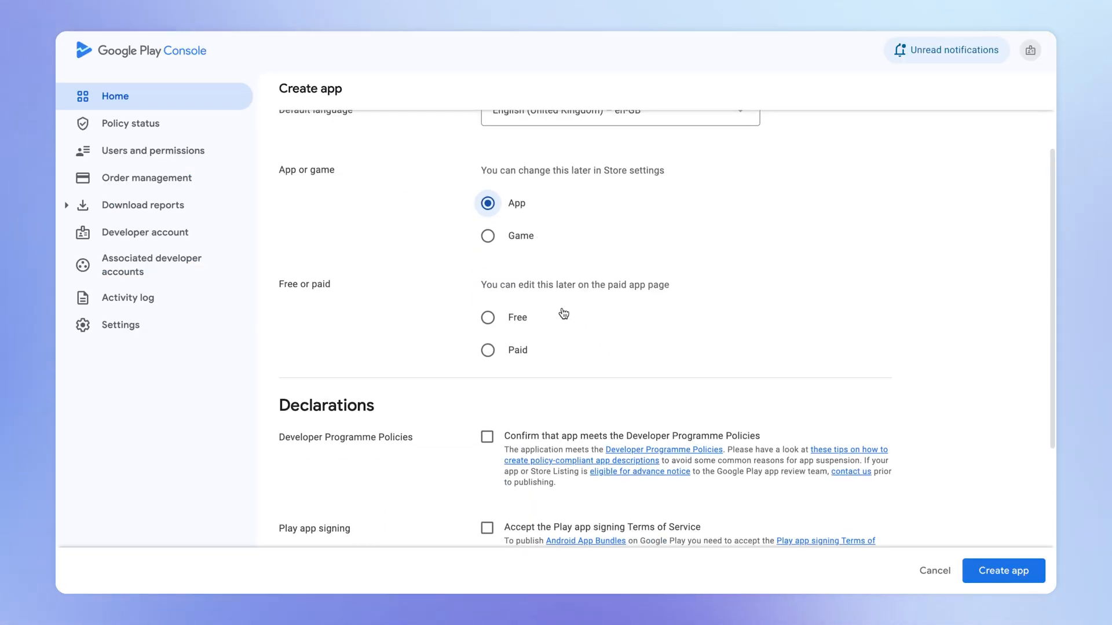
pyautogui.click(488, 317)
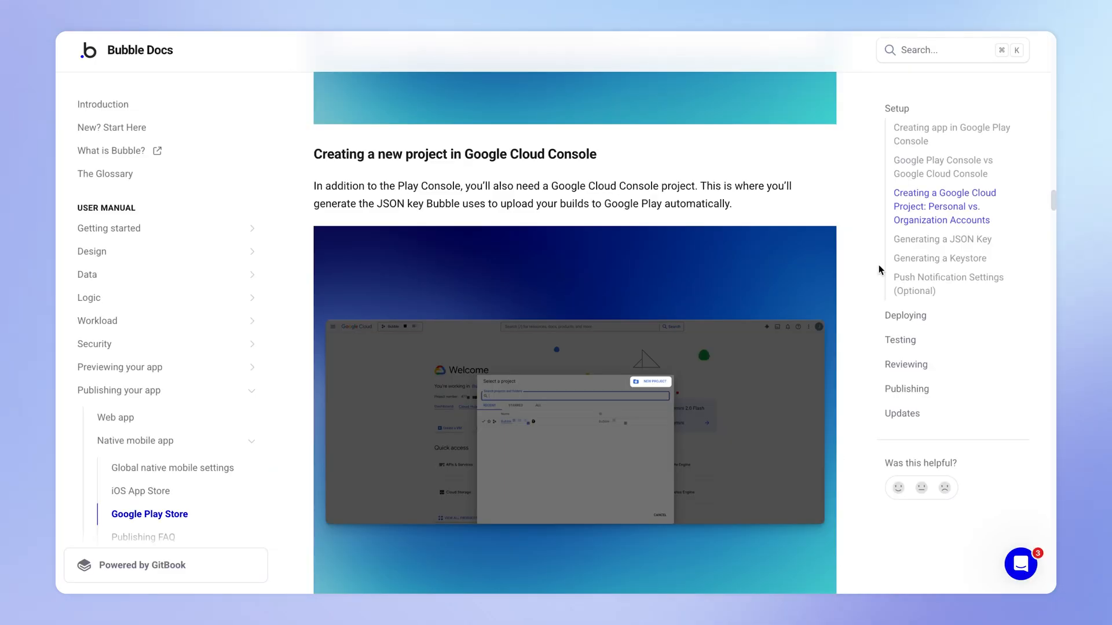
pyautogui.scroll(-3)
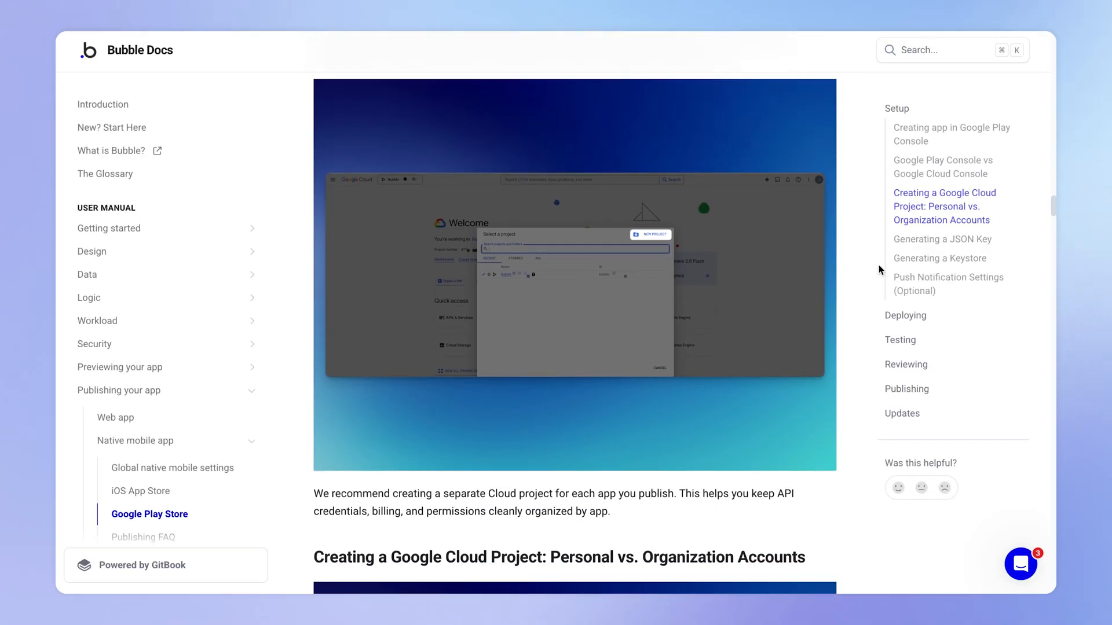
pyautogui.scroll(-3)
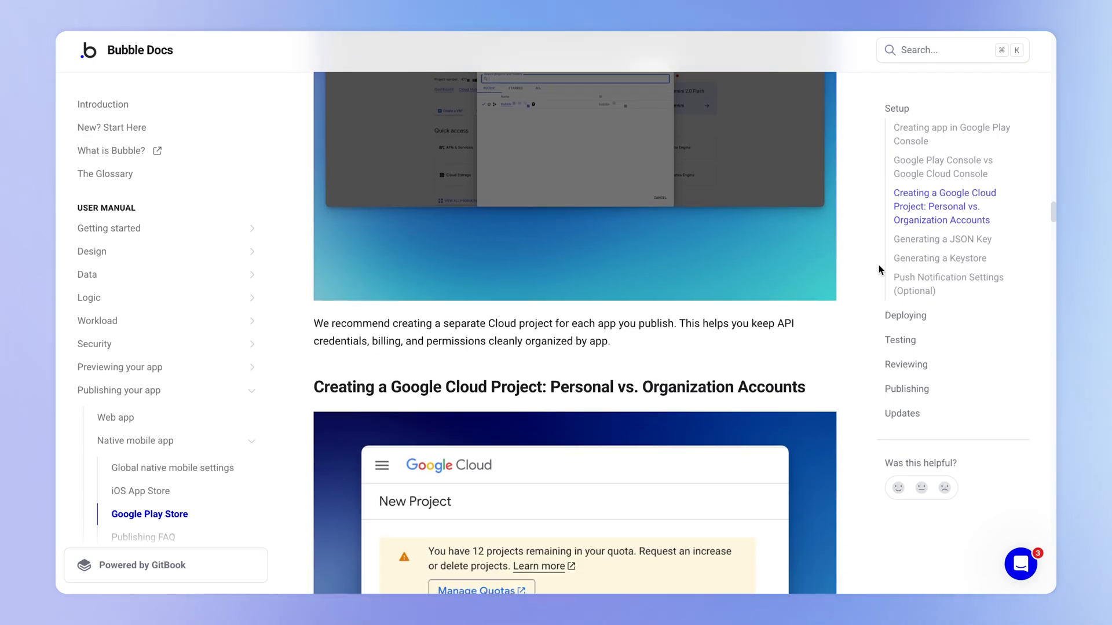
pyautogui.scroll(-3)
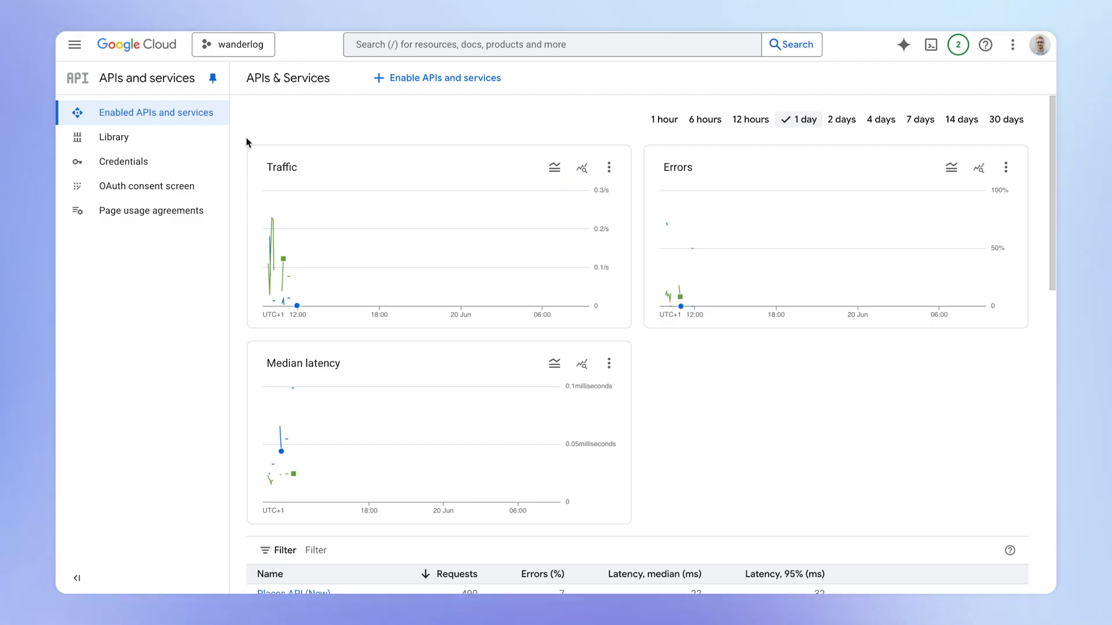
# Navigate via Credentials and IAM > Service accounts to start a new service account in wanderlog
pyautogui.click(123, 161)
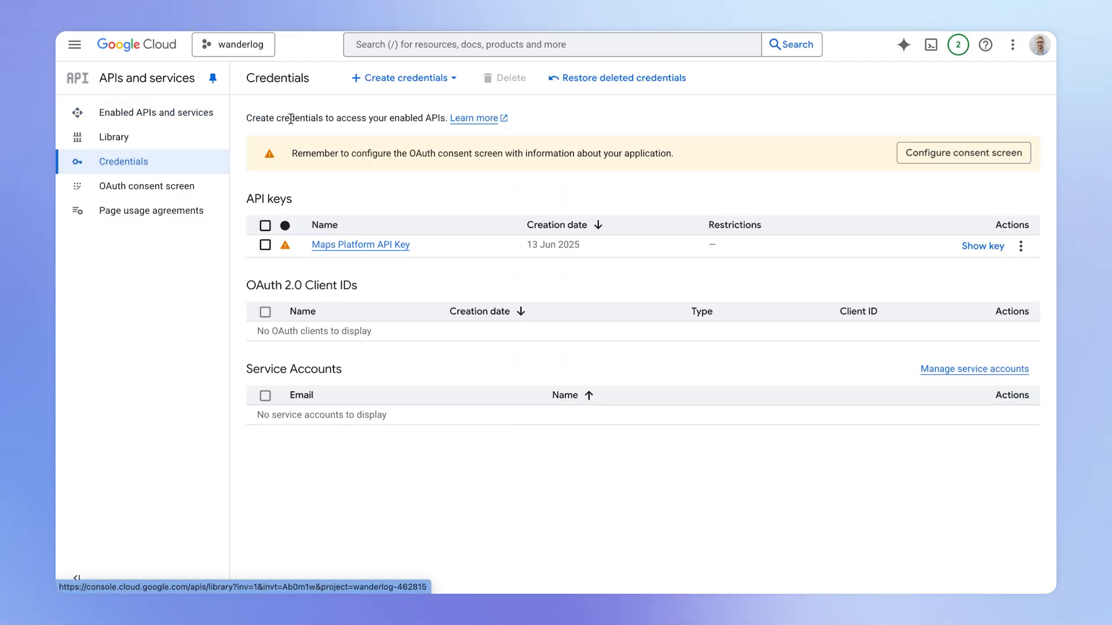
pyautogui.click(403, 78)
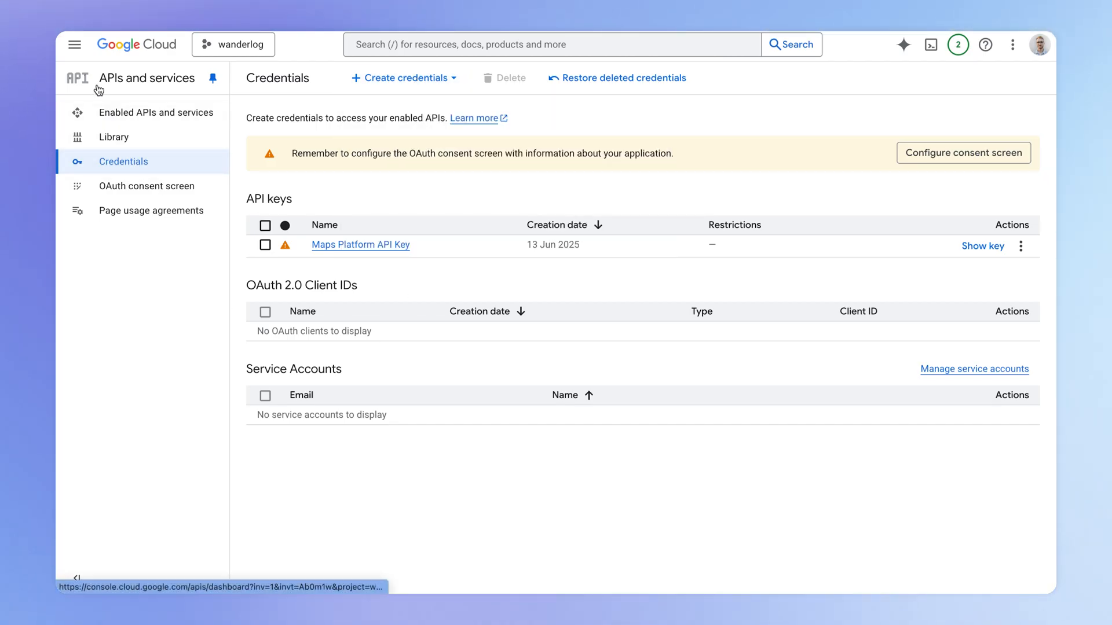
pyautogui.click(74, 45)
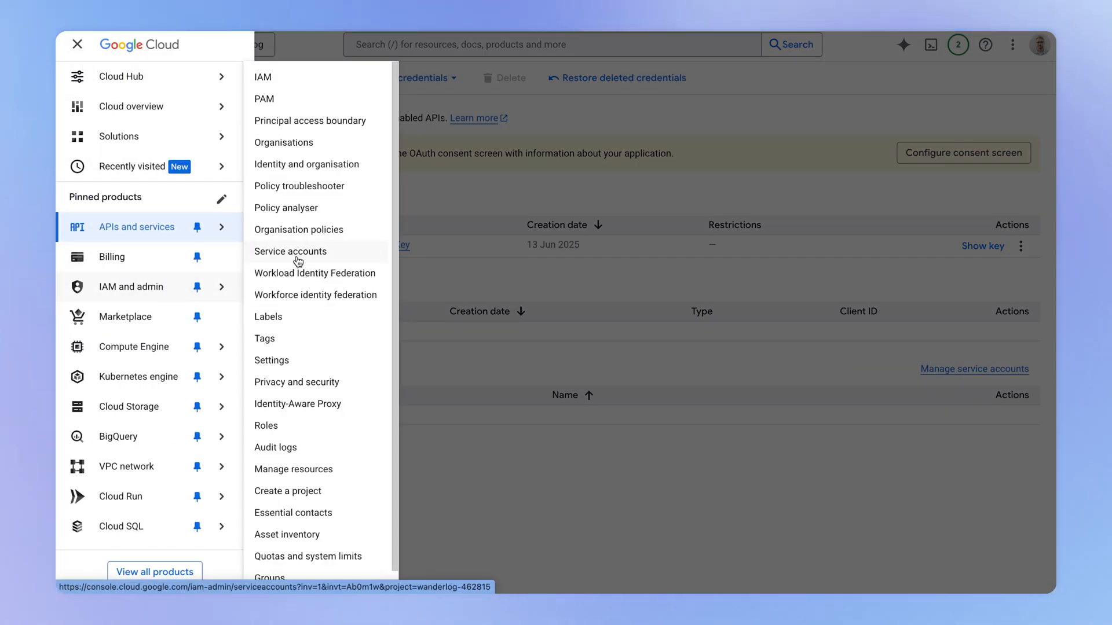
pyautogui.click(289, 252)
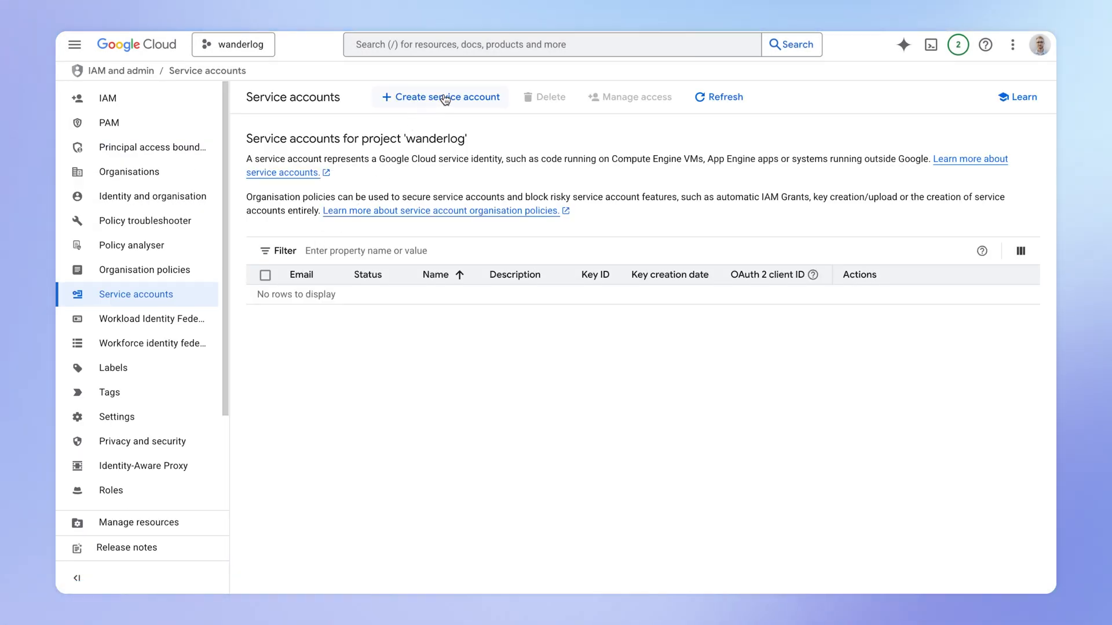
pyautogui.click(440, 98)
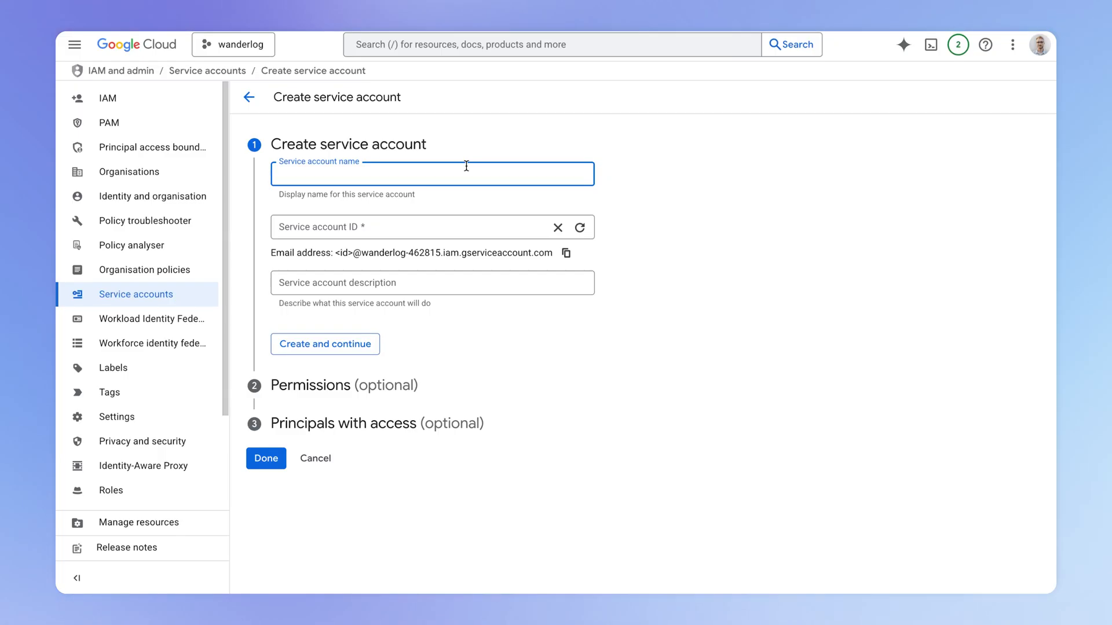
# Create the bubble-deploy service account, skipping optional permissions
pyautogui.write('bubble-dep')
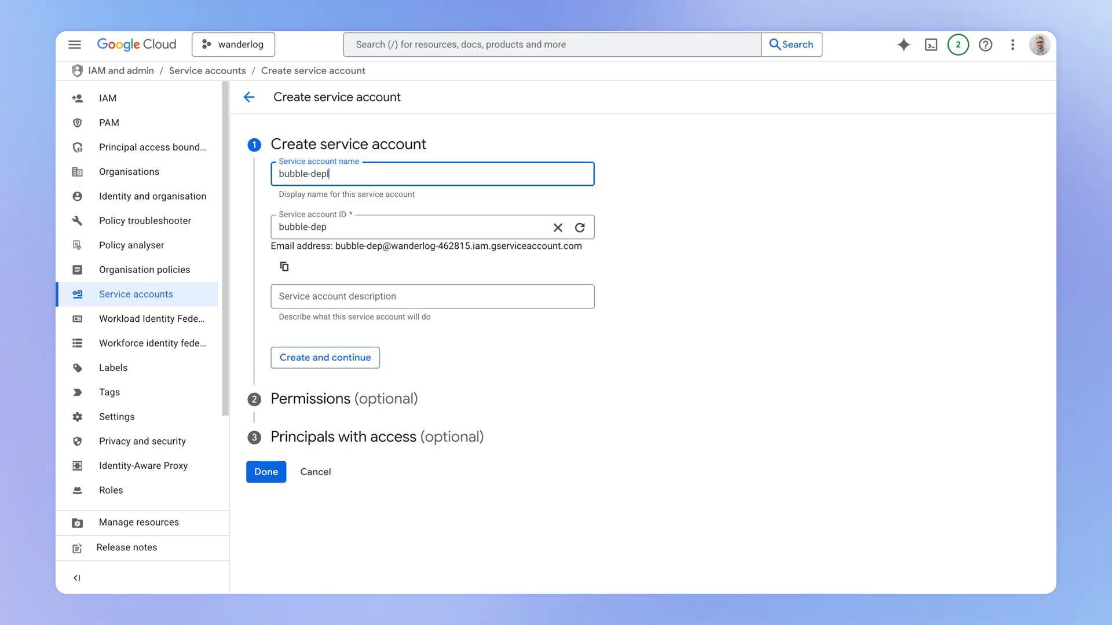
pyautogui.click(324, 358)
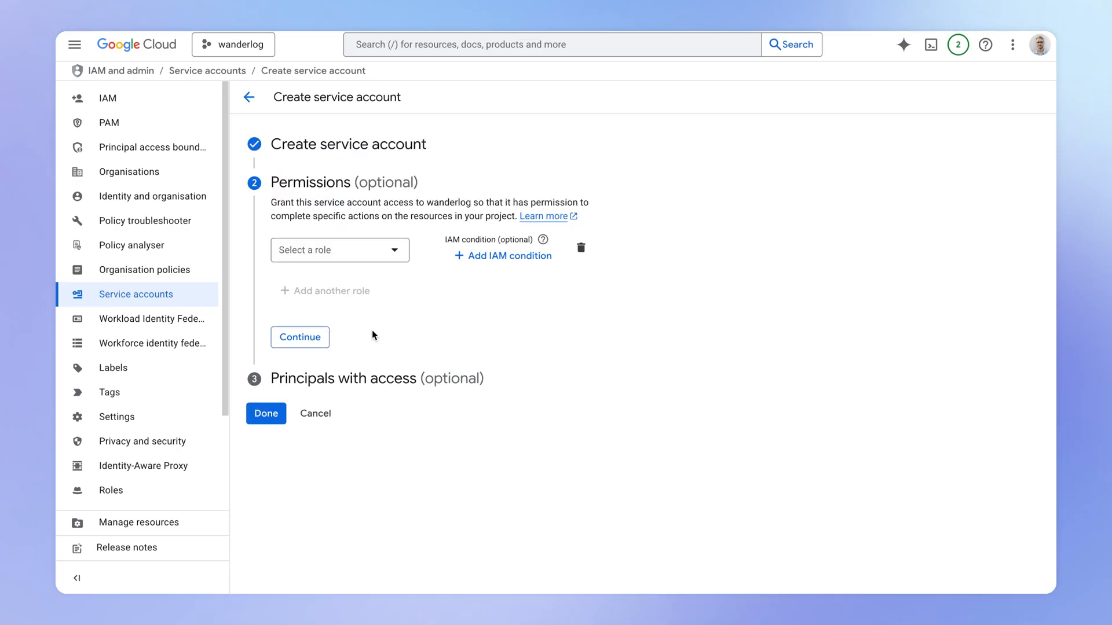
pyautogui.click(298, 337)
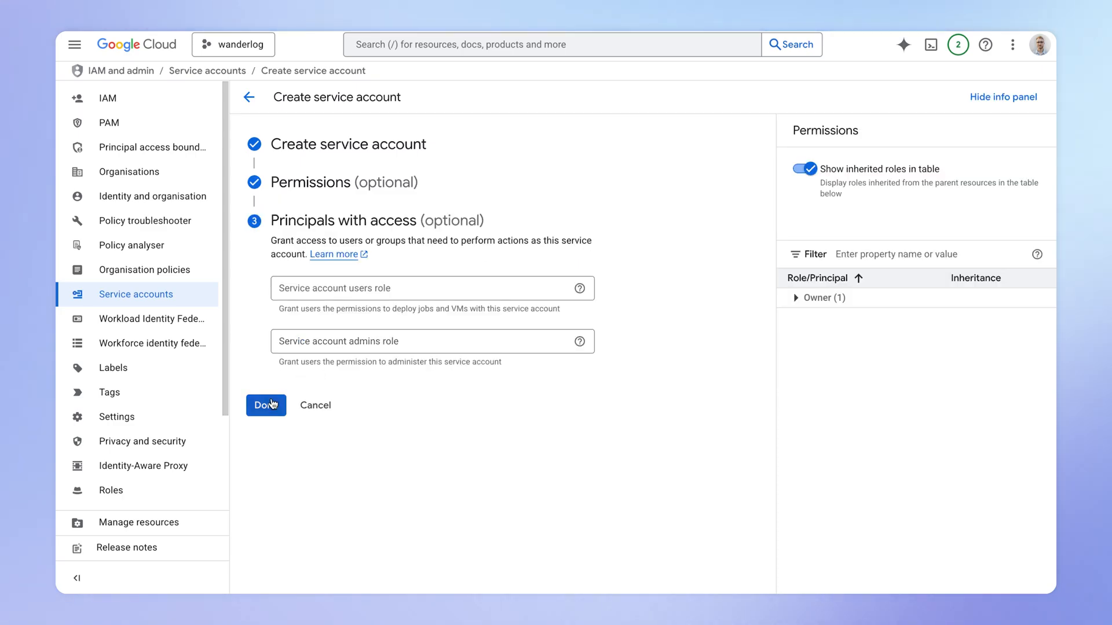
pyautogui.click(265, 405)
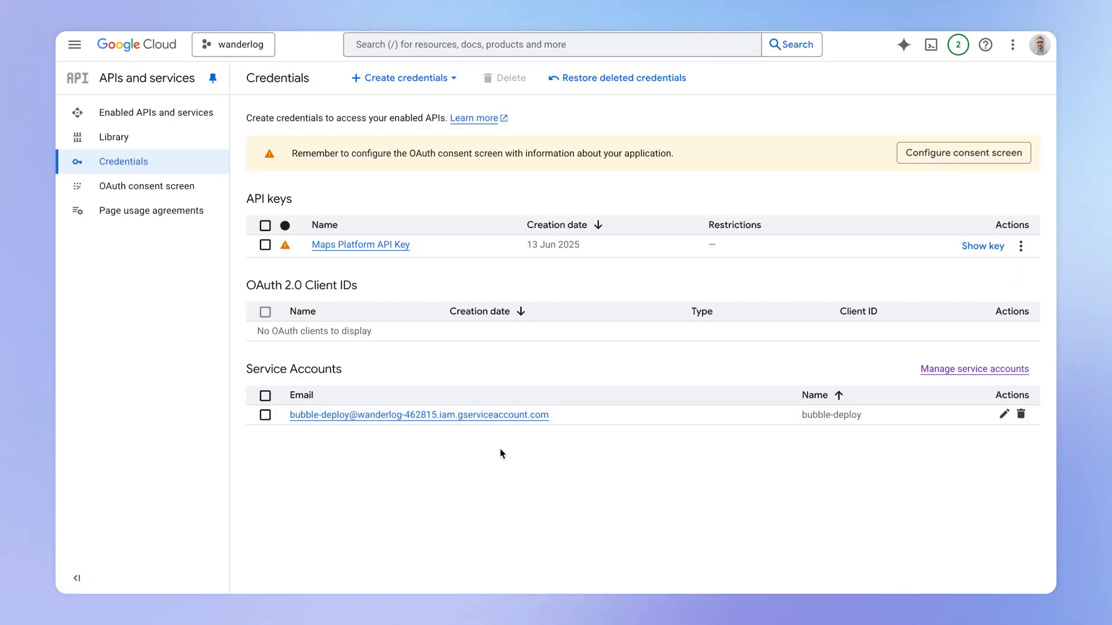
pyautogui.moveTo(502, 426)
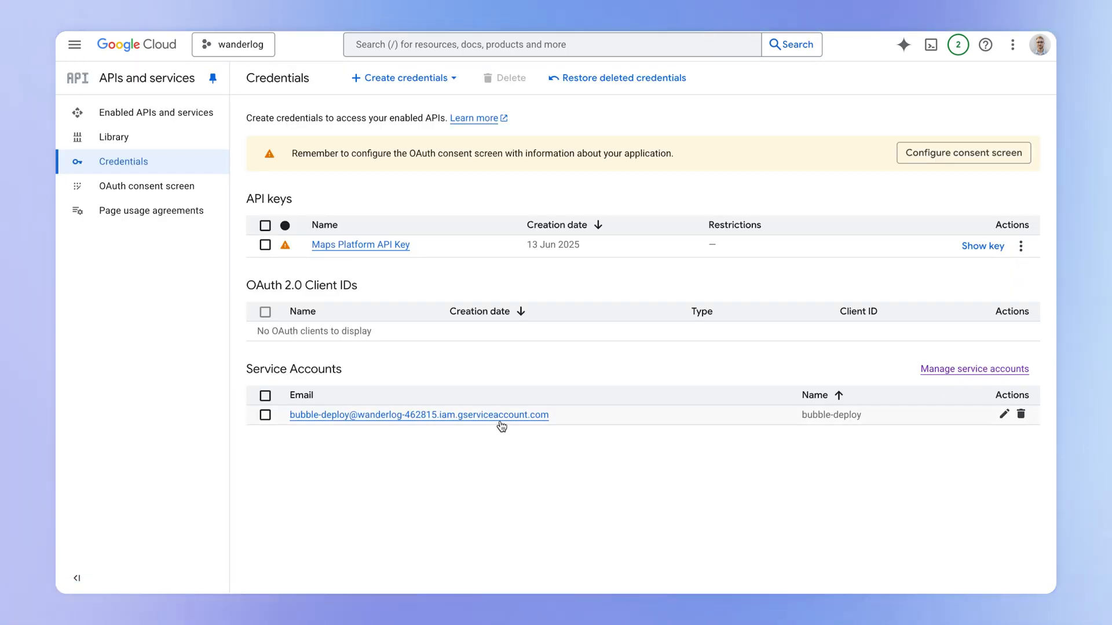
# Create and download a JSON private key for the bubble-deploy account
pyautogui.click(418, 415)
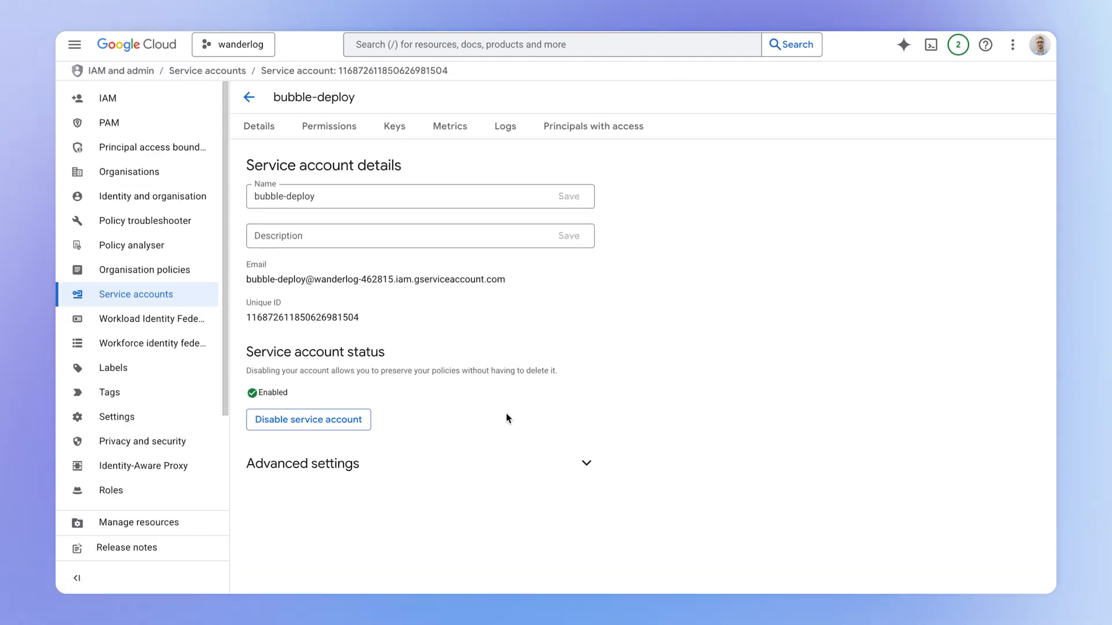
pyautogui.click(394, 127)
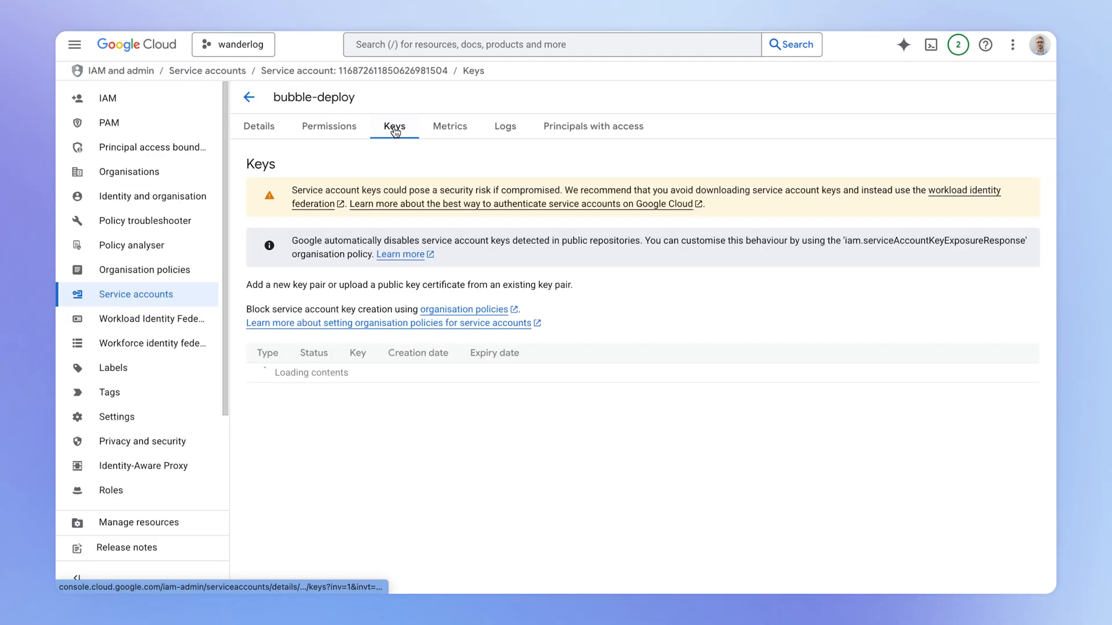
pyautogui.click(279, 351)
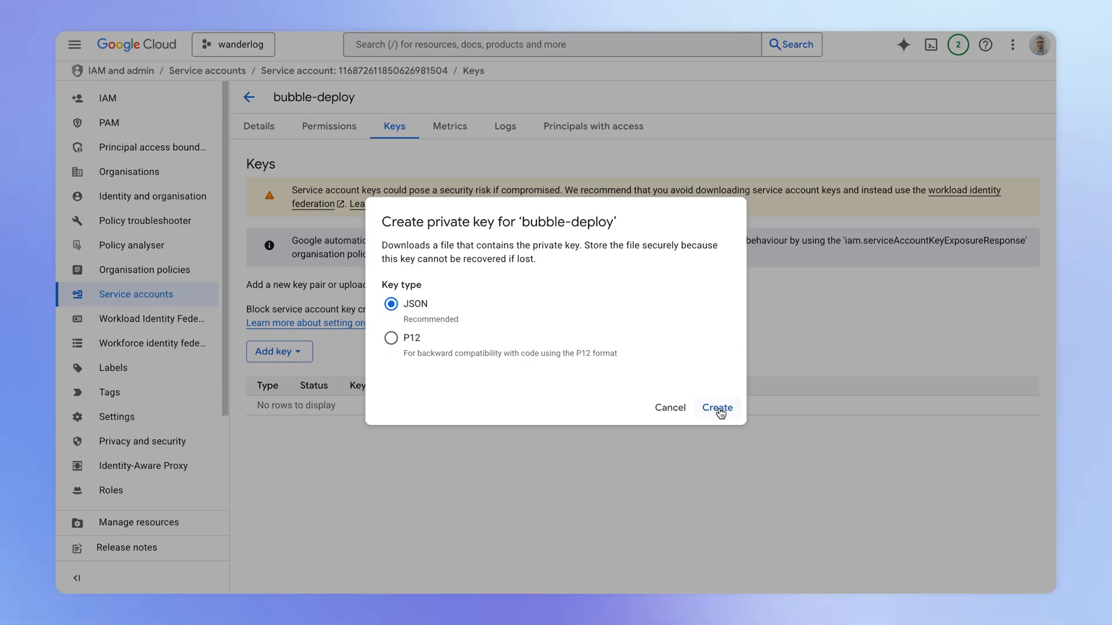
pyautogui.click(715, 408)
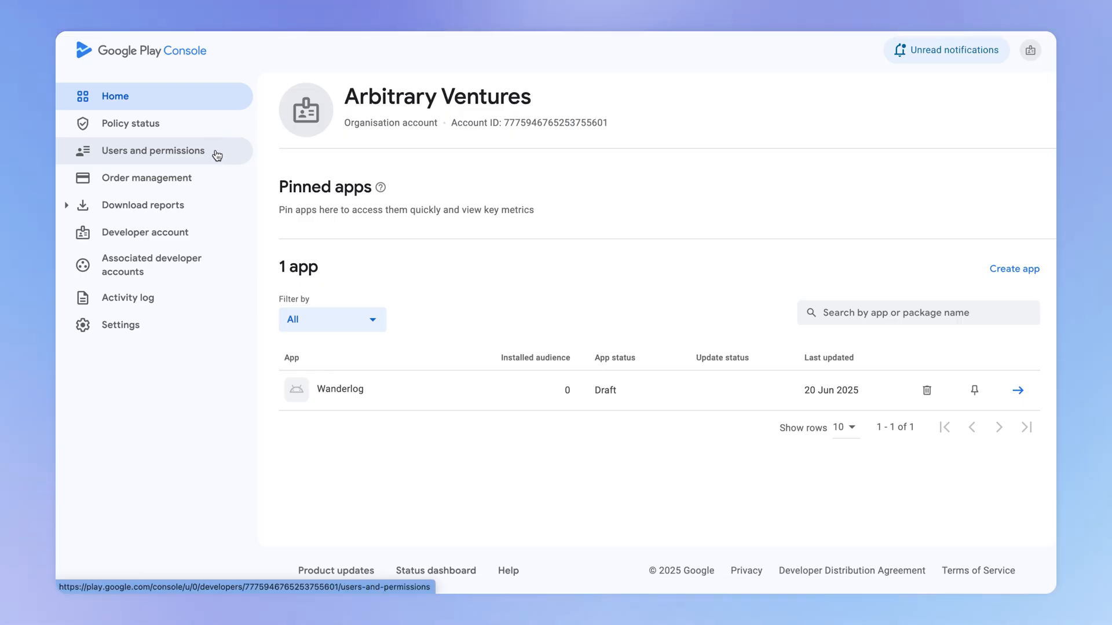
# Go to the developer account's Users and permissions area
pyautogui.click(153, 150)
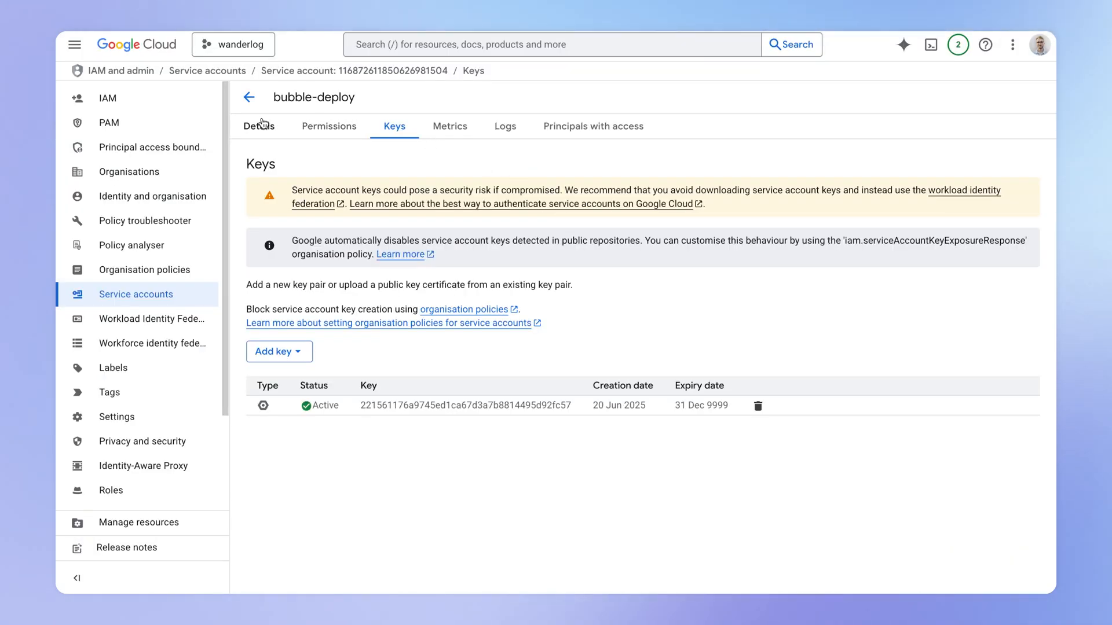
# Show the bubble-deploy service account details with its email address
pyautogui.click(258, 127)
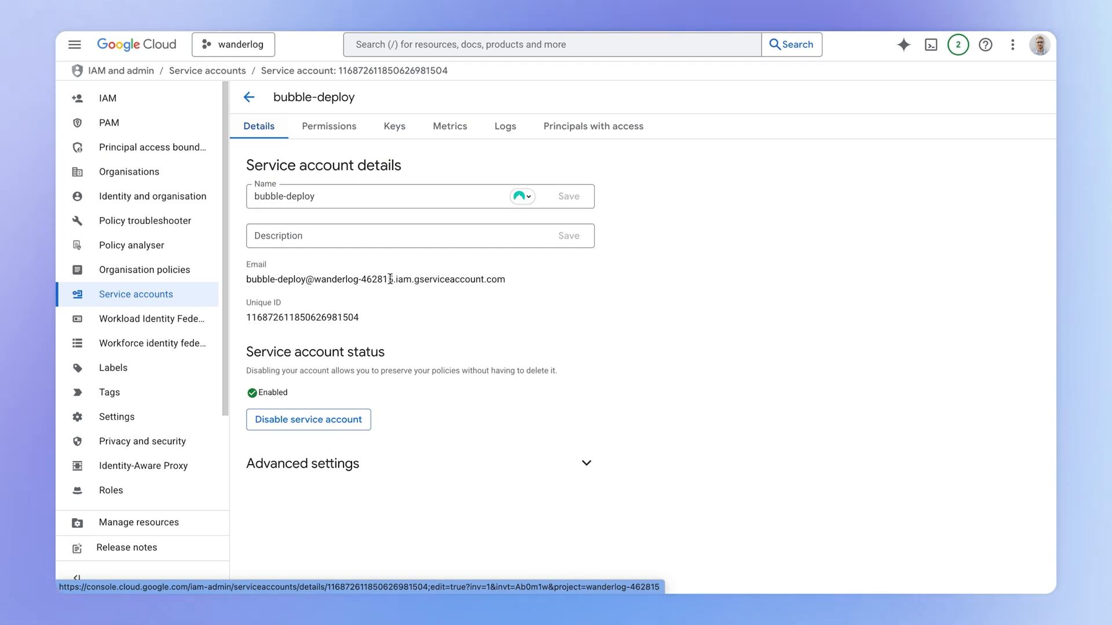
pyautogui.moveTo(502, 289)
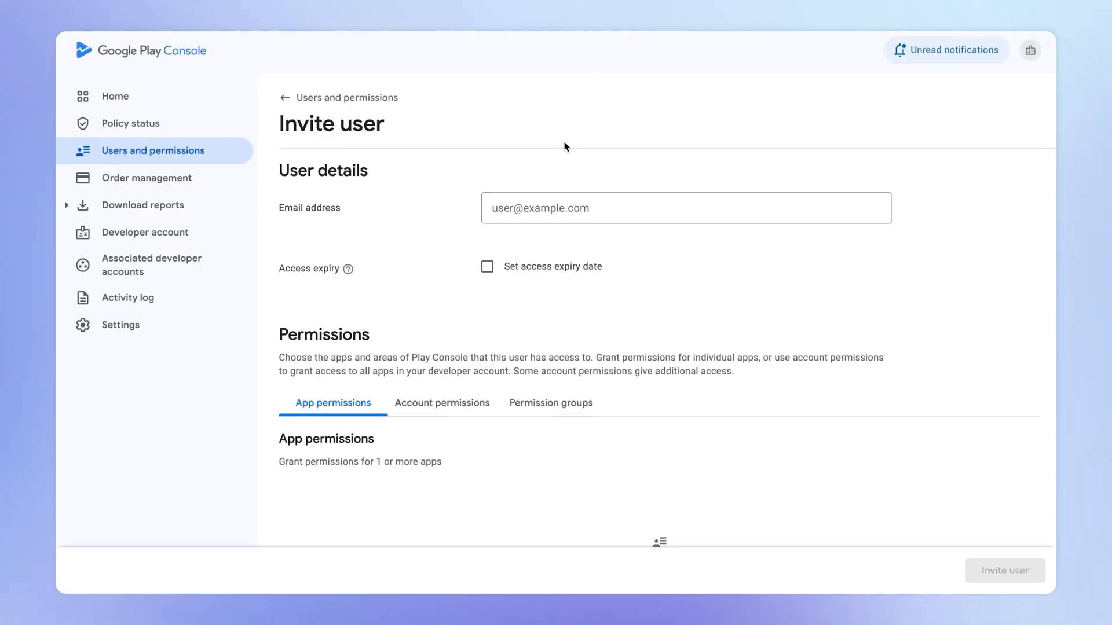
pyautogui.click(684, 208)
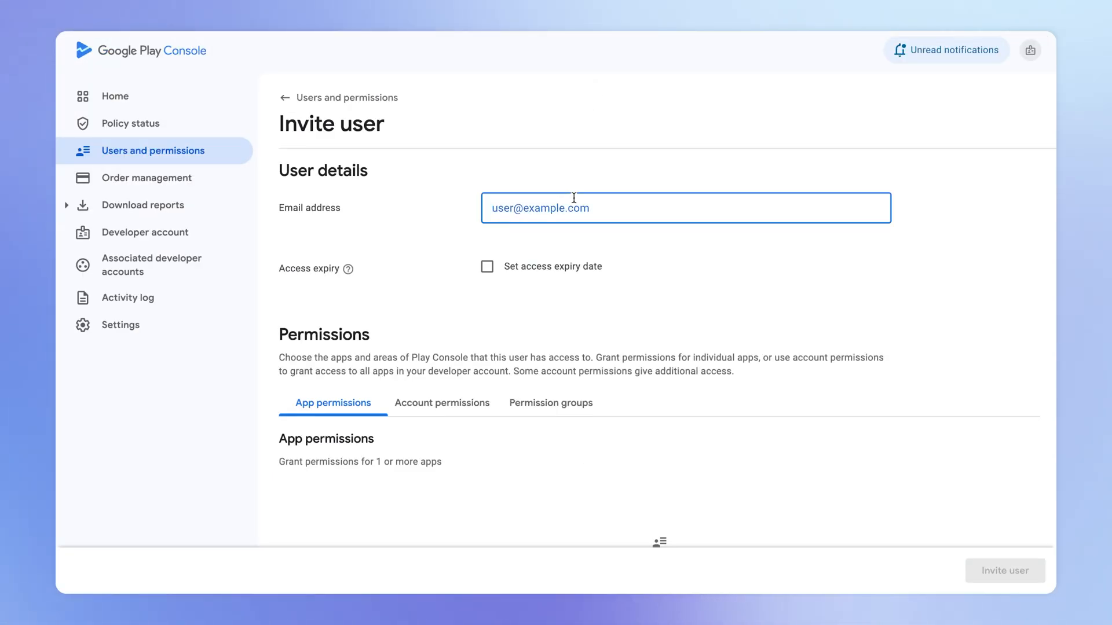
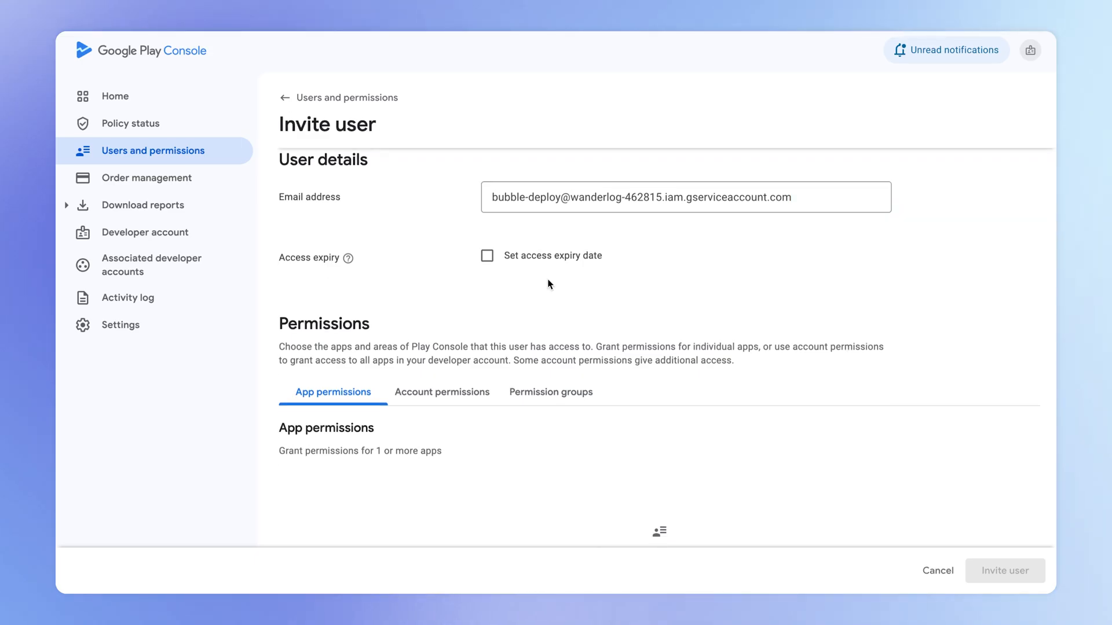
pyautogui.click(442, 391)
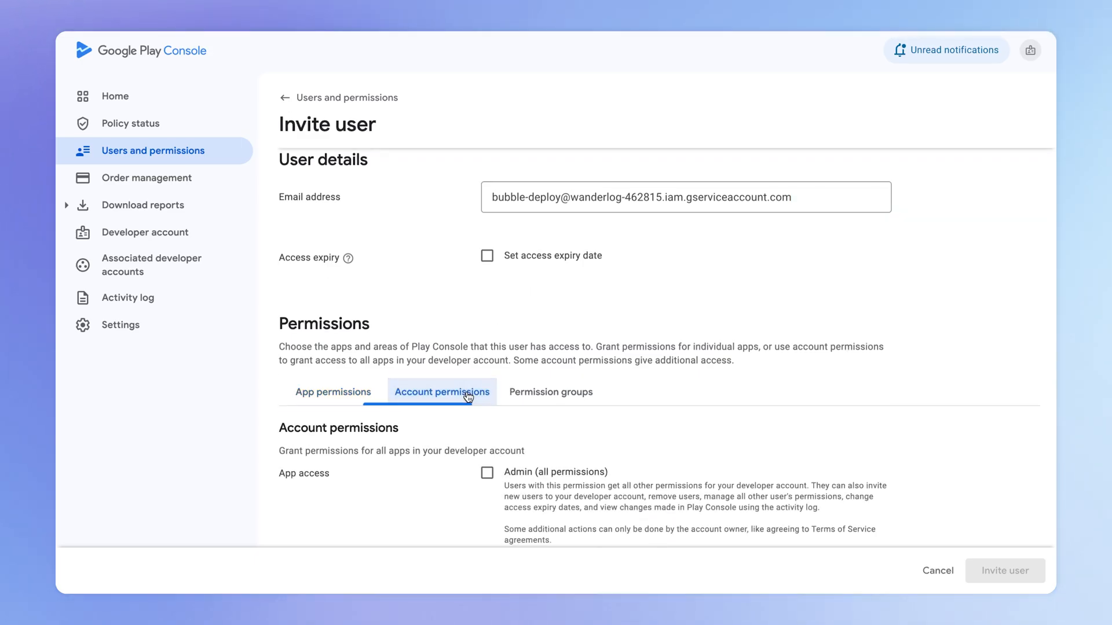
pyautogui.scroll(-3)
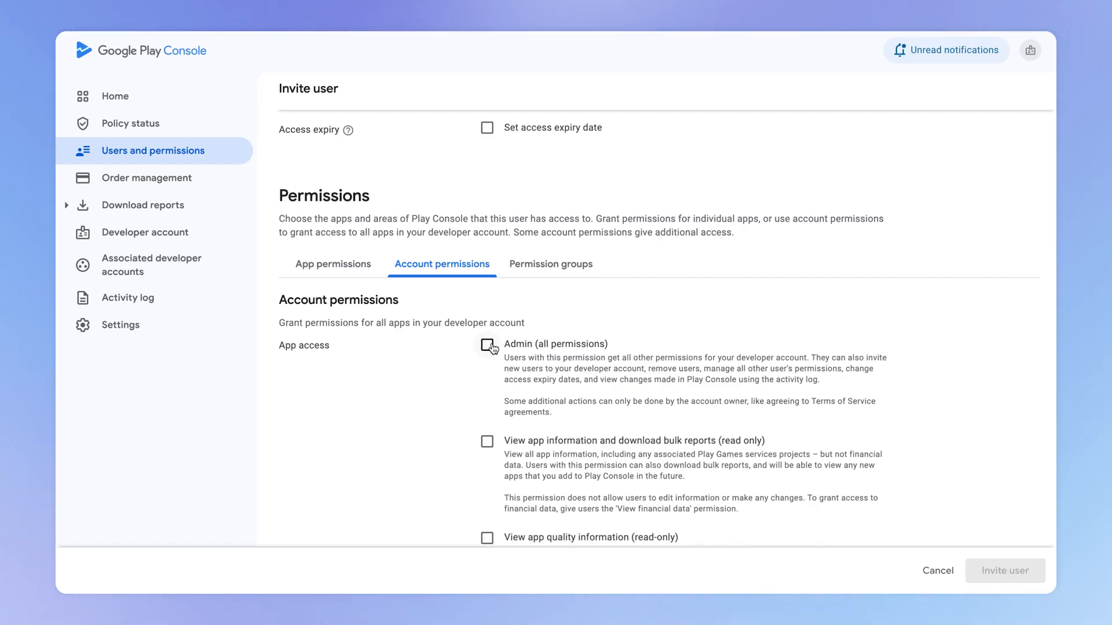
pyautogui.click(486, 344)
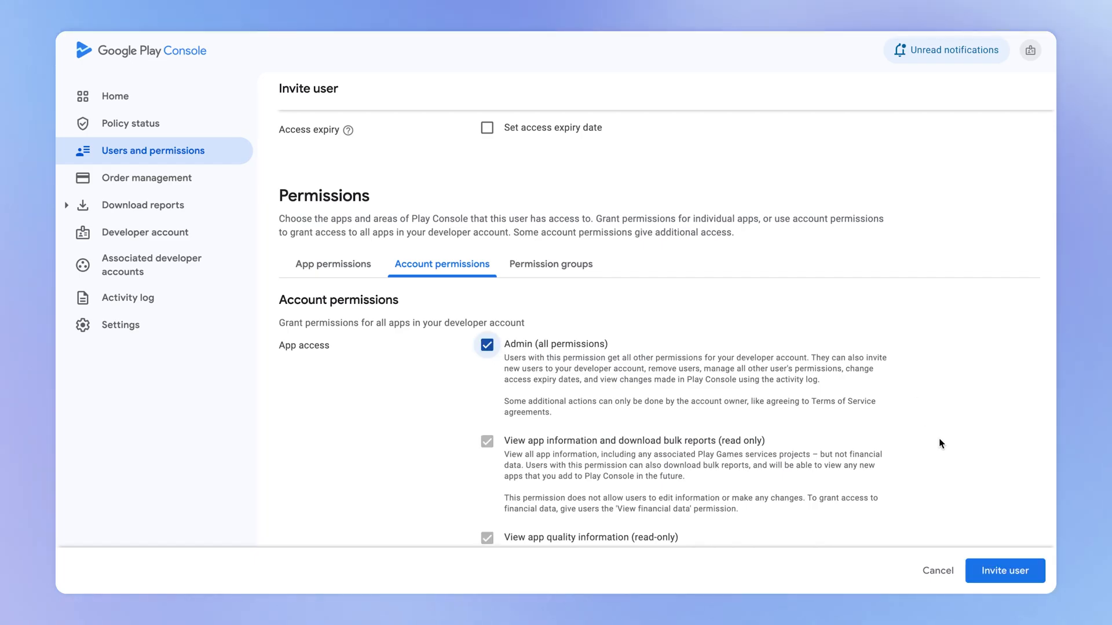
pyautogui.click(1004, 571)
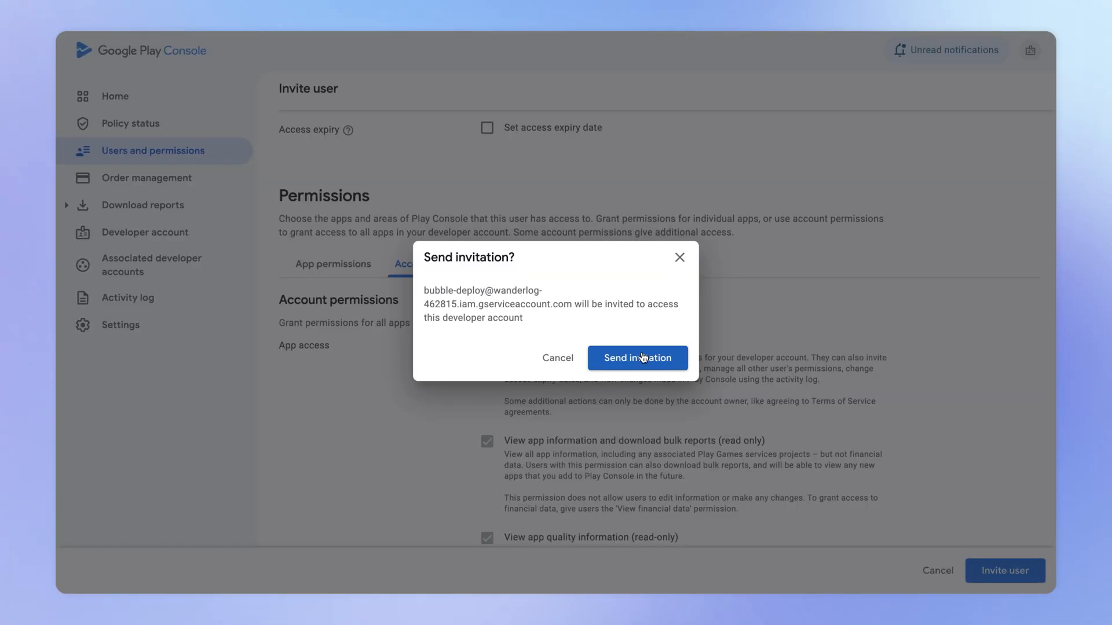
pyautogui.click(636, 358)
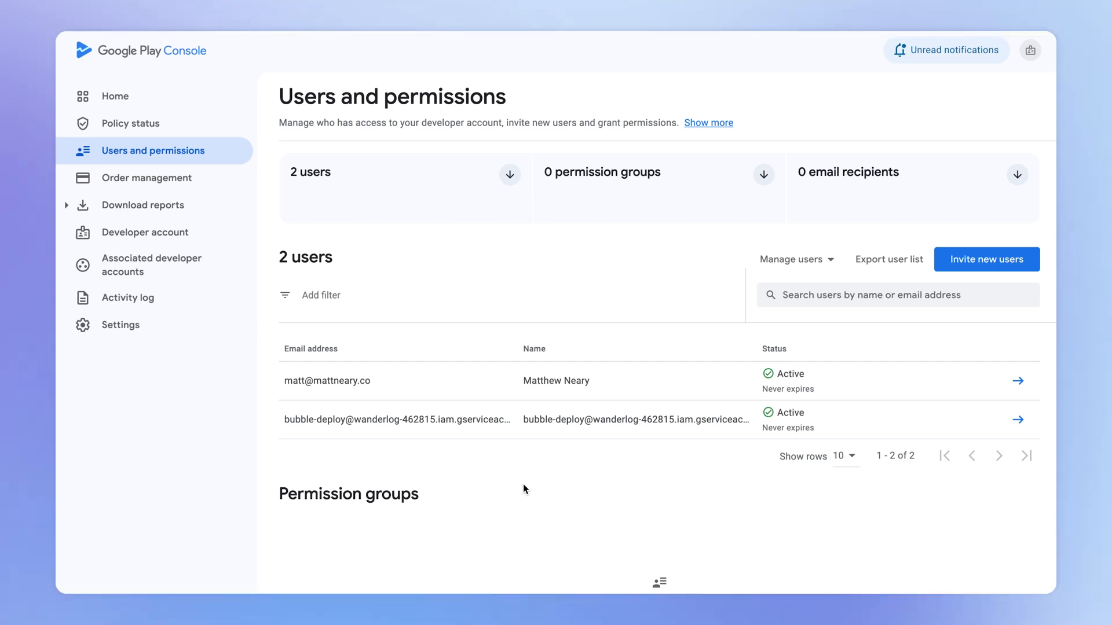
pyautogui.moveTo(668, 104)
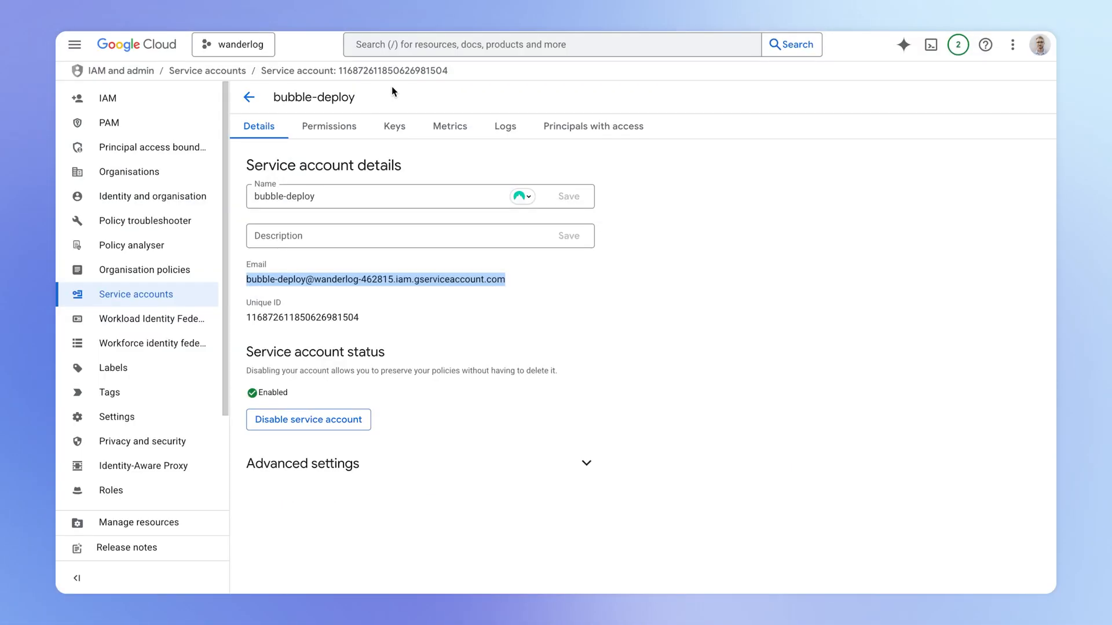
# Find and enable the Google Play Android Developer API from the API library
pyautogui.click(75, 44)
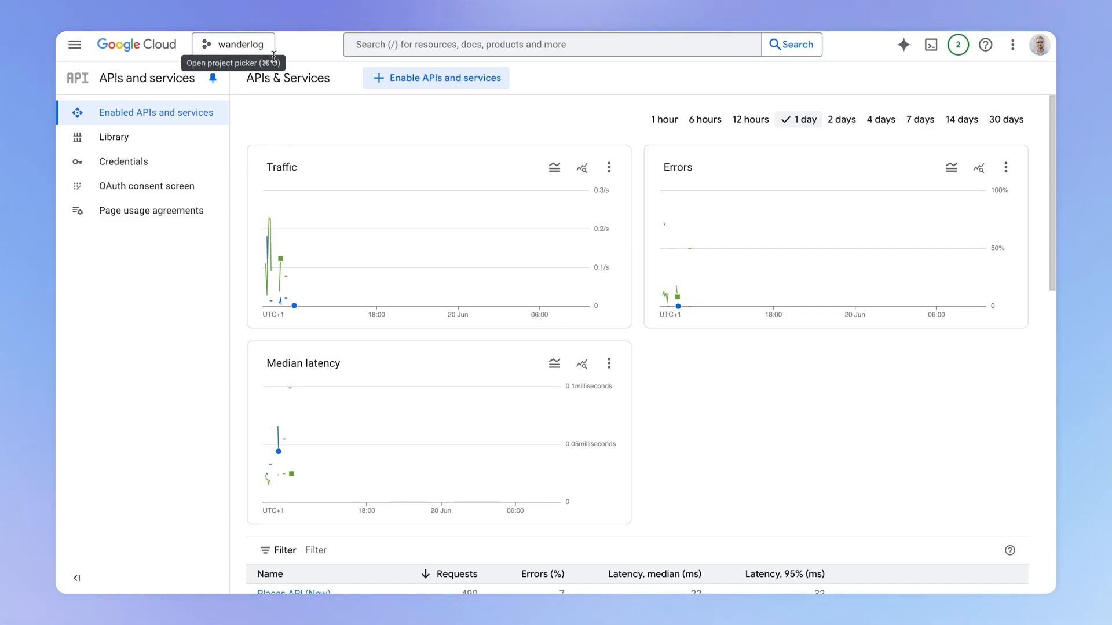
pyautogui.moveTo(488, 119)
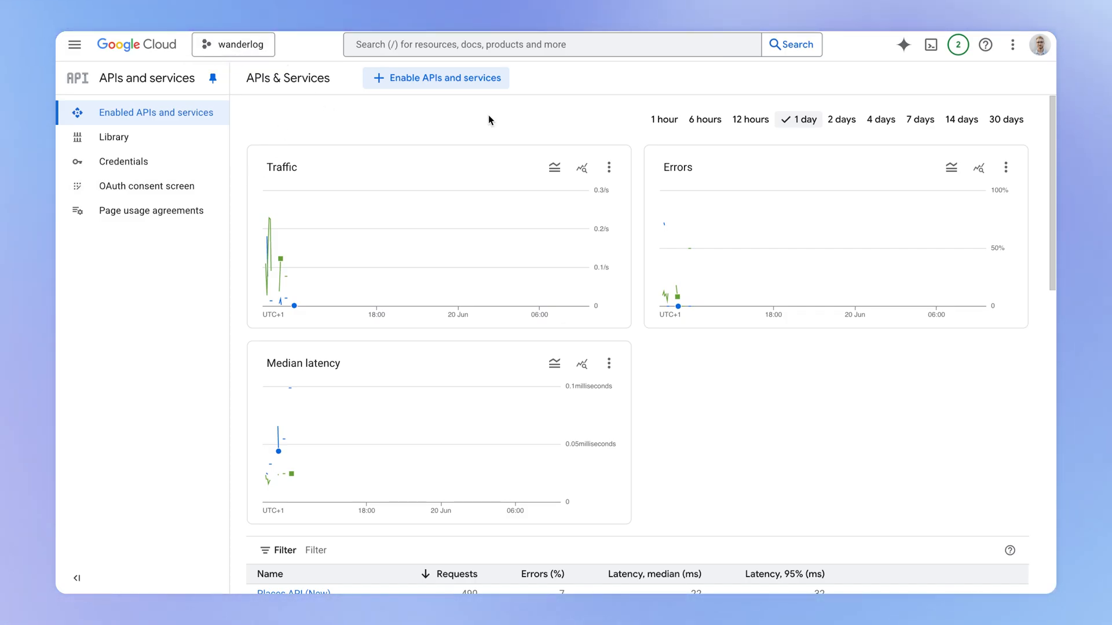
pyautogui.click(112, 136)
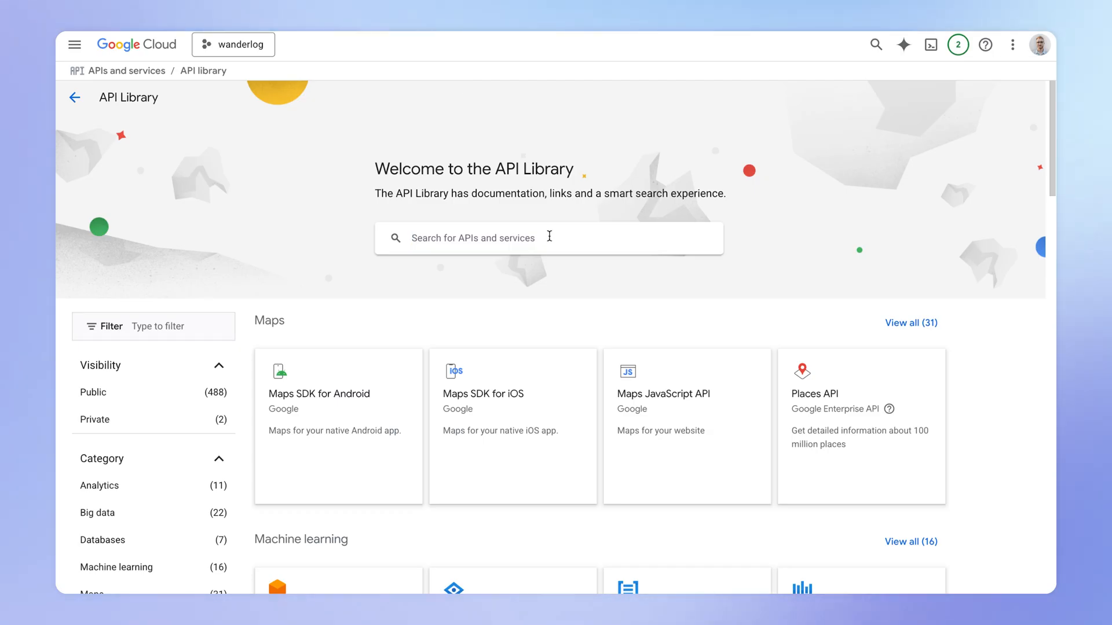
pyautogui.write('google play')
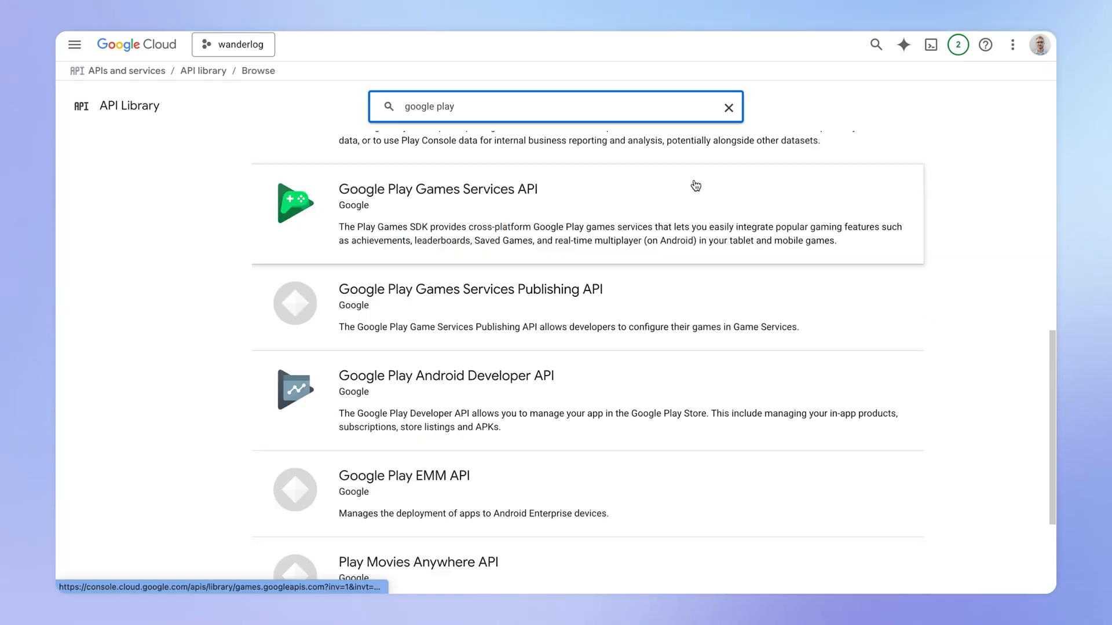
pyautogui.scroll(-3)
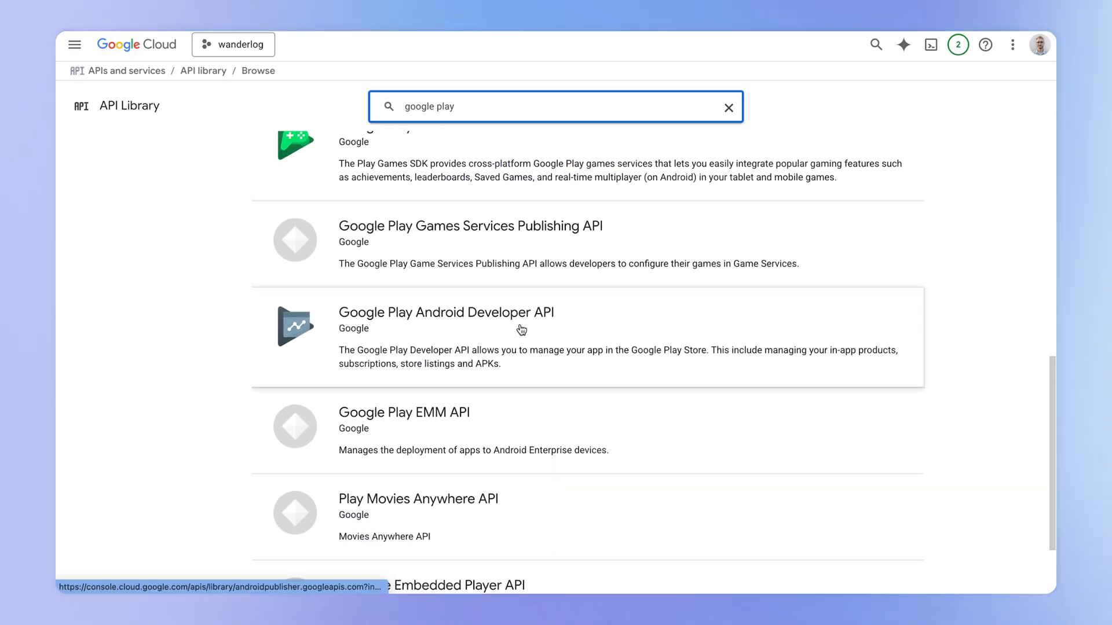
pyautogui.click(444, 311)
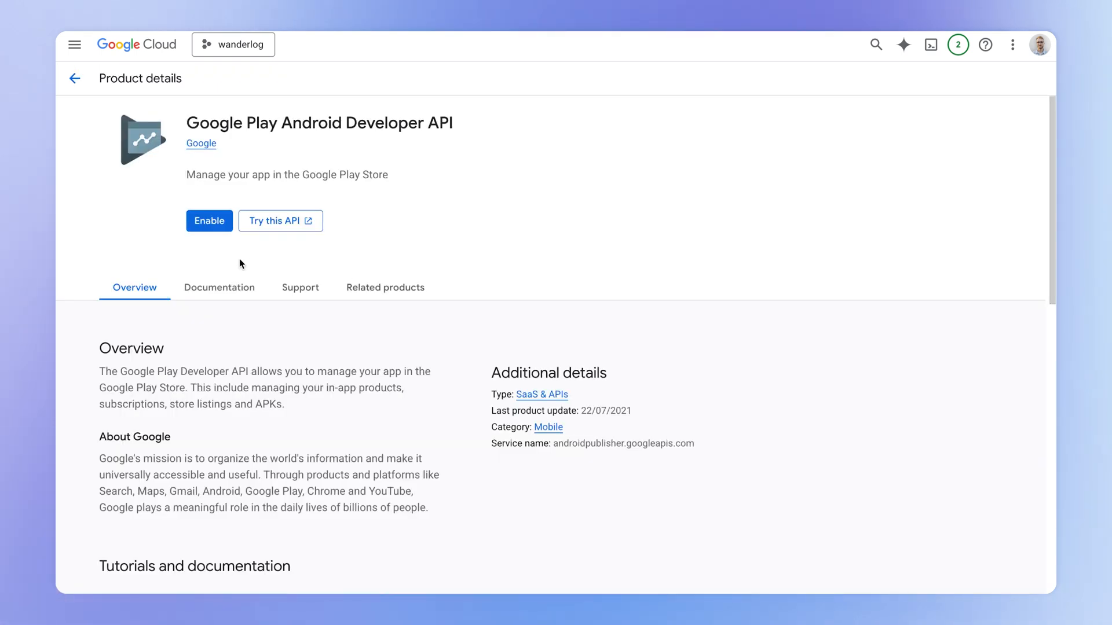
pyautogui.click(208, 220)
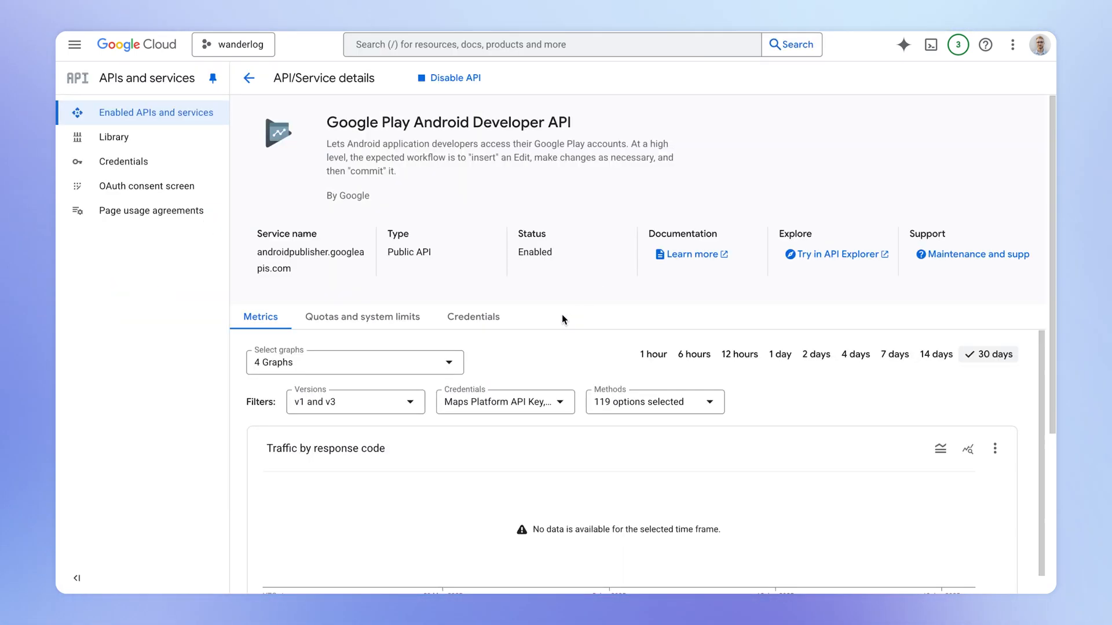
# Check the API's compatible credentials list for the bubble-deploy service account
pyautogui.click(472, 317)
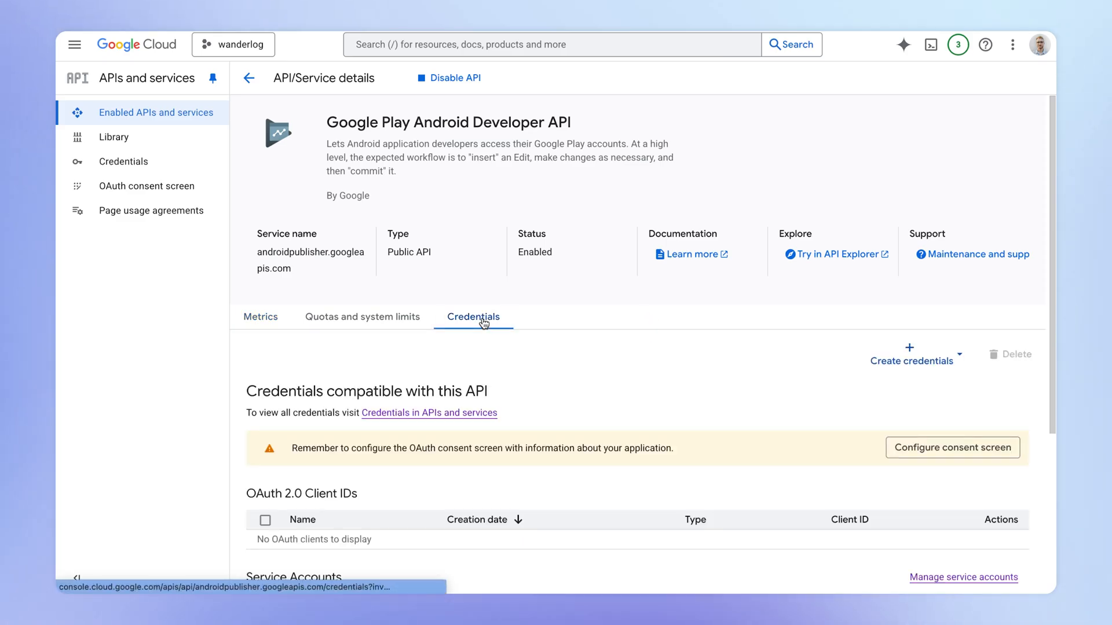
pyautogui.scroll(-3)
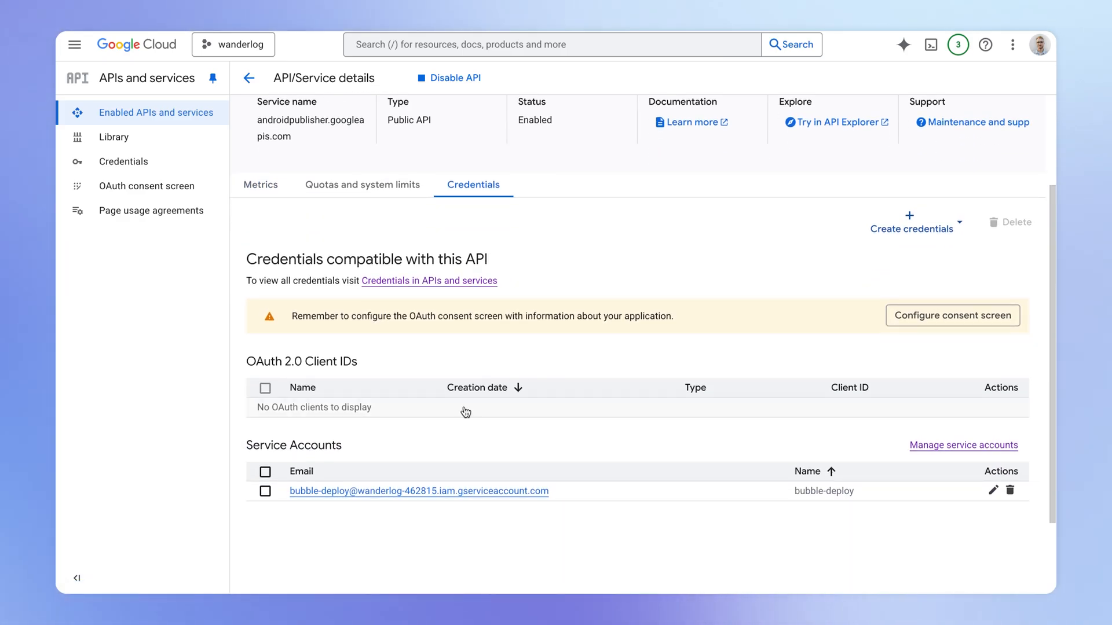
pyautogui.moveTo(573, 509)
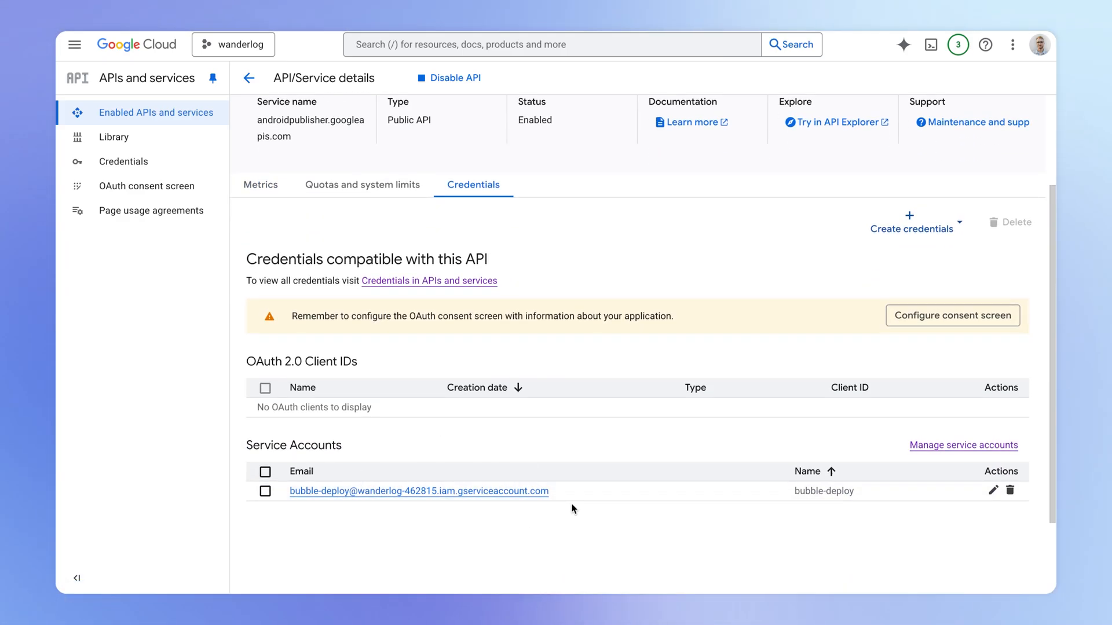
pyautogui.scroll(-3)
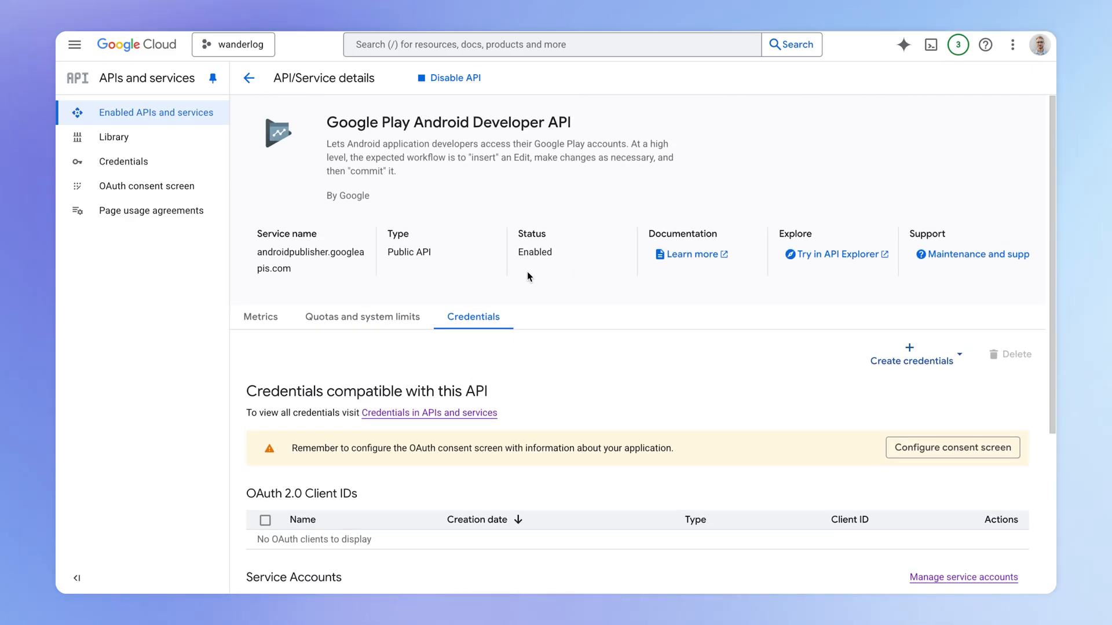
pyautogui.moveTo(643, 343)
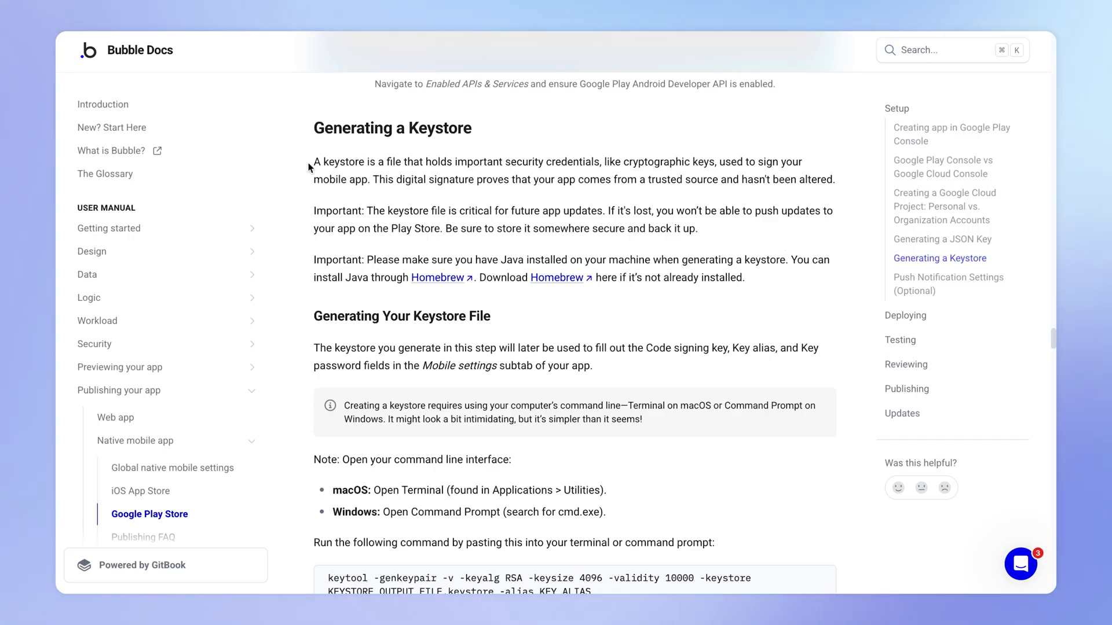
pyautogui.moveTo(601, 206)
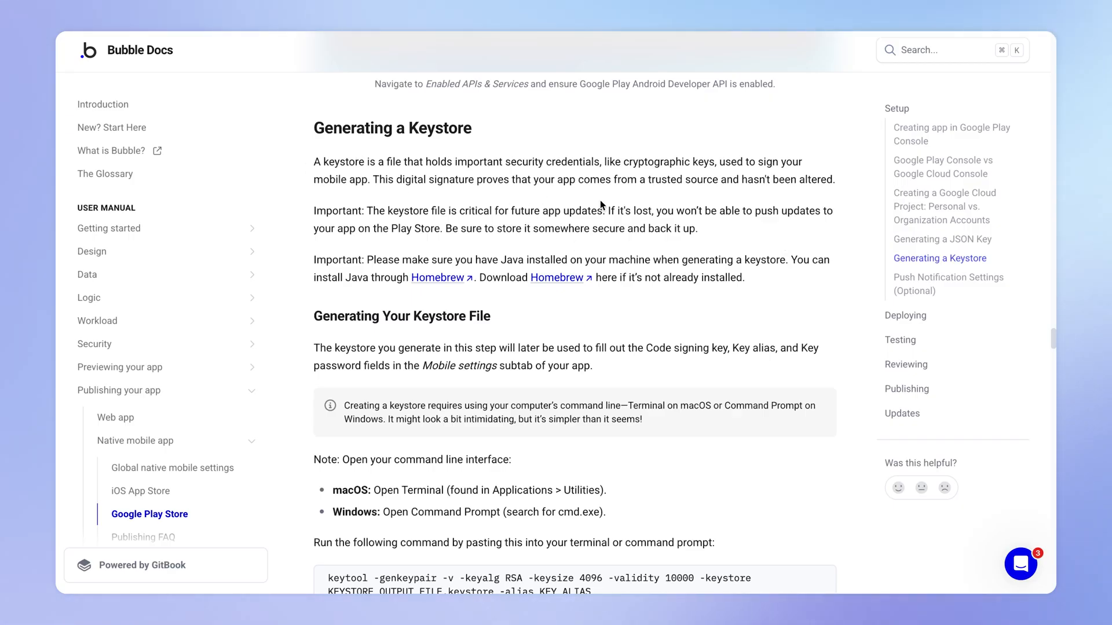
pyautogui.moveTo(672, 257)
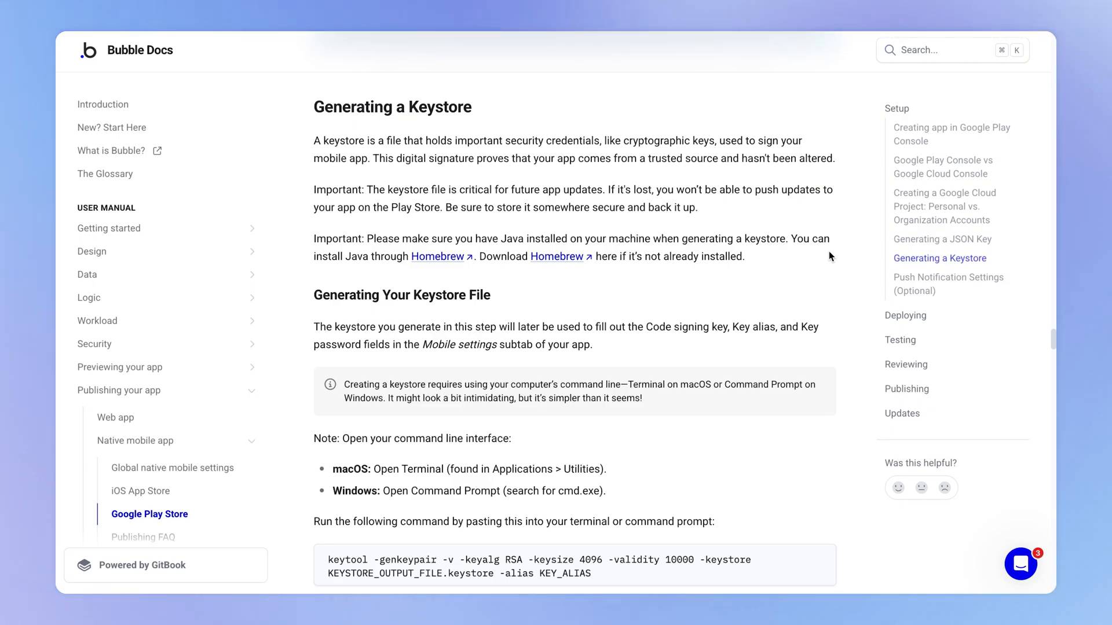
pyautogui.moveTo(689, 212)
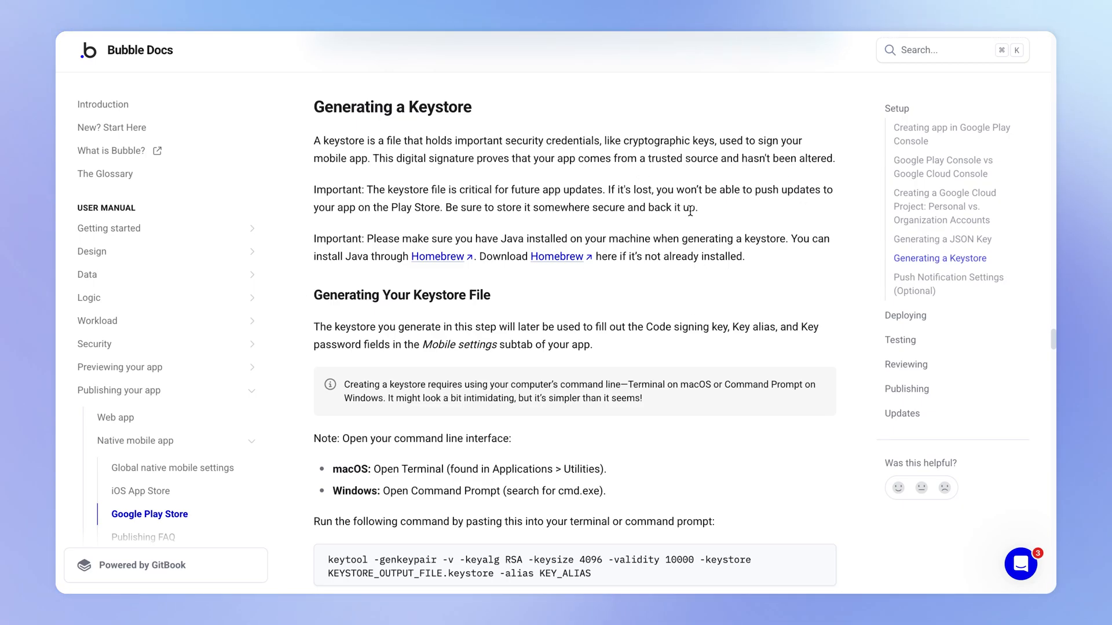
pyautogui.moveTo(756, 279)
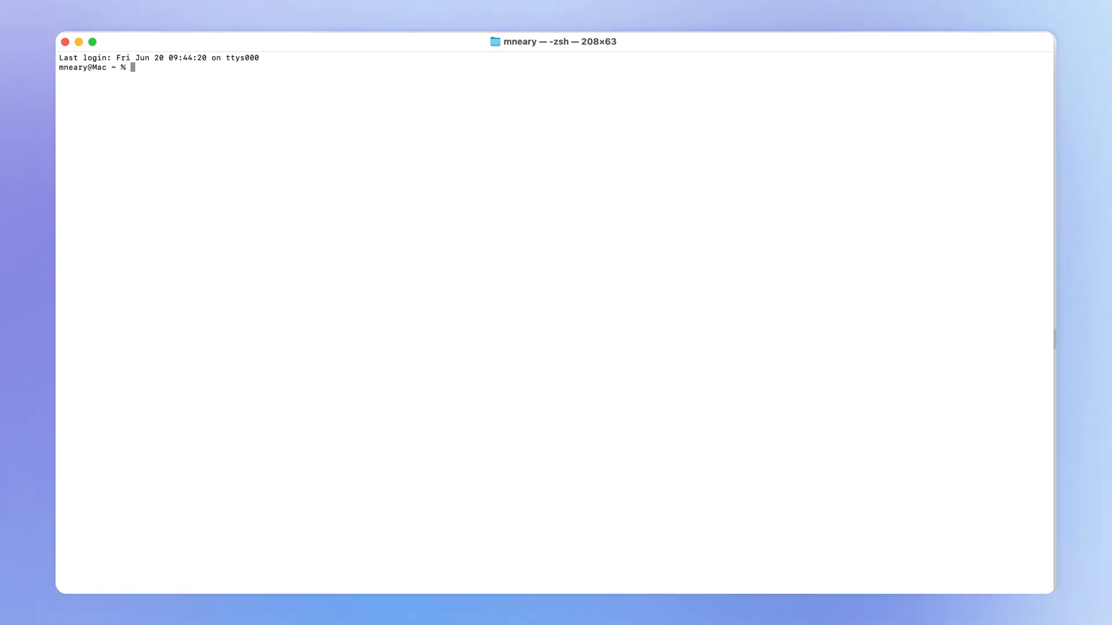
# Run keytool in Terminal to confirm it is installed, then clear the screen
pyautogui.write('k')
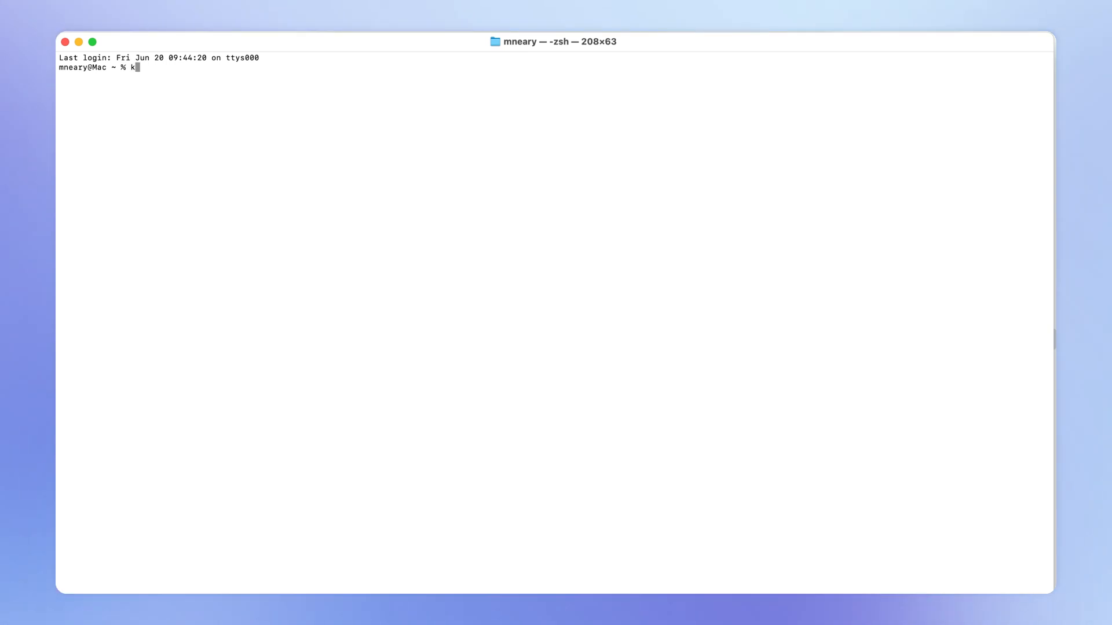
pyautogui.write('eytool')
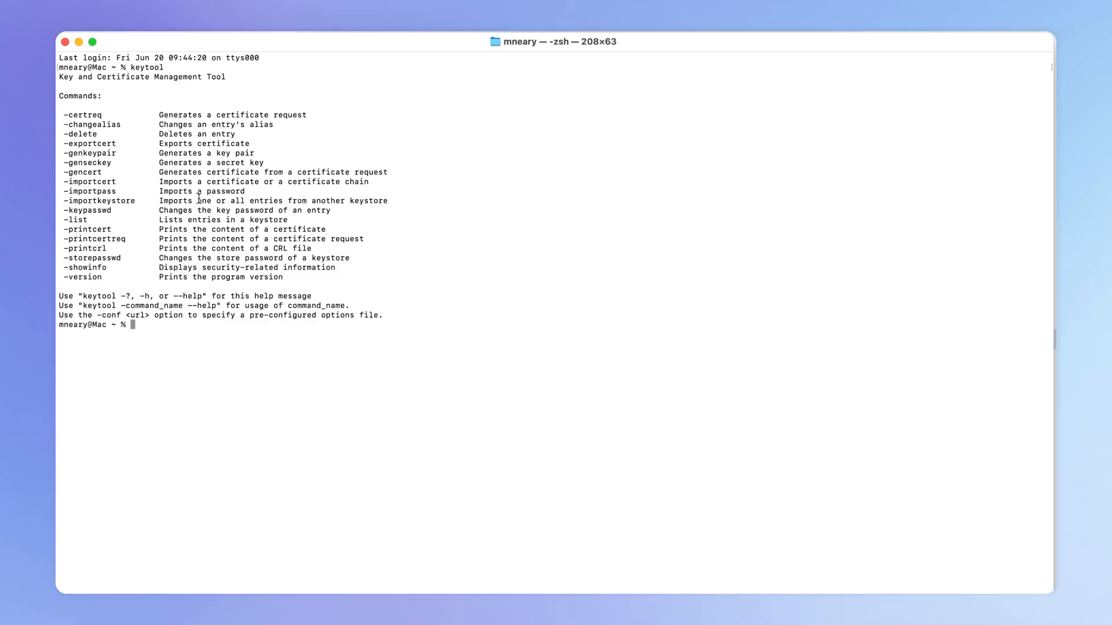
pyautogui.moveTo(395, 289)
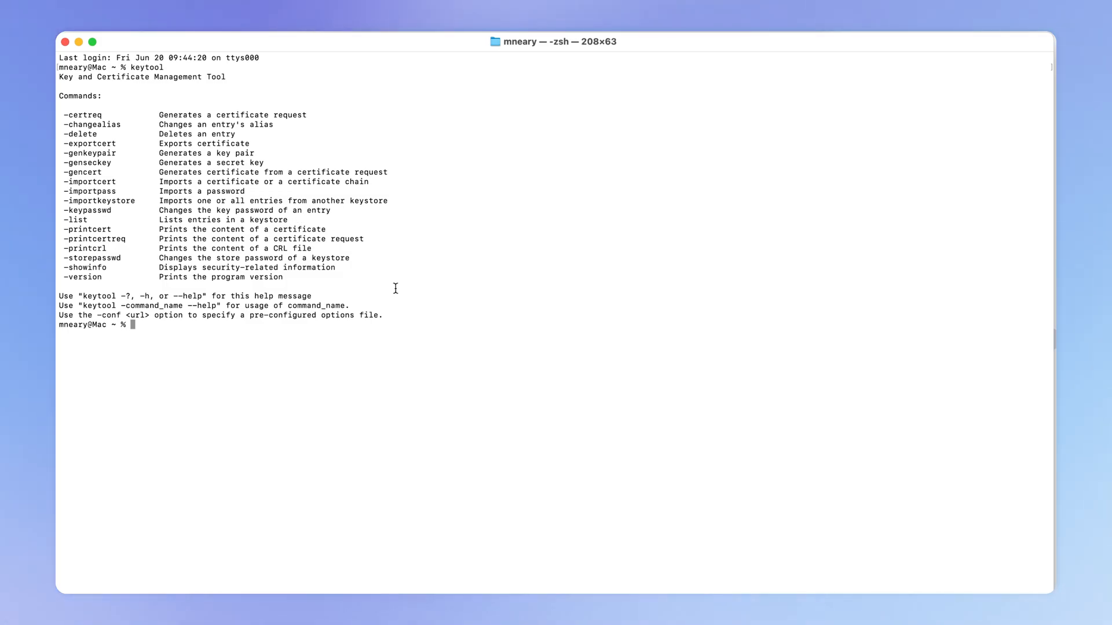
pyautogui.moveTo(280, 156)
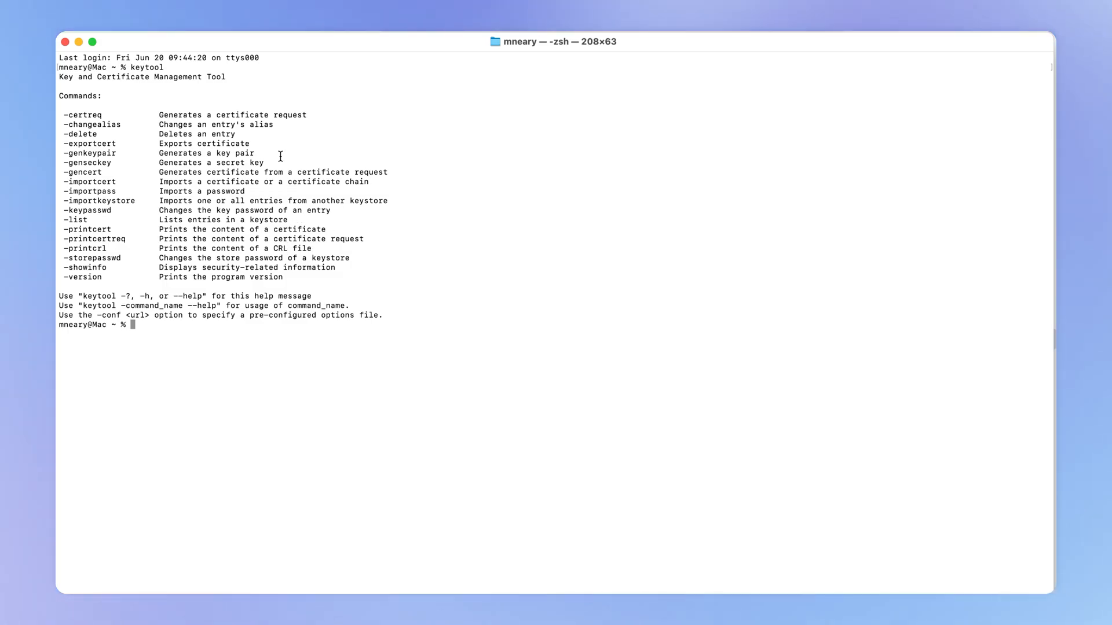
pyautogui.moveTo(264, 135)
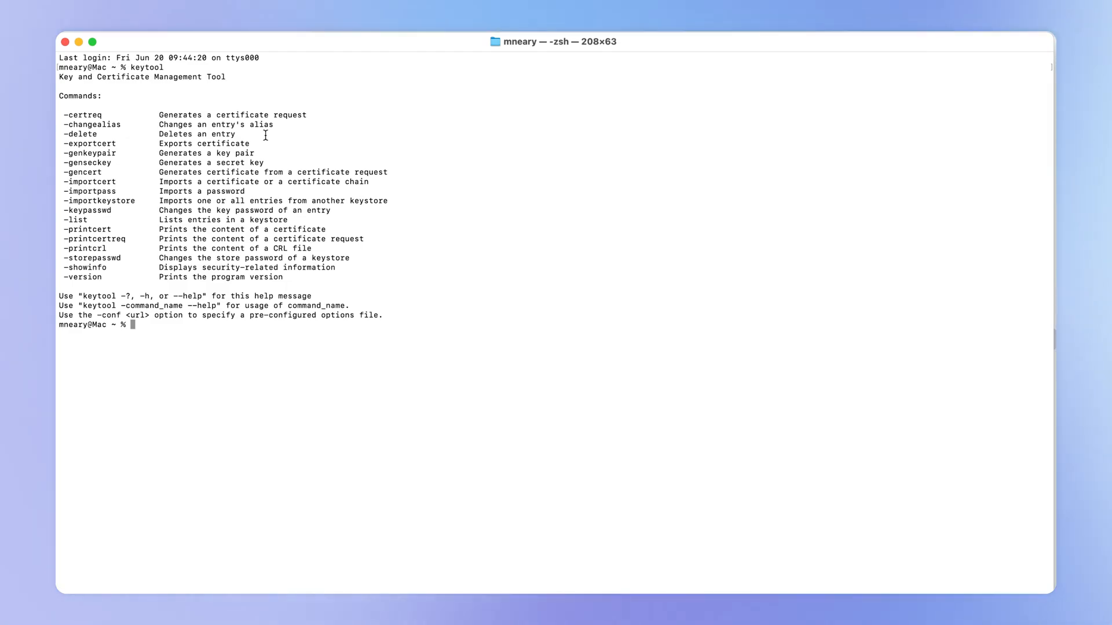
pyautogui.moveTo(301, 170)
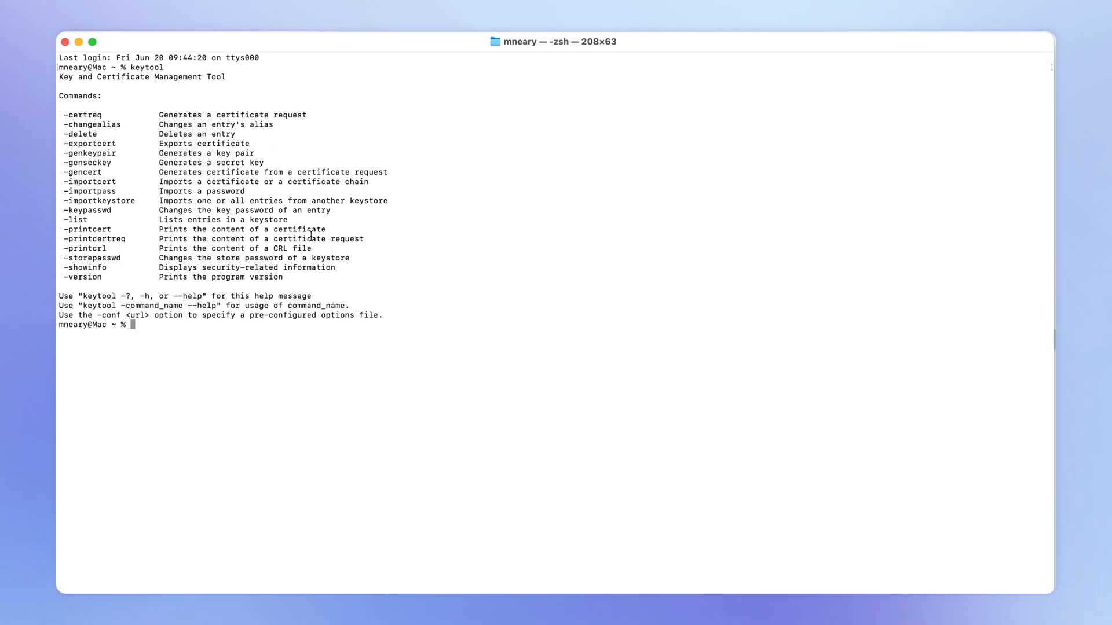
pyautogui.write('clear')
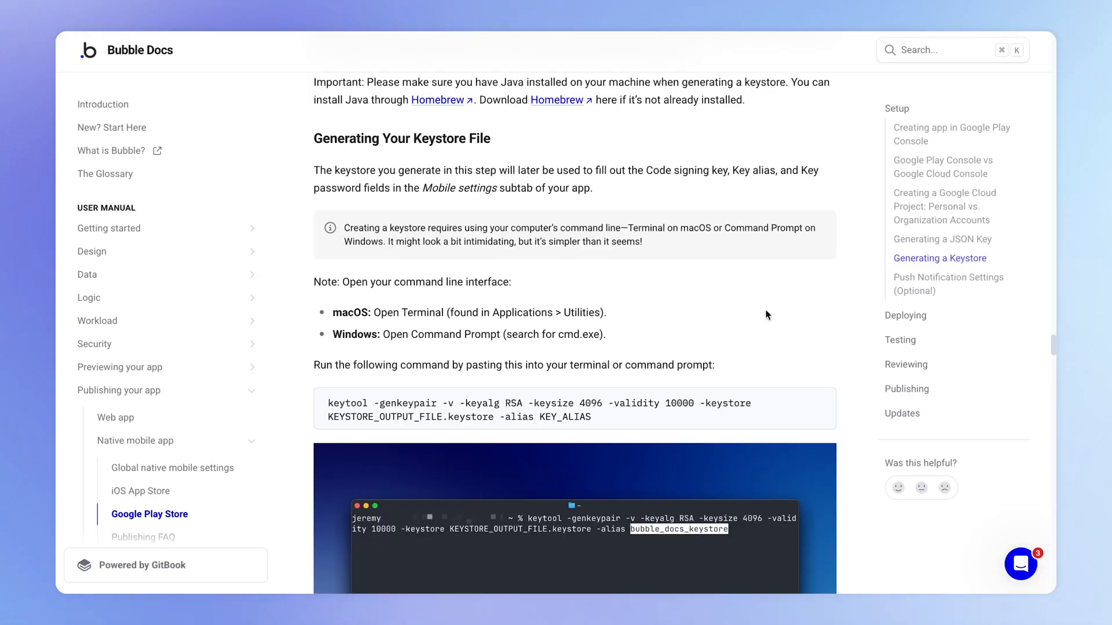
# Scroll to the keytool -genkeypair command and highlight its genkeypair and keyalg options
pyautogui.scroll(-3)
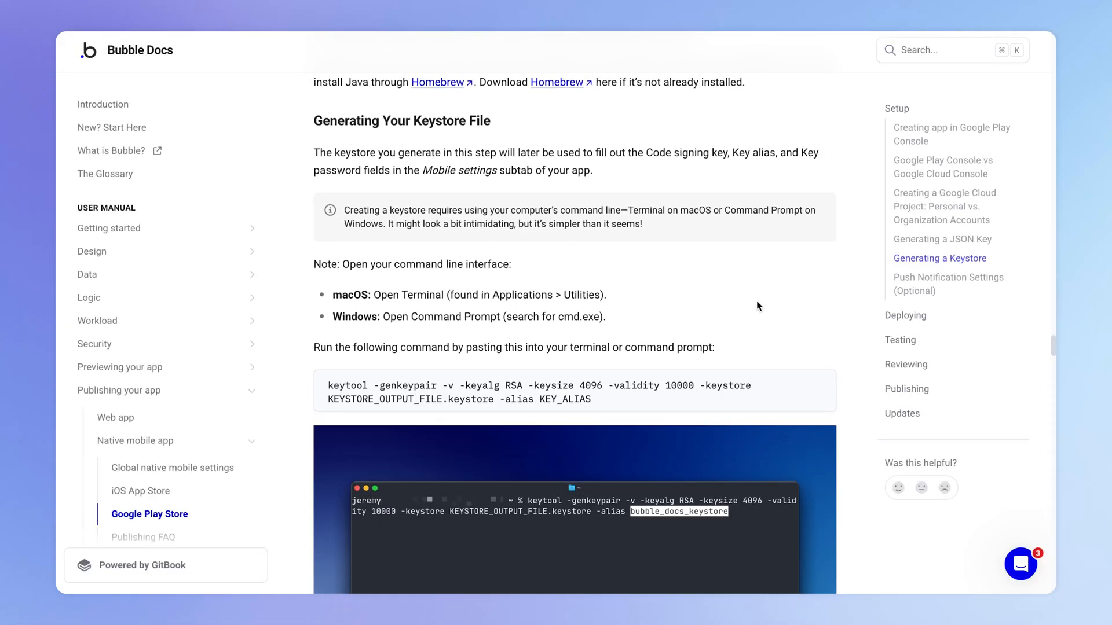
pyautogui.scroll(-3)
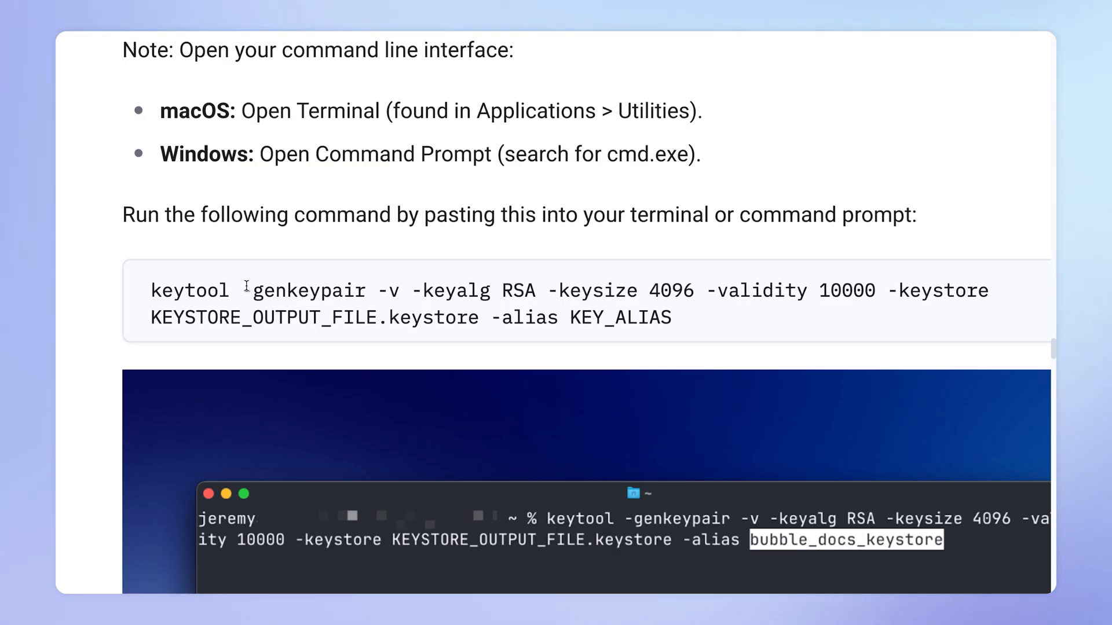
pyautogui.doubleClick(301, 290)
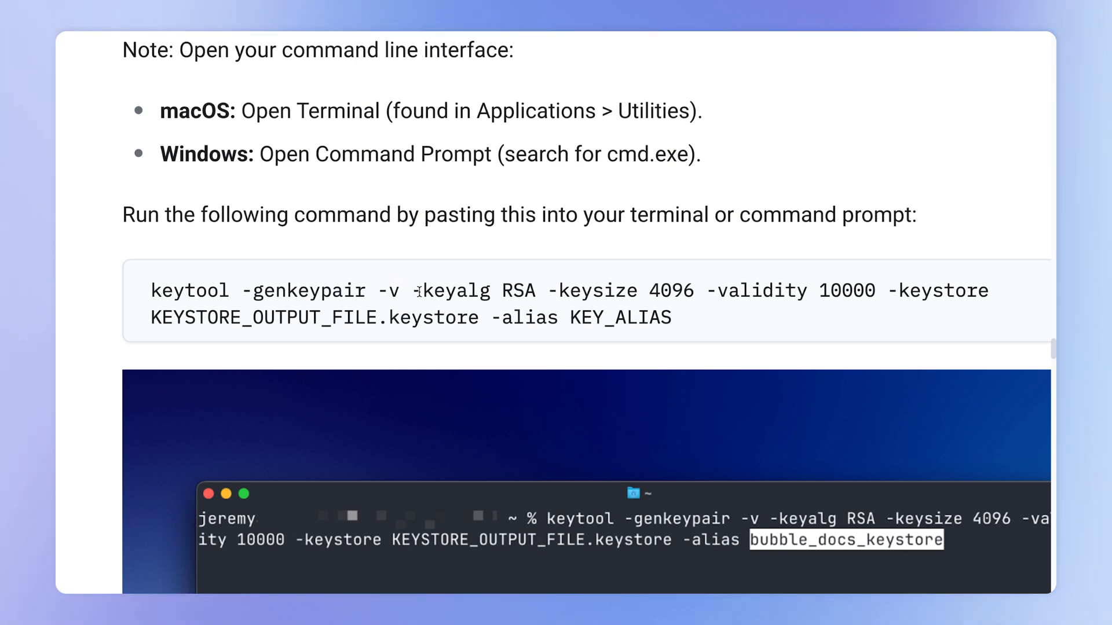
pyautogui.doubleClick(445, 291)
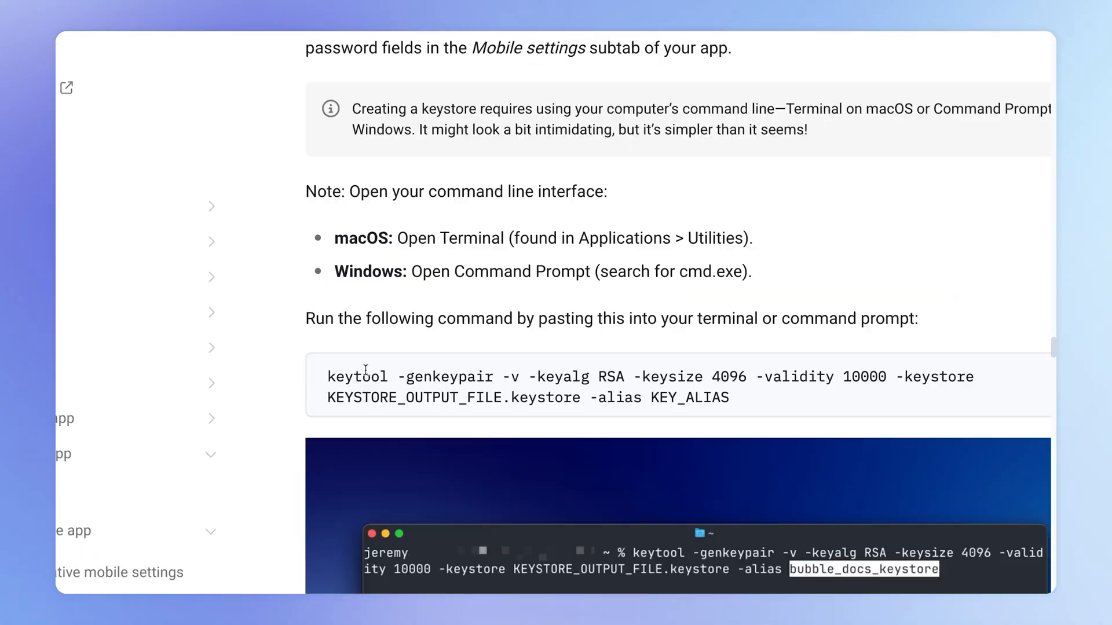
pyautogui.moveTo(488, 359)
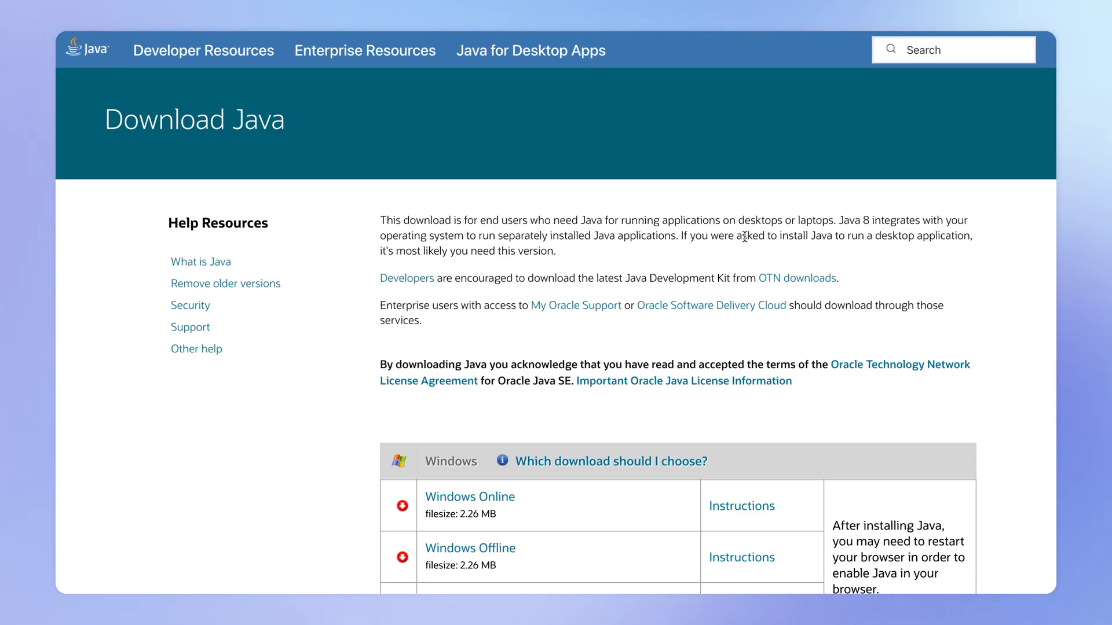
# Scroll the docs back to the Generating a Keystore installation notes
pyautogui.scroll(-3)
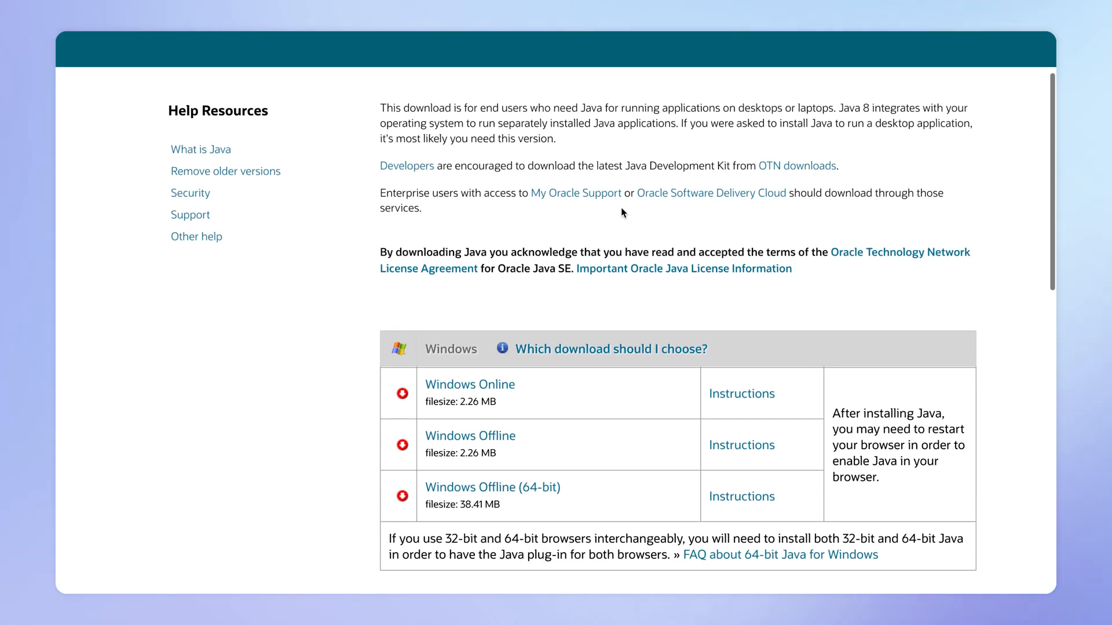
pyautogui.moveTo(684, 323)
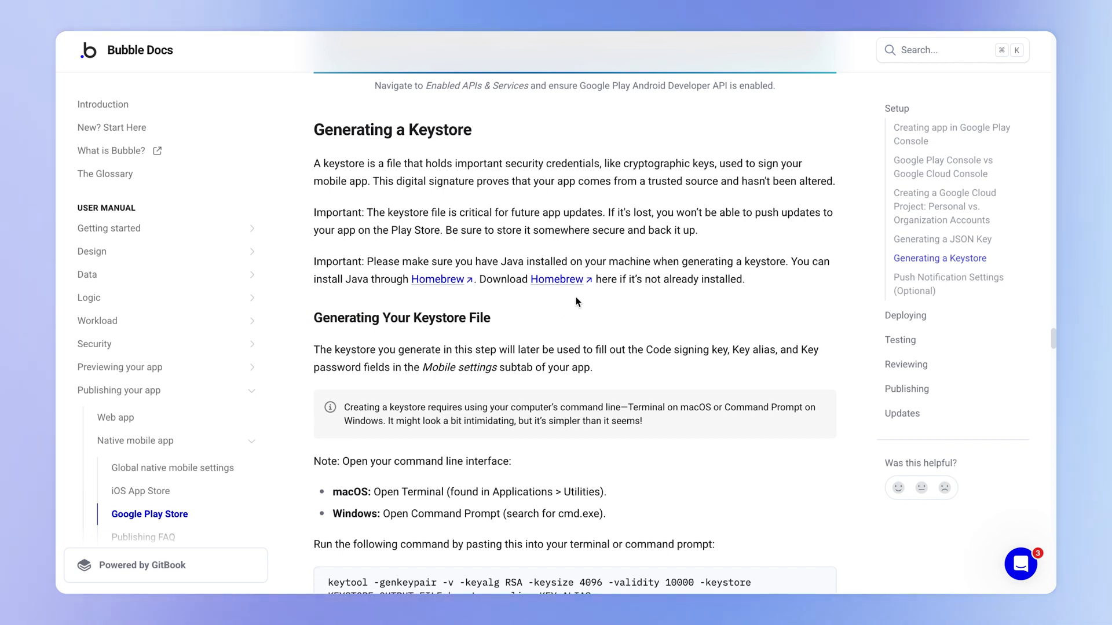
pyautogui.moveTo(575, 292)
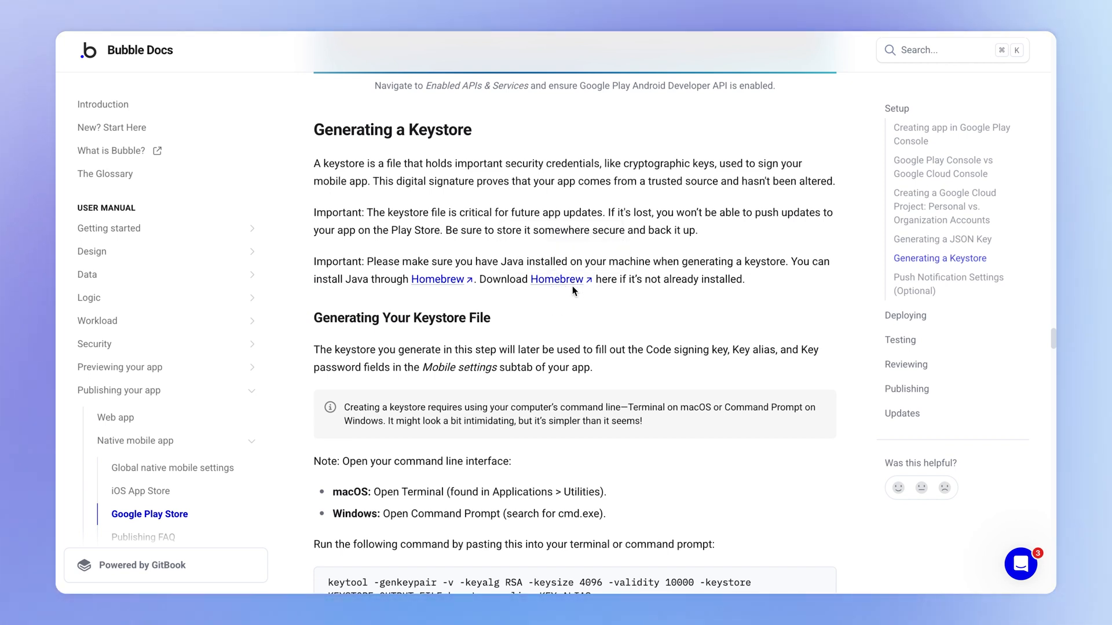
pyautogui.moveTo(560, 279)
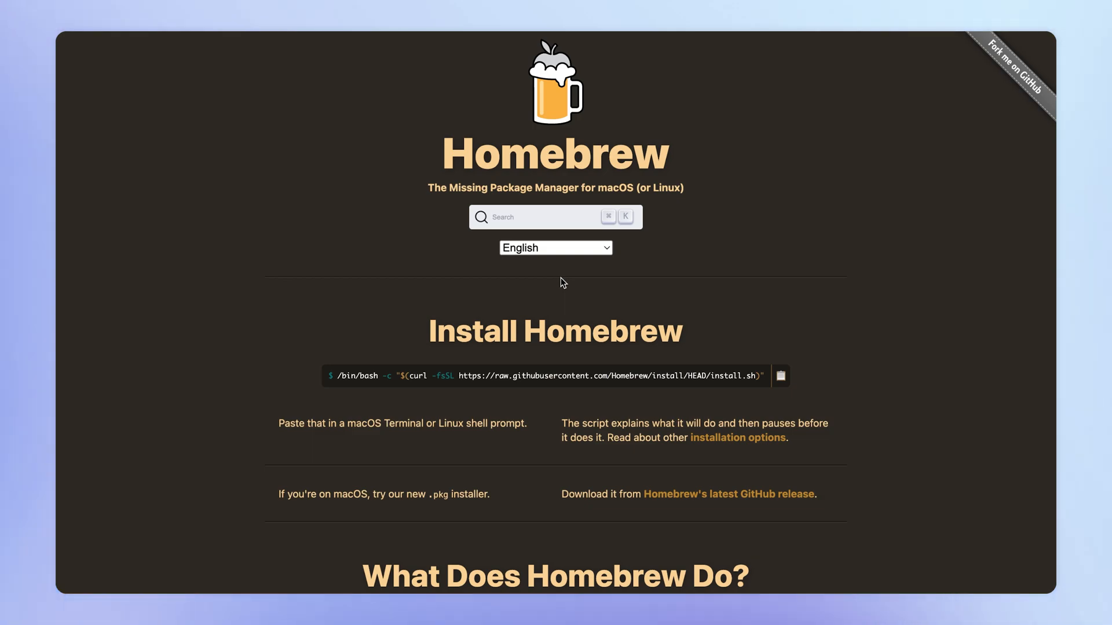
pyautogui.moveTo(670, 292)
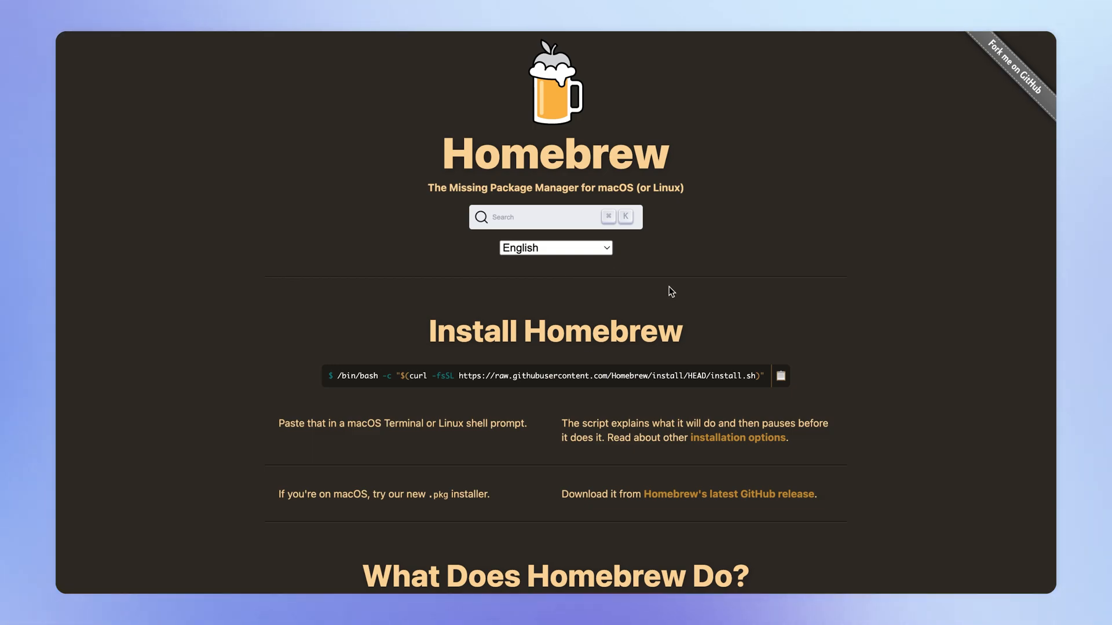
# From brew.sh reach Homebrew's latest GitHub release and launch the Homebrew-4.5.7.pkg installer
pyautogui.scroll(-3)
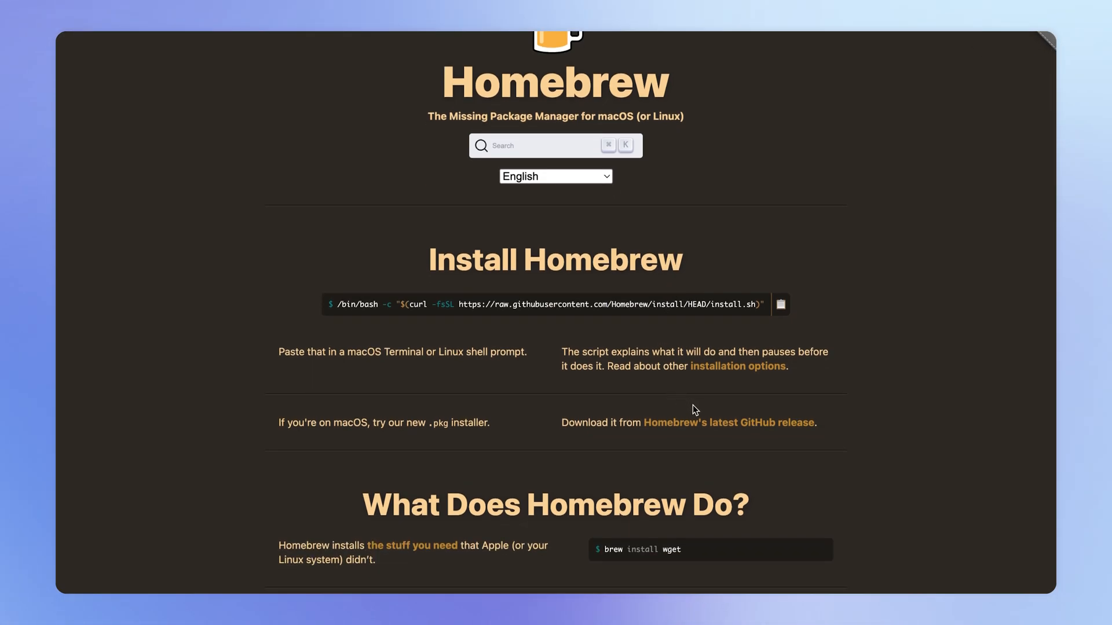
pyautogui.moveTo(727, 421)
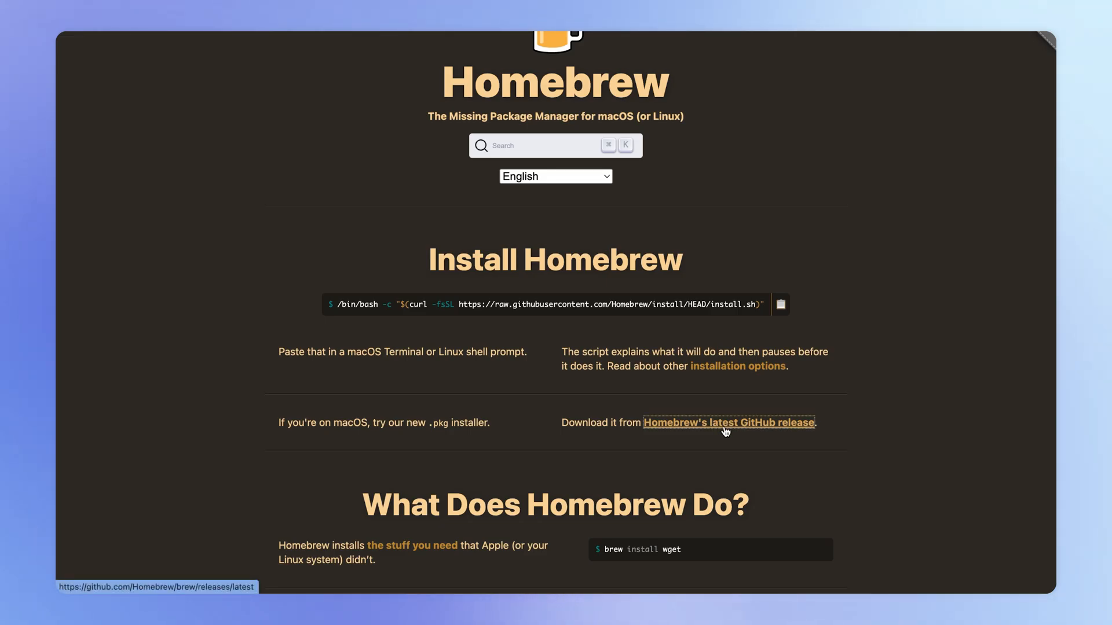
pyautogui.click(727, 422)
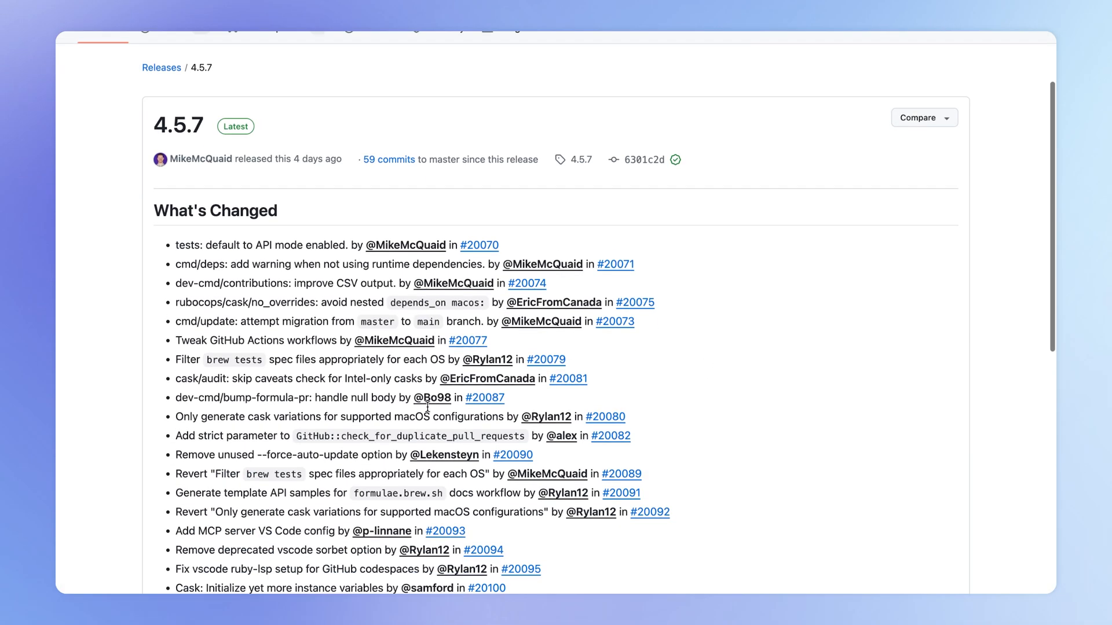
pyautogui.scroll(-3)
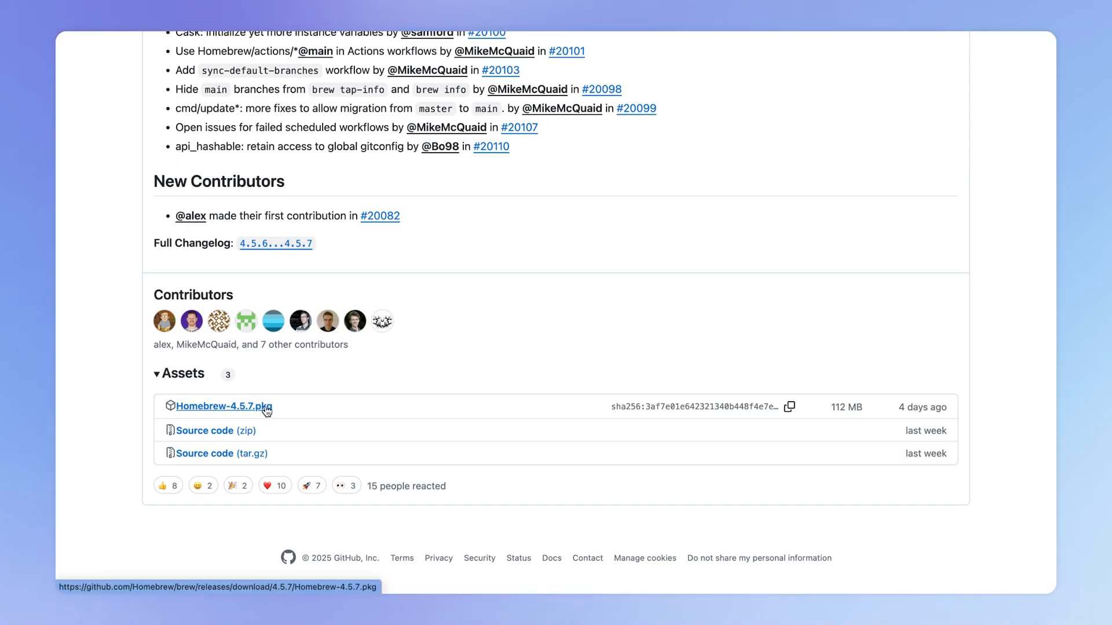
pyautogui.moveTo(253, 412)
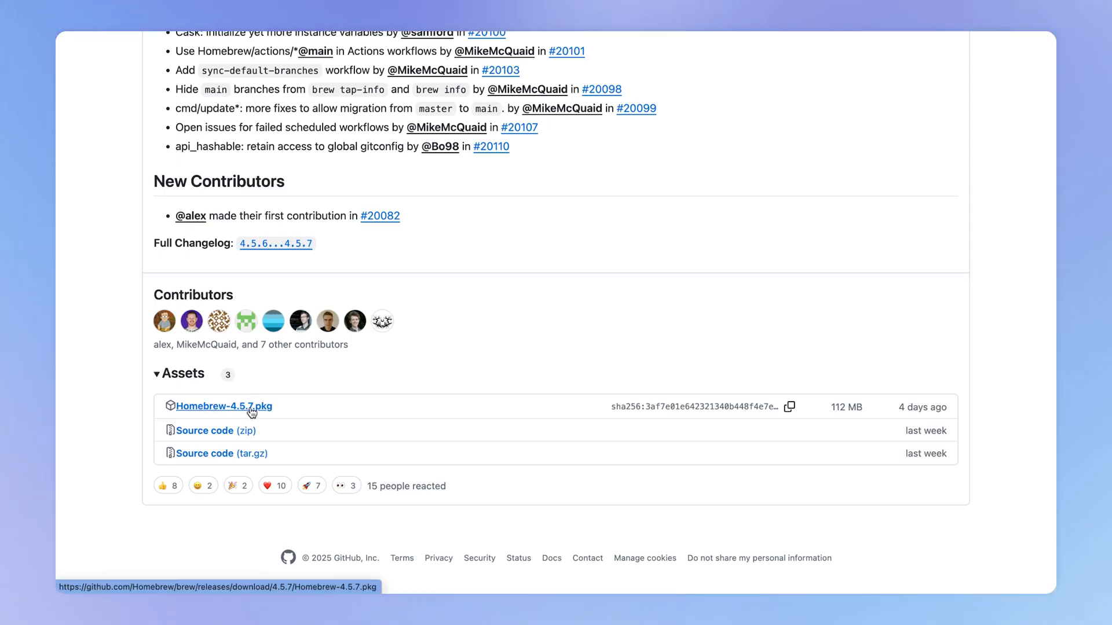
pyautogui.click(223, 406)
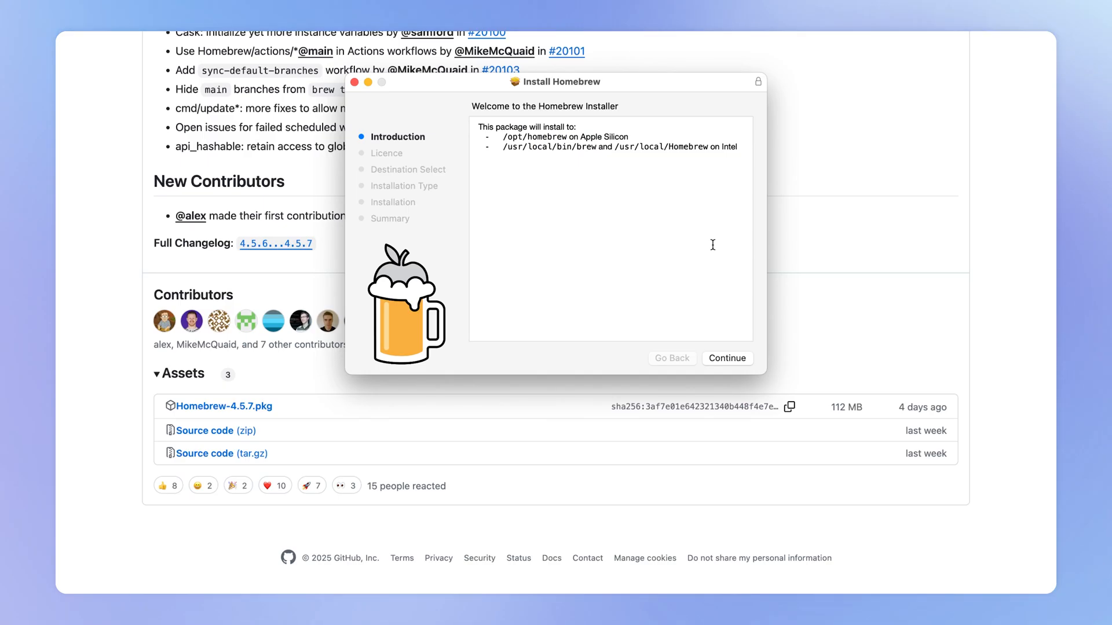
pyautogui.moveTo(699, 257)
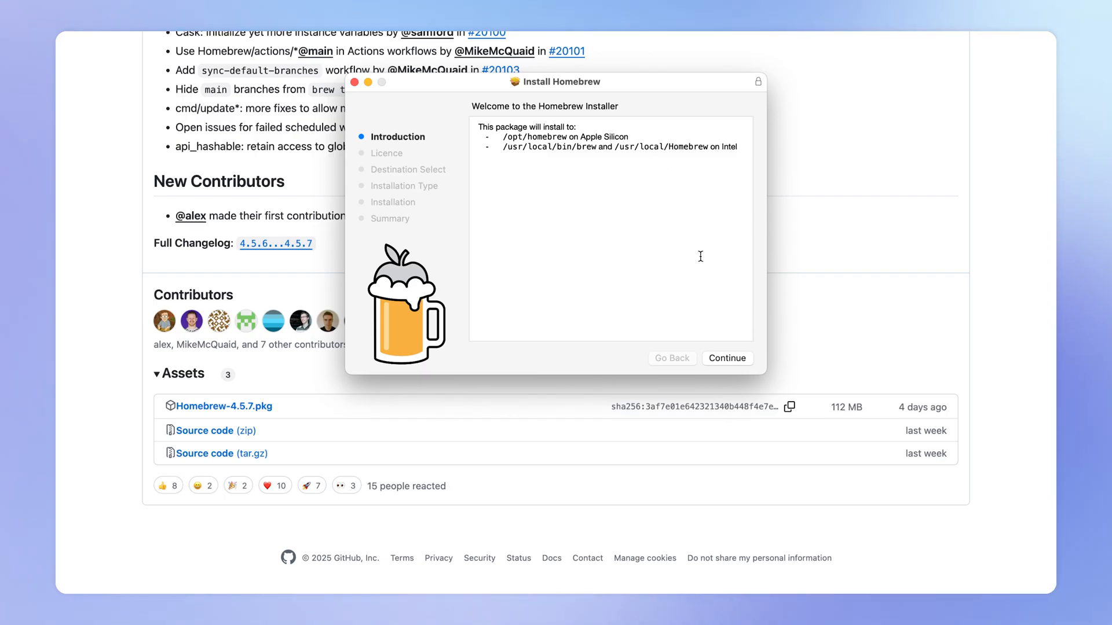
pyautogui.moveTo(706, 285)
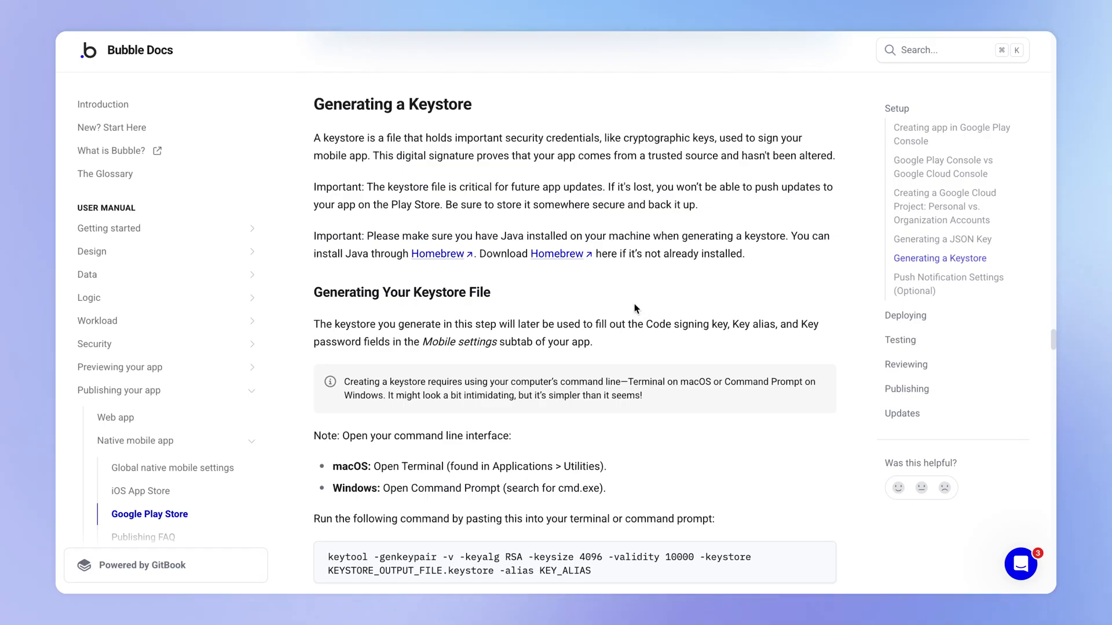
pyautogui.moveTo(454, 267)
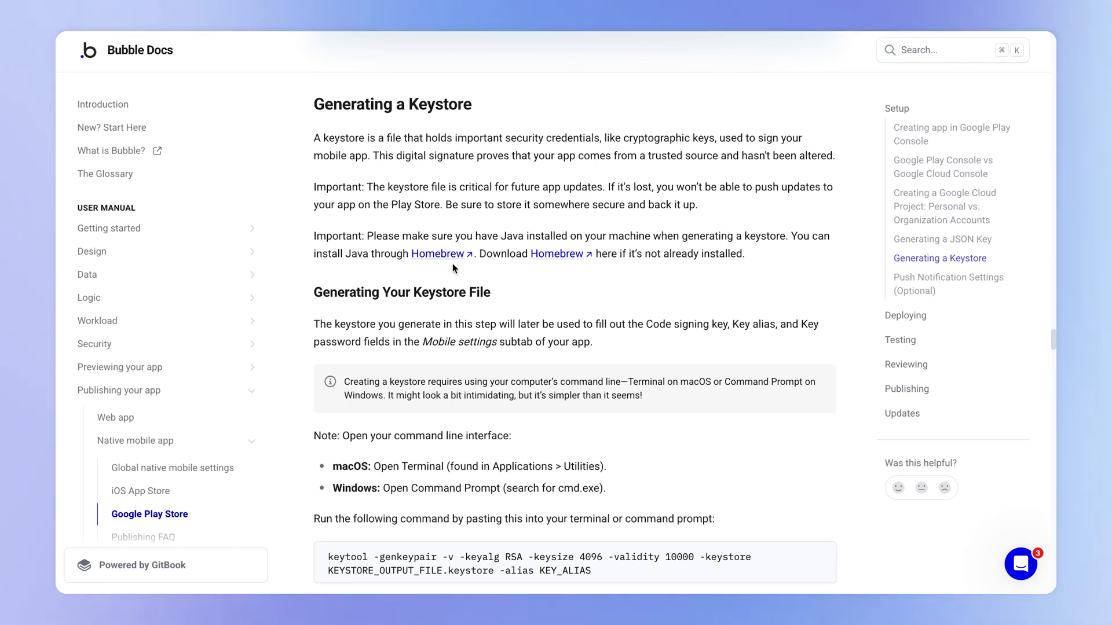
pyautogui.moveTo(436, 254)
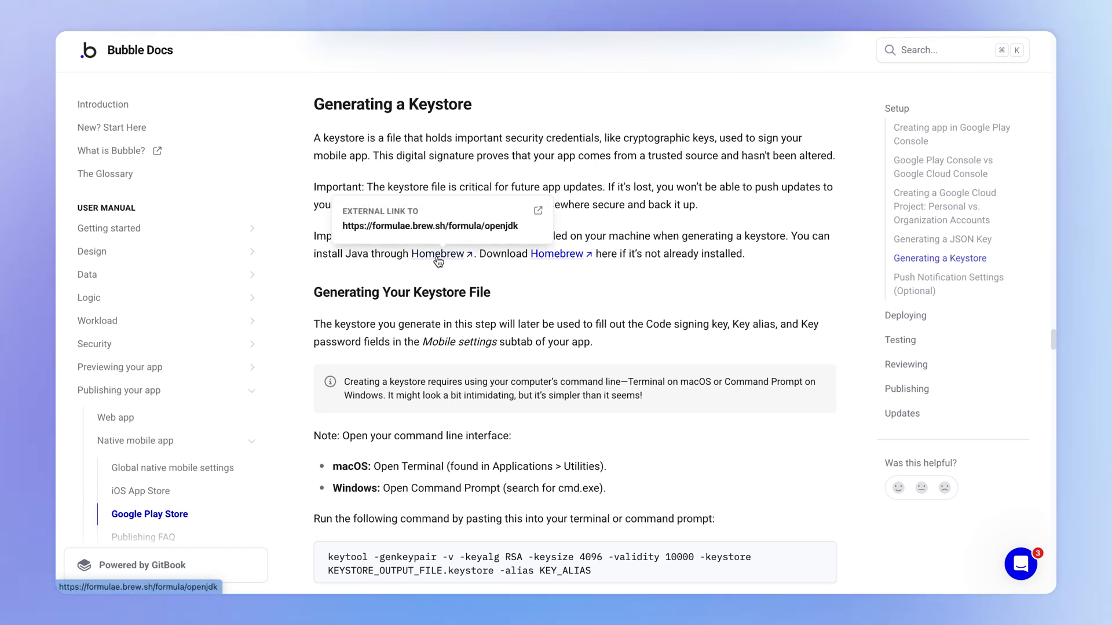
pyautogui.moveTo(448, 255)
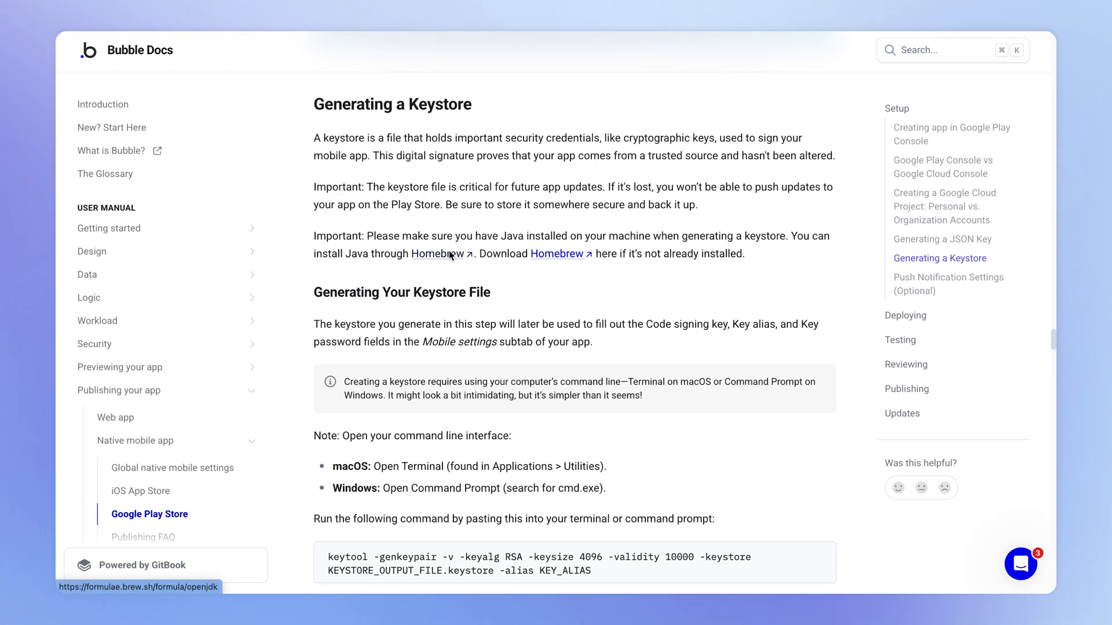
# Follow the 'Install Java through Homebrew' link to the openjdk formula page
pyautogui.click(438, 253)
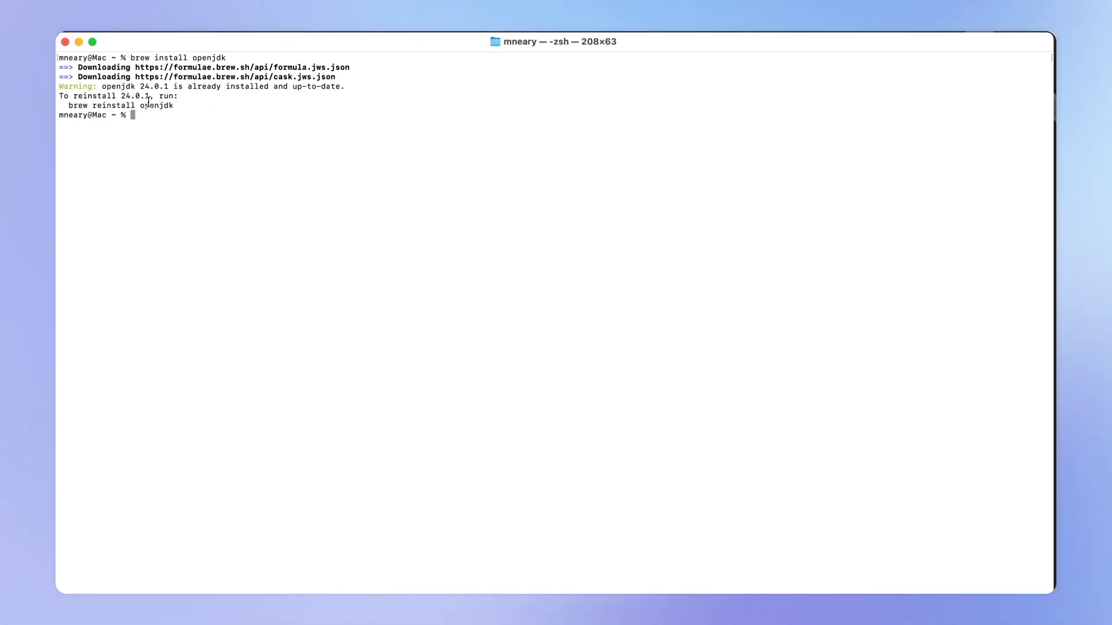
# Highlight the openjdk already-installed warning and clear the Terminal
pyautogui.doubleClick(156, 105)
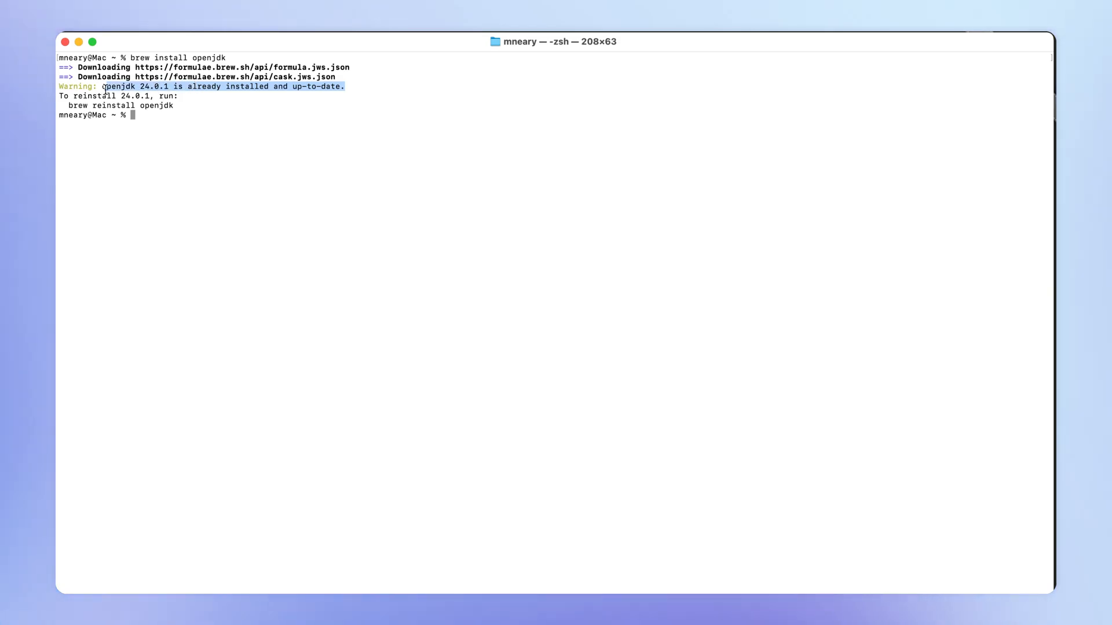
pyautogui.write('clear')
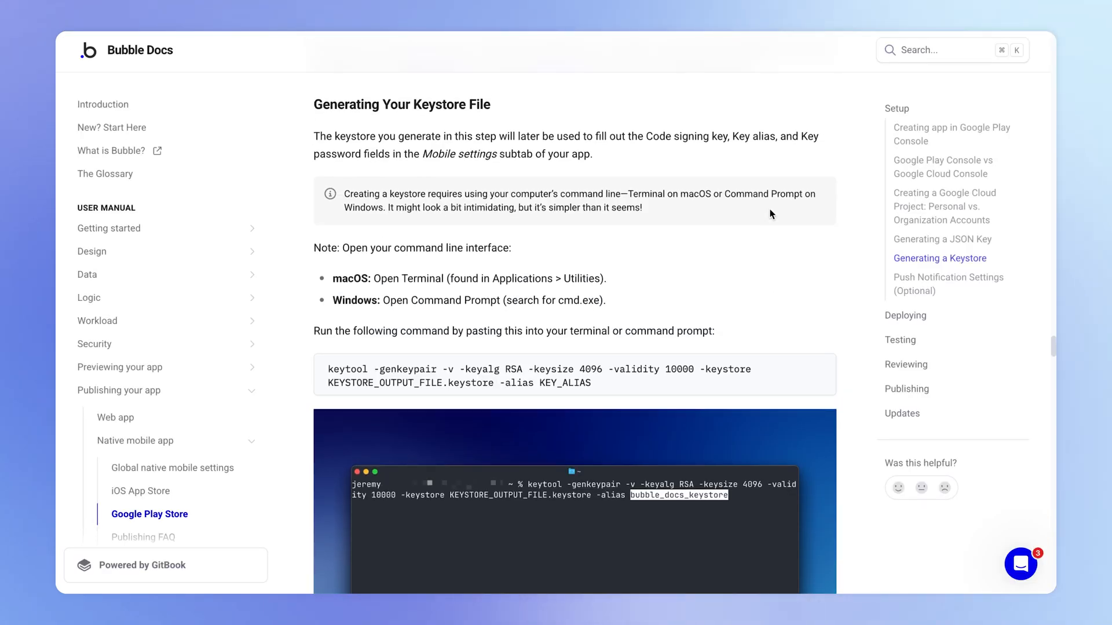
# Run the keytool -genkeypair command with KEY_ALIAS replaced by wanderlog_keystore
pyautogui.scroll(-3)
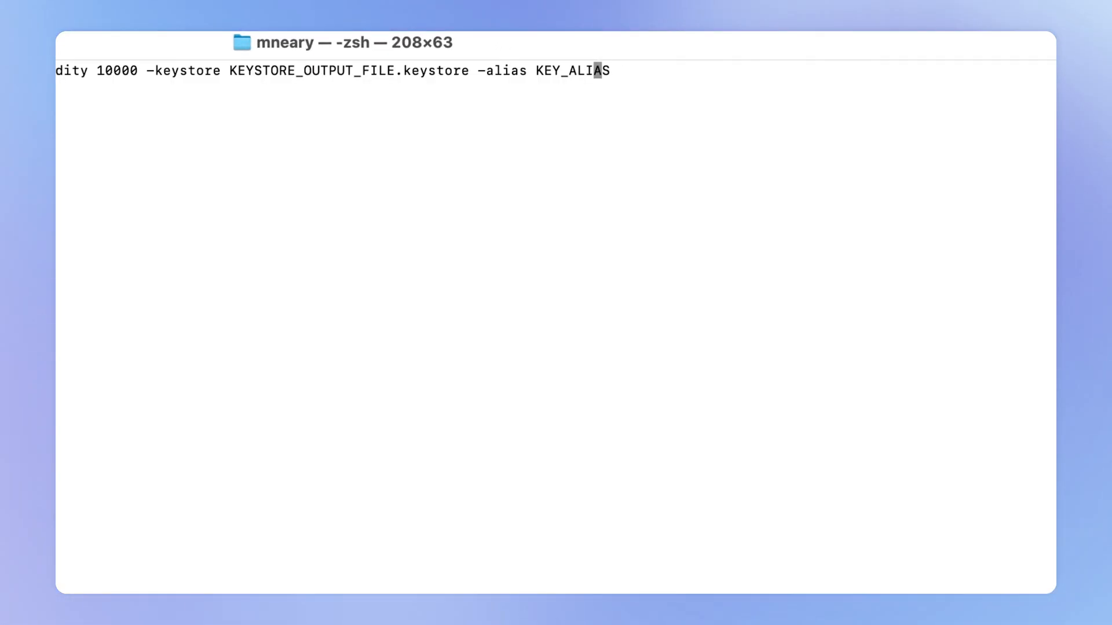
pyautogui.press('backspace')
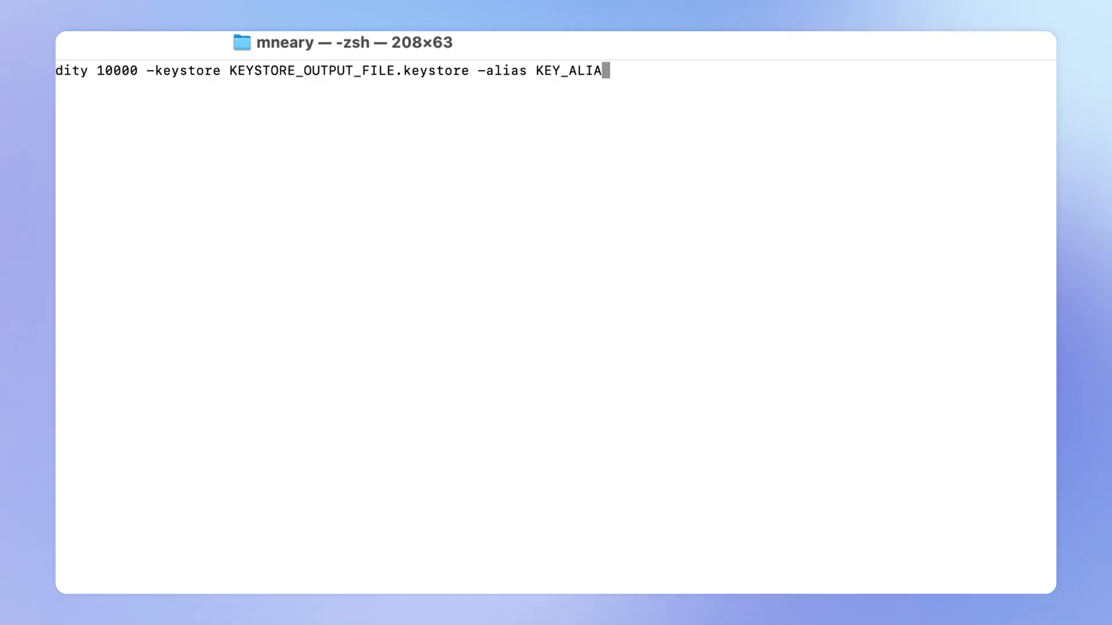
pyautogui.press('Backspace')
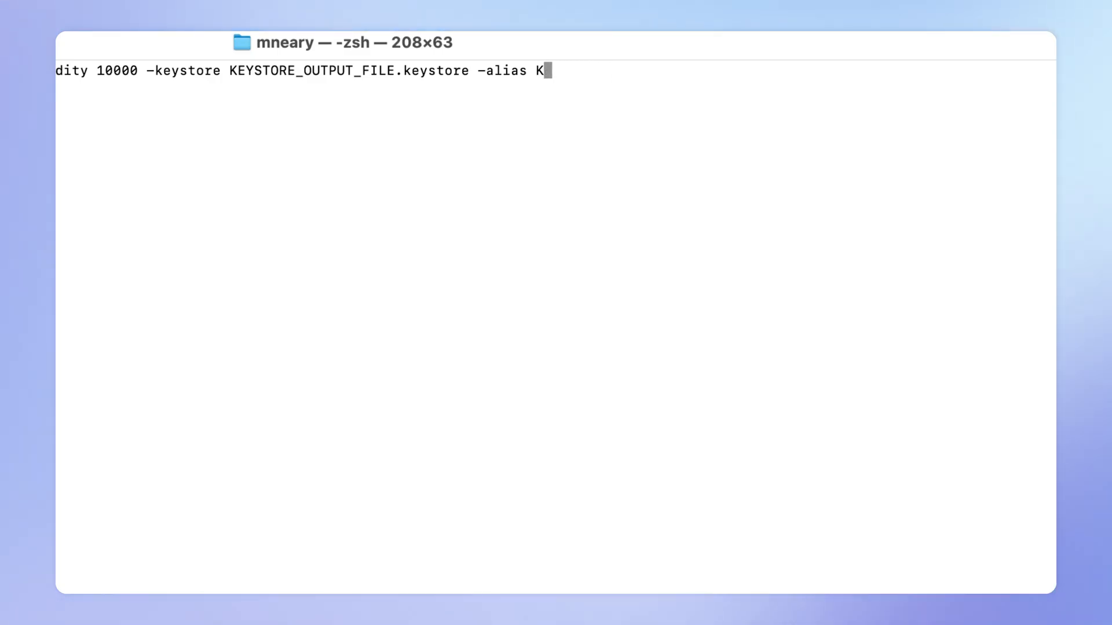
pyautogui.press('Backspace')
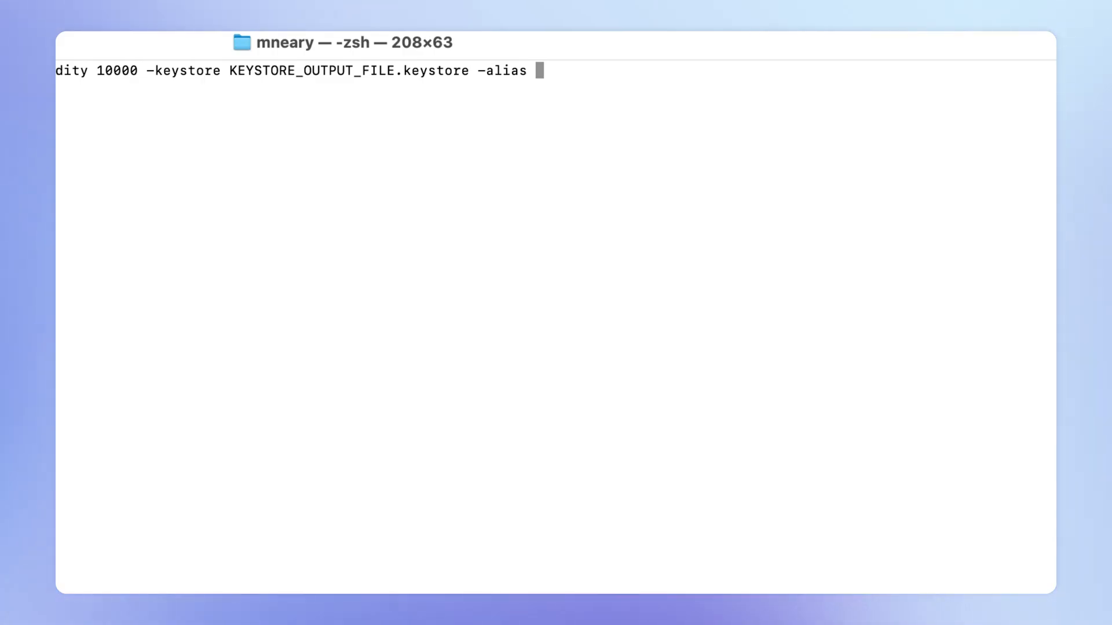
pyautogui.write('wanderlog')
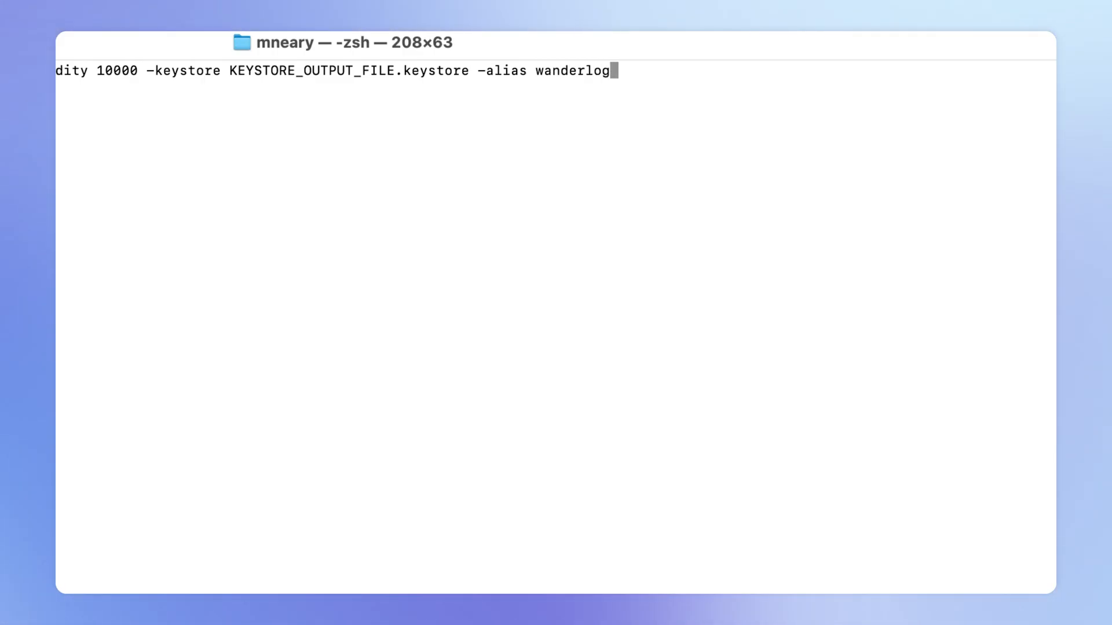
pyautogui.write('_keysto')
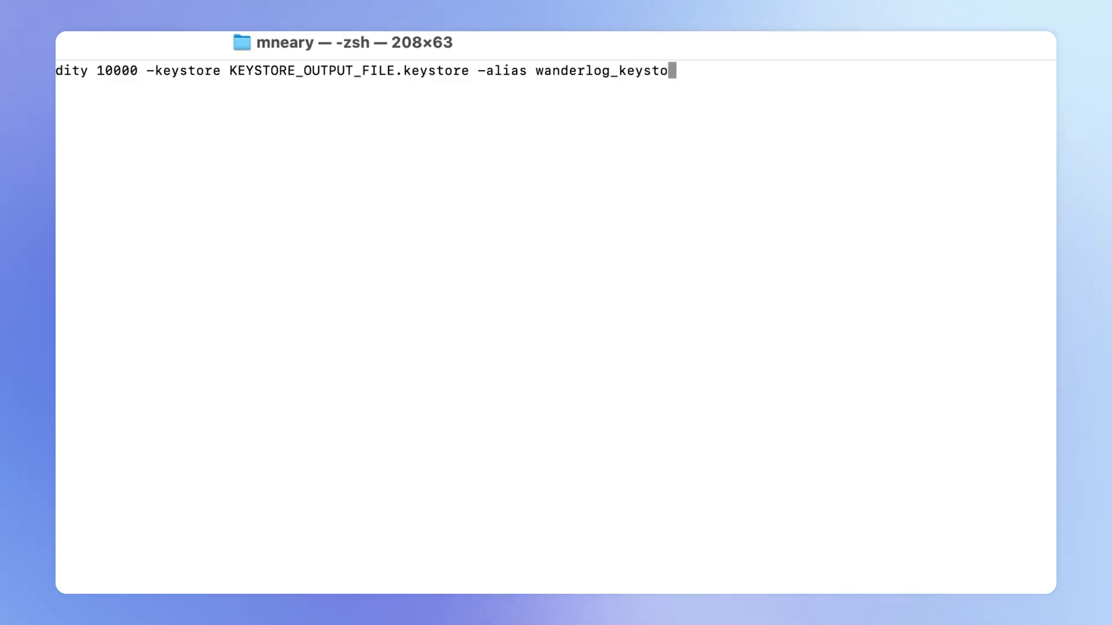
pyautogui.write('re')
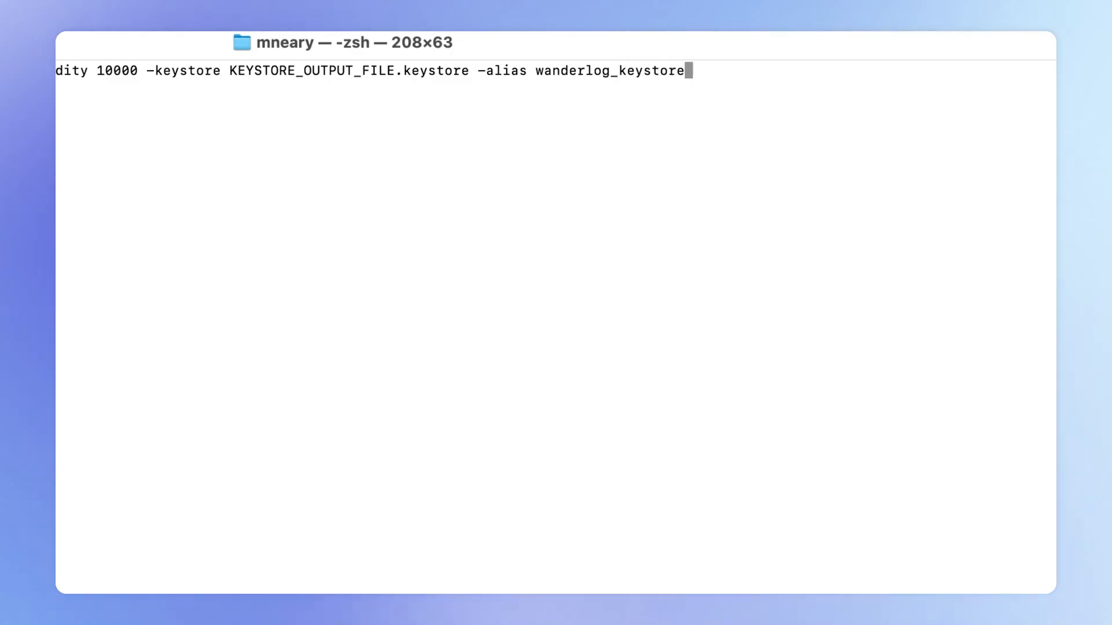
pyautogui.press('enter')
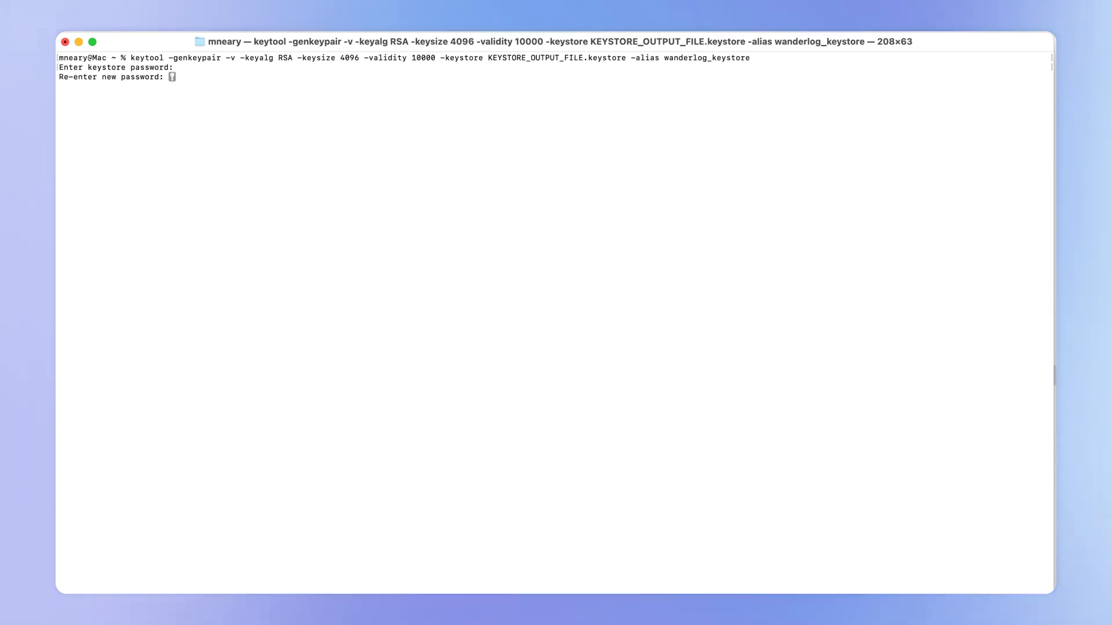
# Confirm the keystore password and answer the name prompt with Matthew Neary
pyautogui.press('enter')
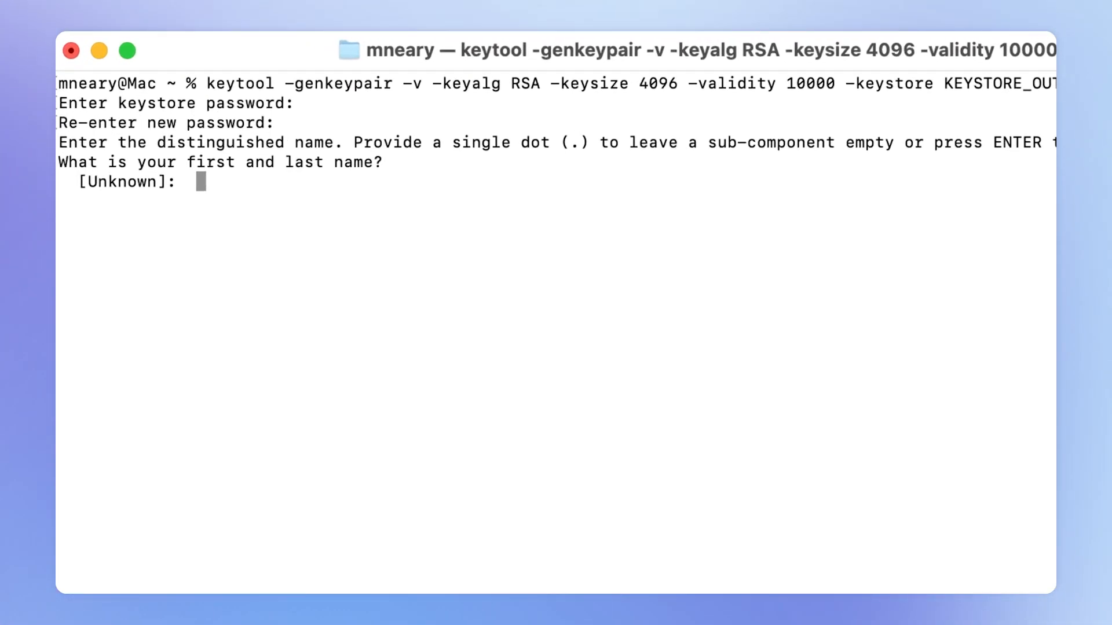
pyautogui.write('Matthew Near')
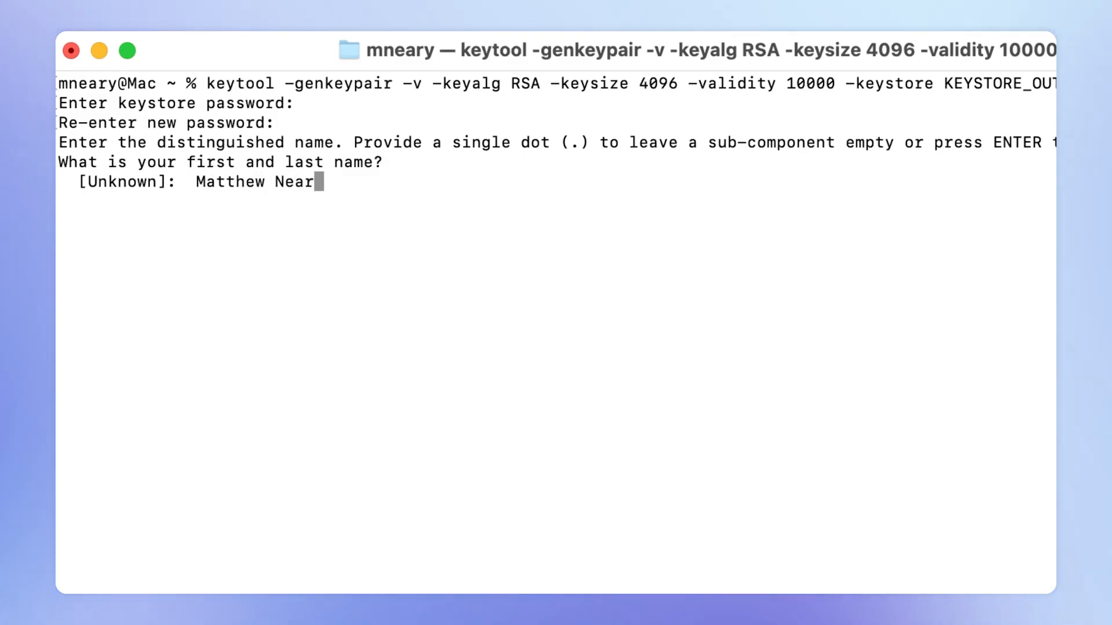
pyautogui.write('y')
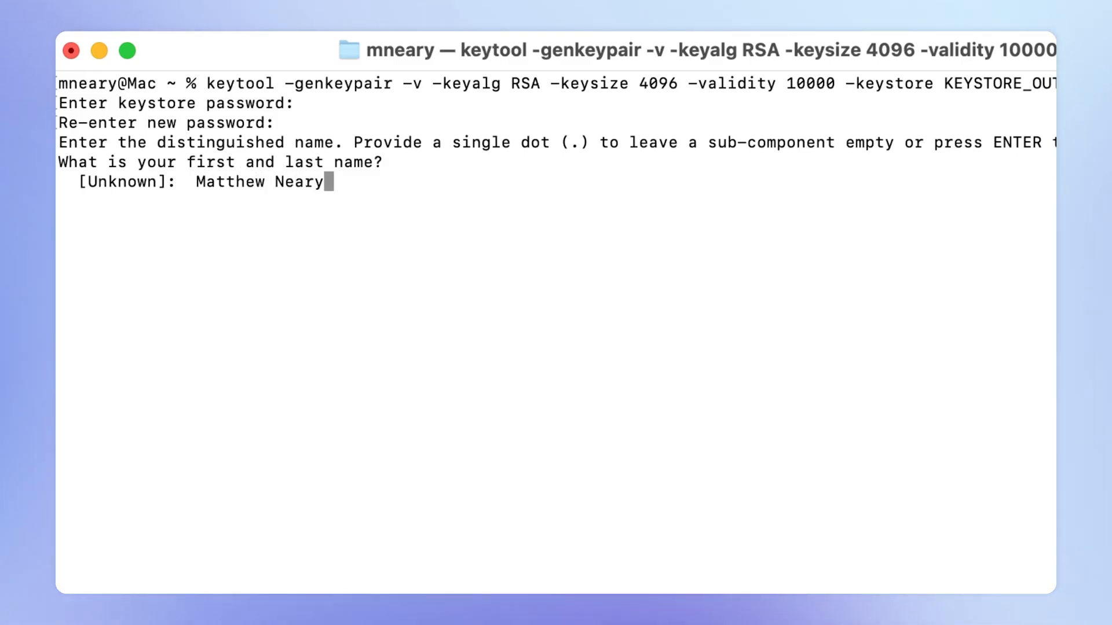
pyautogui.moveTo(634, 269)
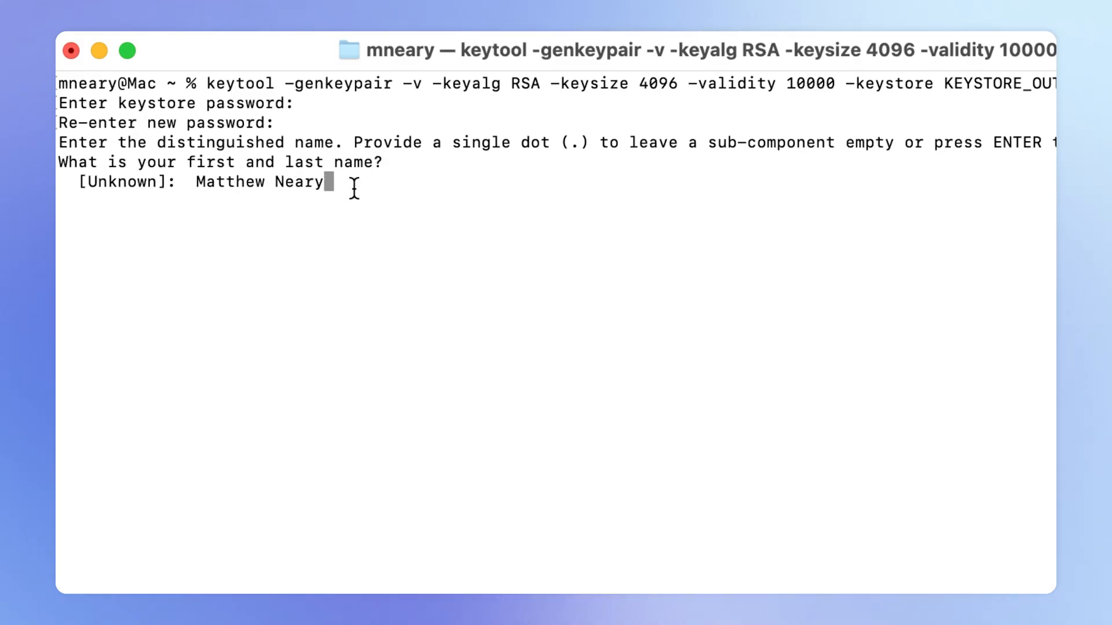
pyautogui.press('Backspace')
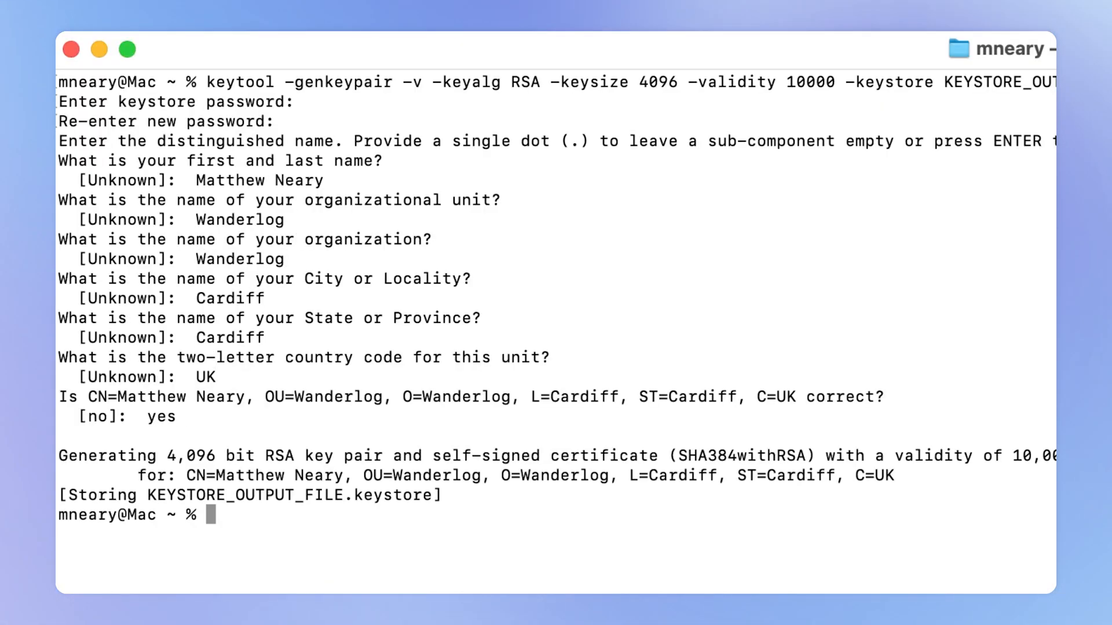
pyautogui.moveTo(403, 440)
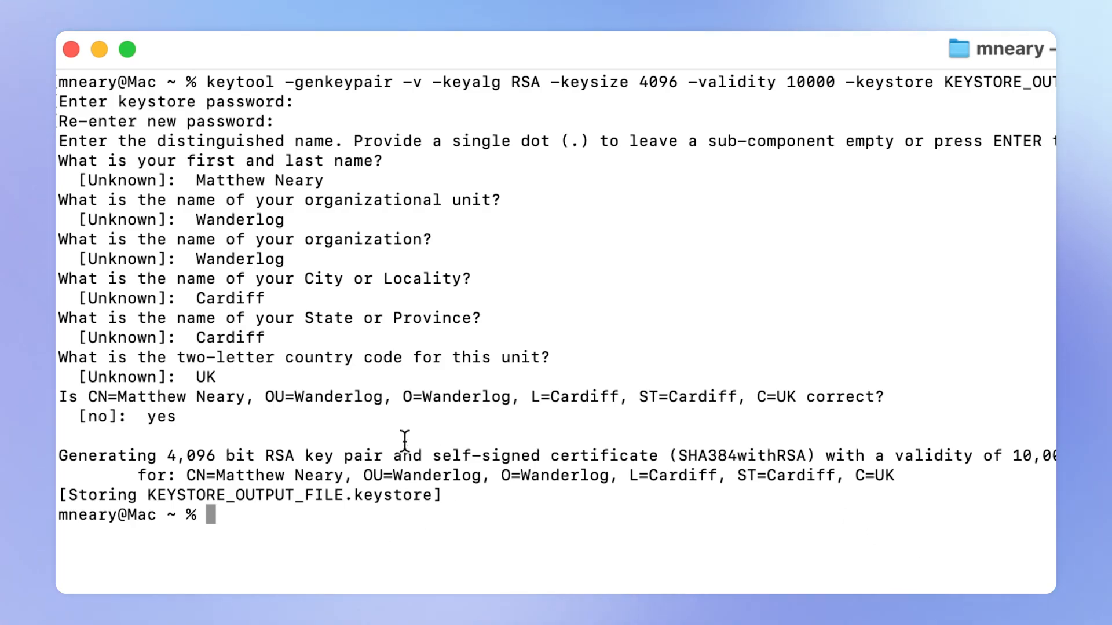
pyautogui.moveTo(450, 531)
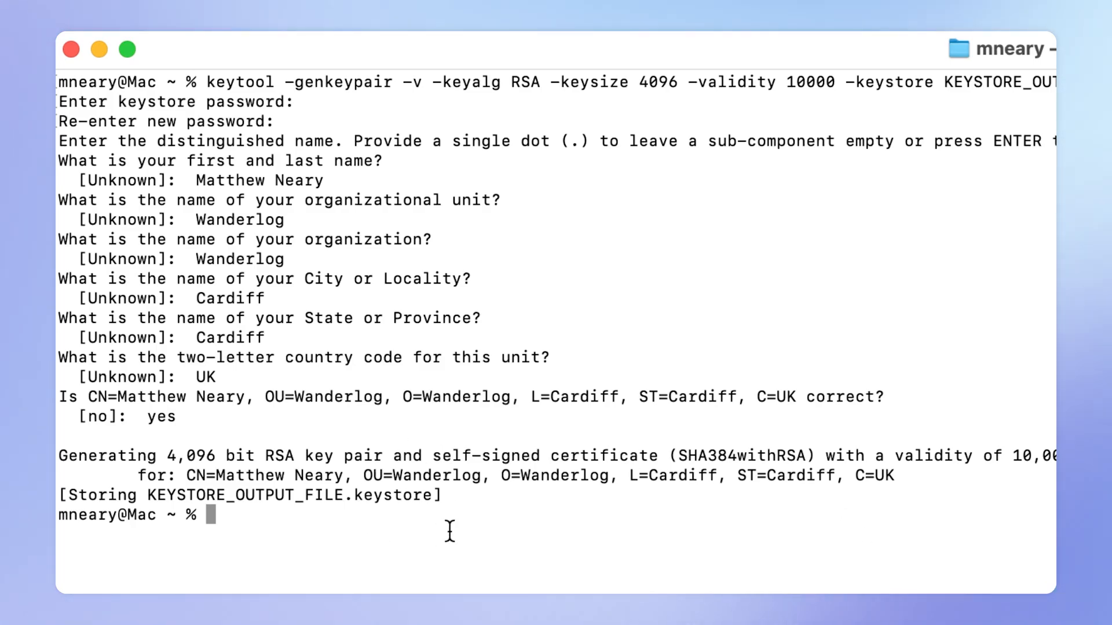
pyautogui.moveTo(602, 518)
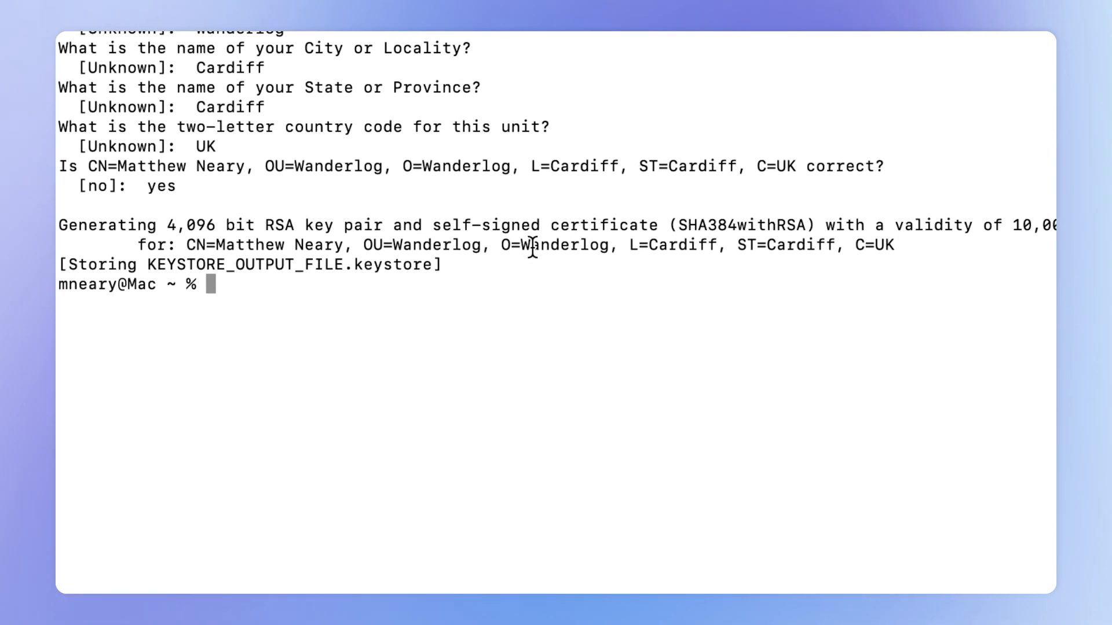
# Print the working directory with pwd and select the /Users/mneary path
pyautogui.write('pw')
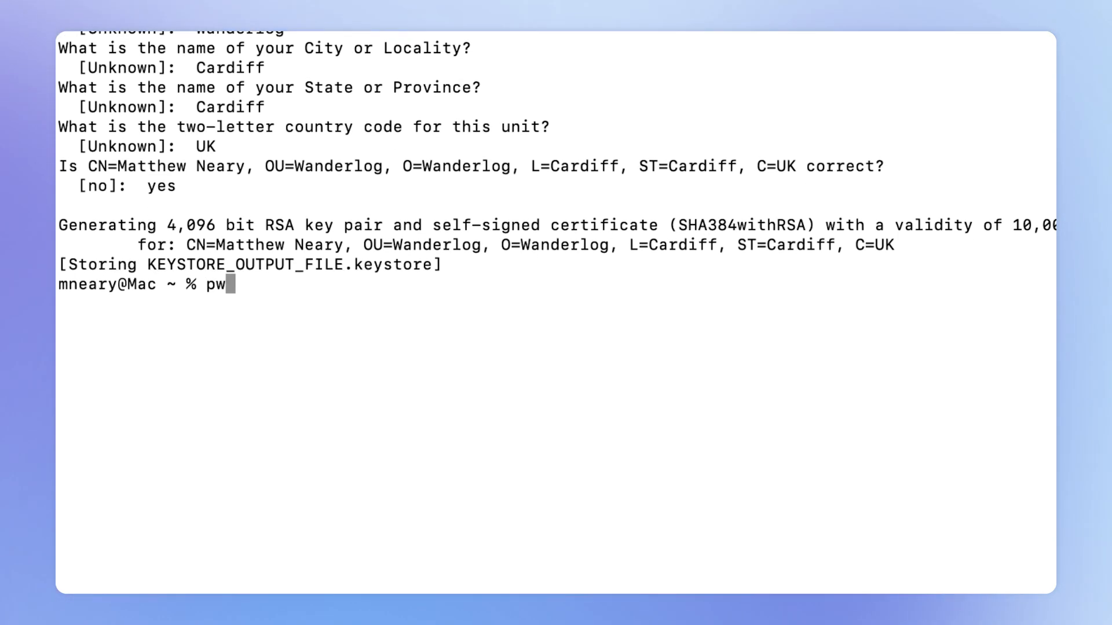
pyautogui.write('d')
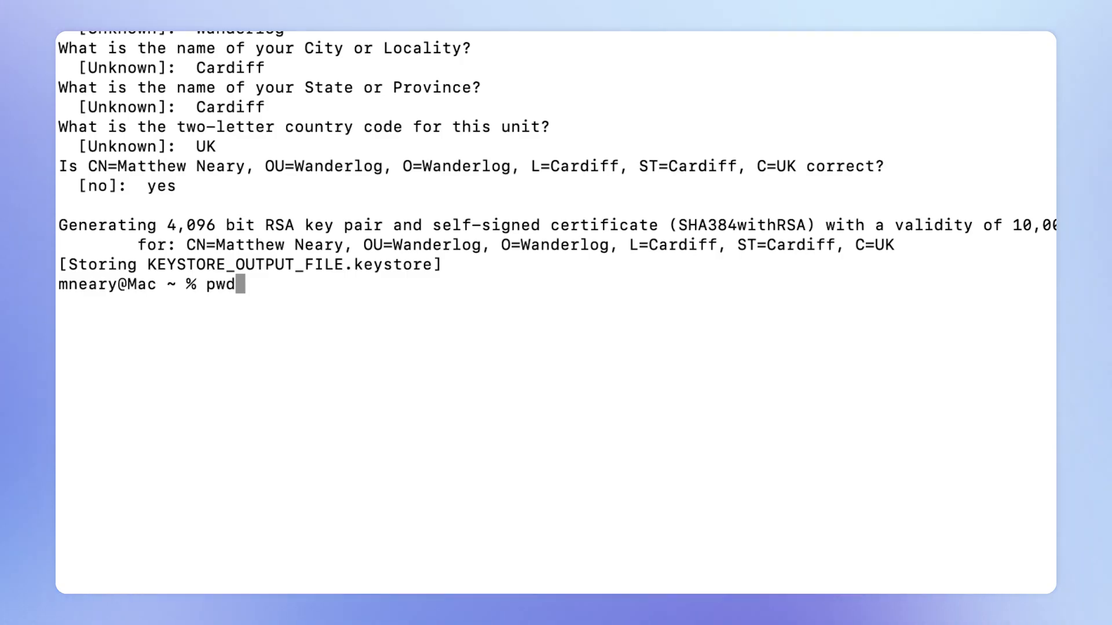
pyautogui.write('cd')
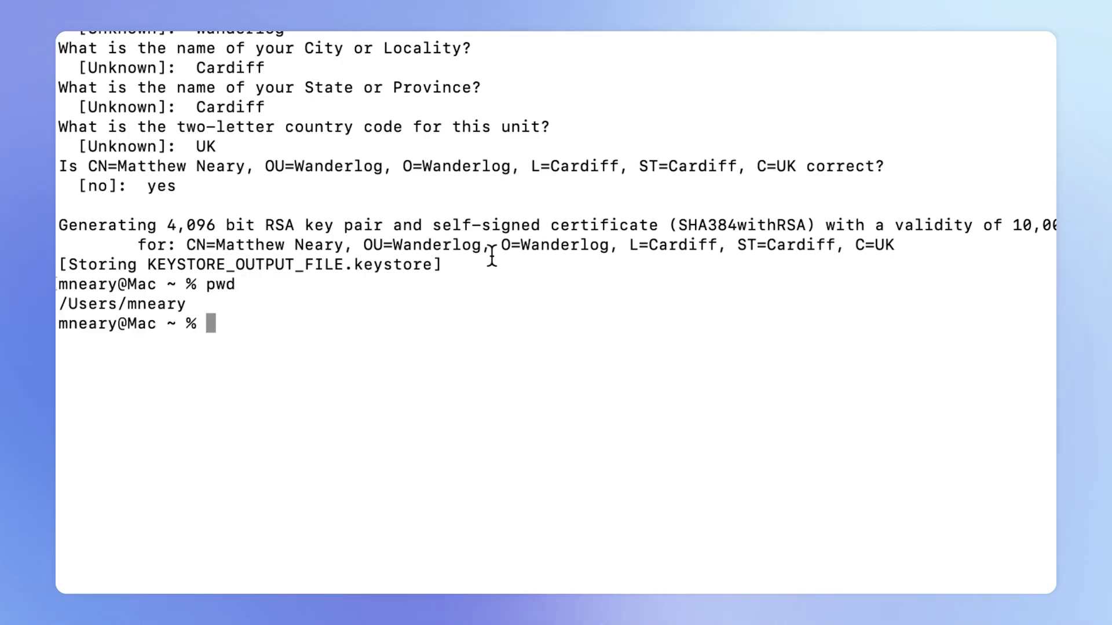
pyautogui.doubleClick(122, 303)
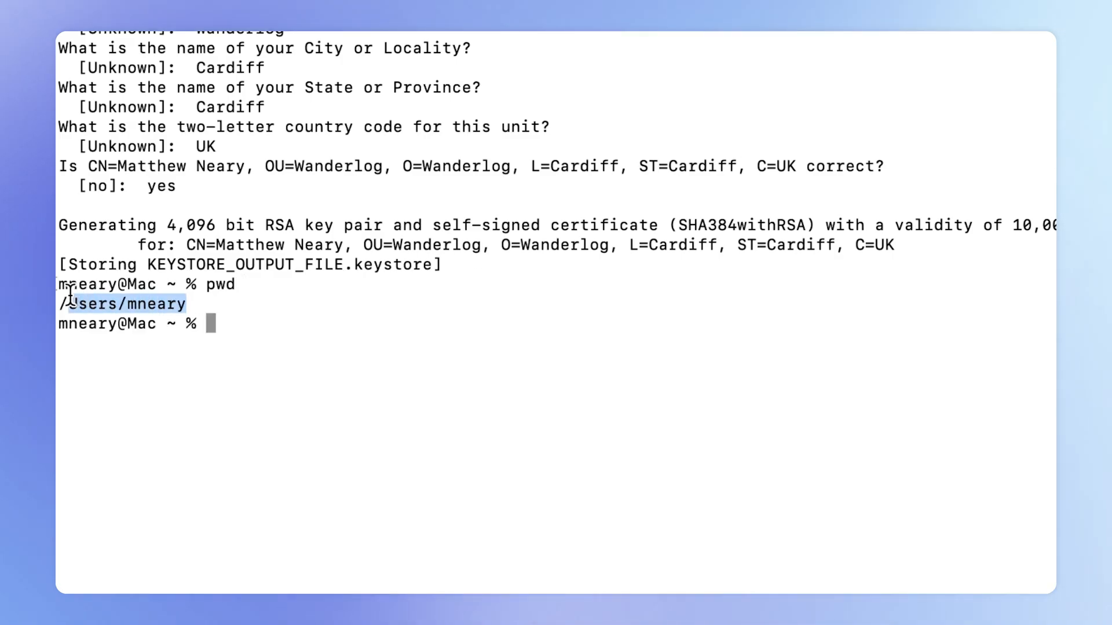
pyautogui.moveTo(383, 284)
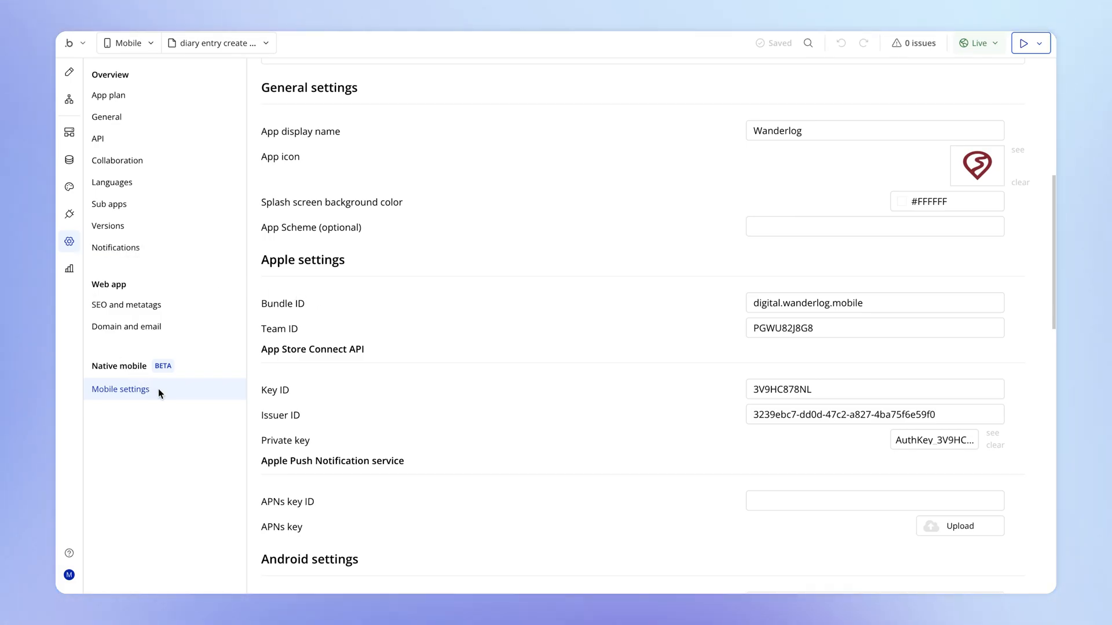
# Enter digital.wanderdog.mobile as the Android package name in Bubble's mobile settings
pyautogui.scroll(-3)
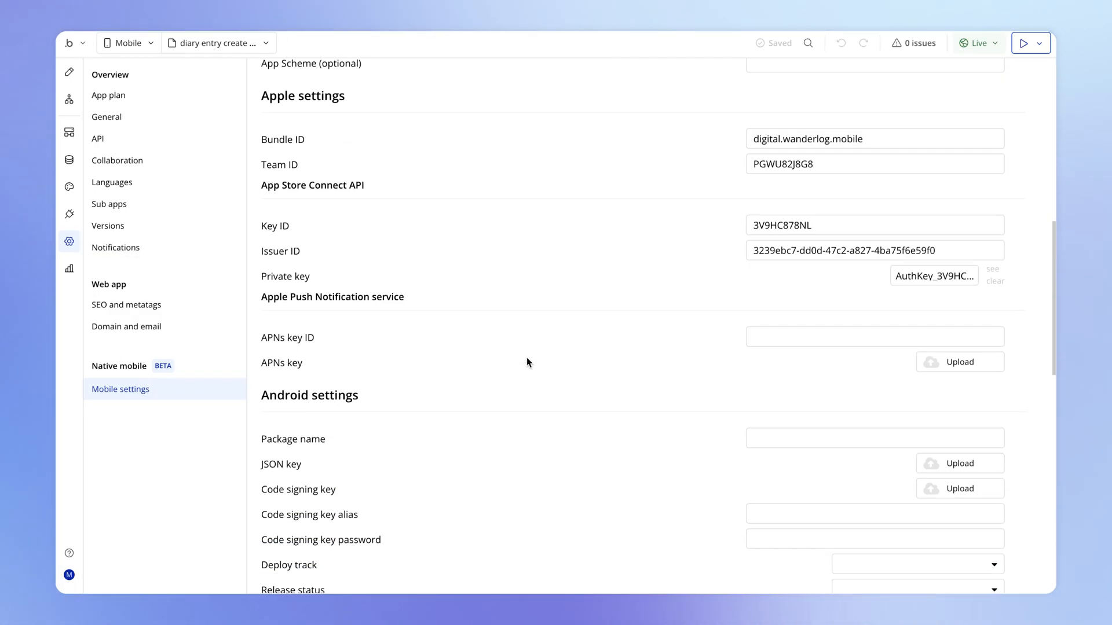
pyautogui.scroll(-3)
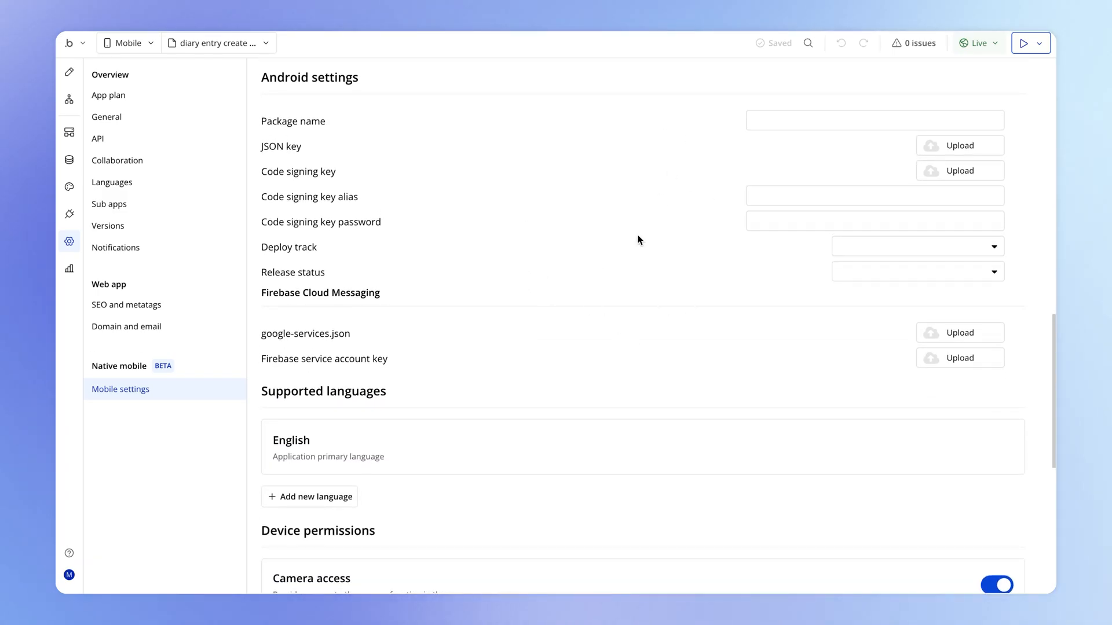
pyautogui.click(873, 103)
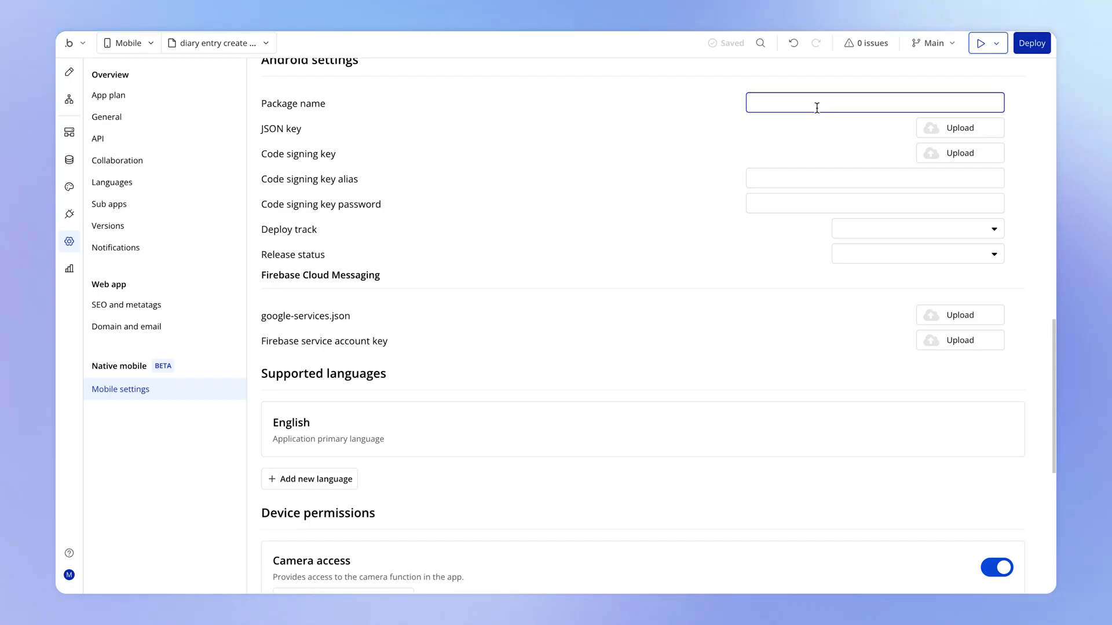
pyautogui.write('digital.wanderdog.mobile')
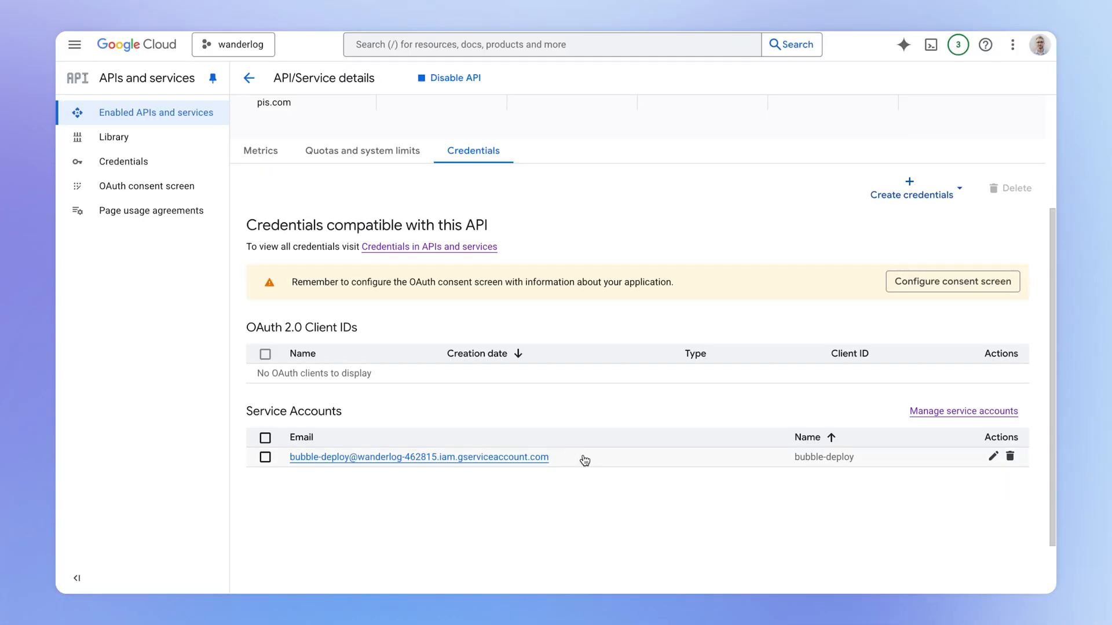
# View the bubble-deploy service account's Keys page showing its active key
pyautogui.click(418, 456)
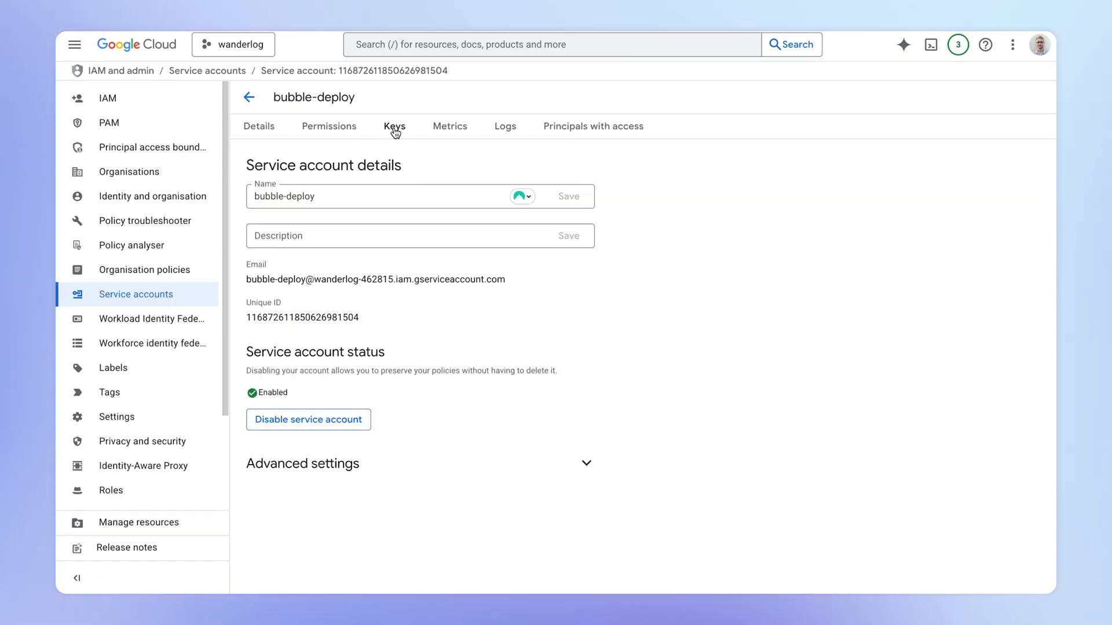
pyautogui.click(394, 127)
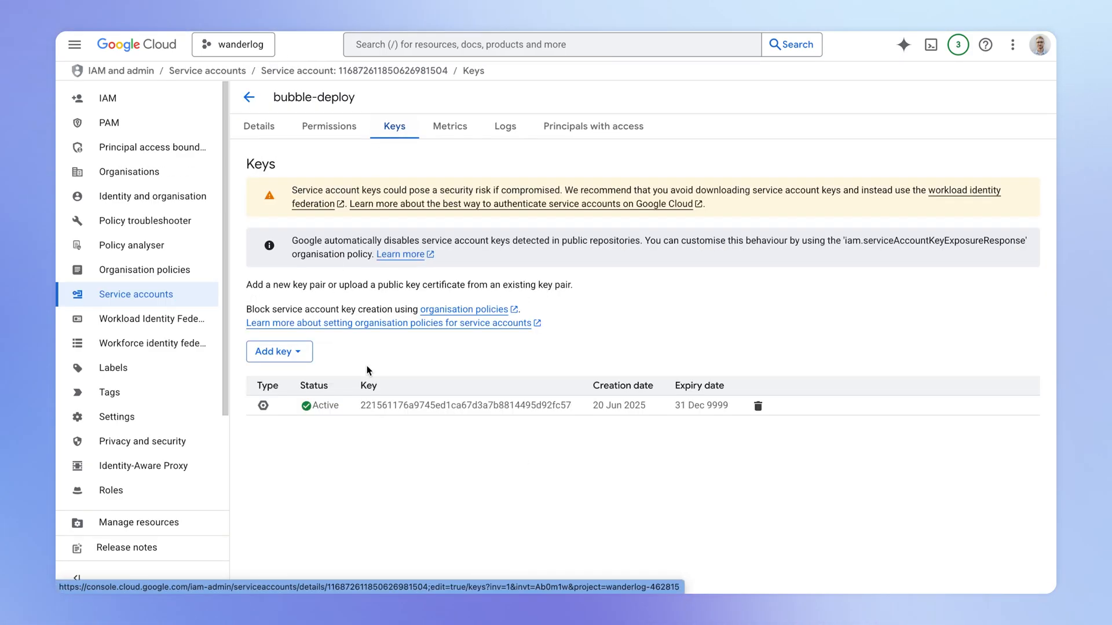
pyautogui.click(280, 351)
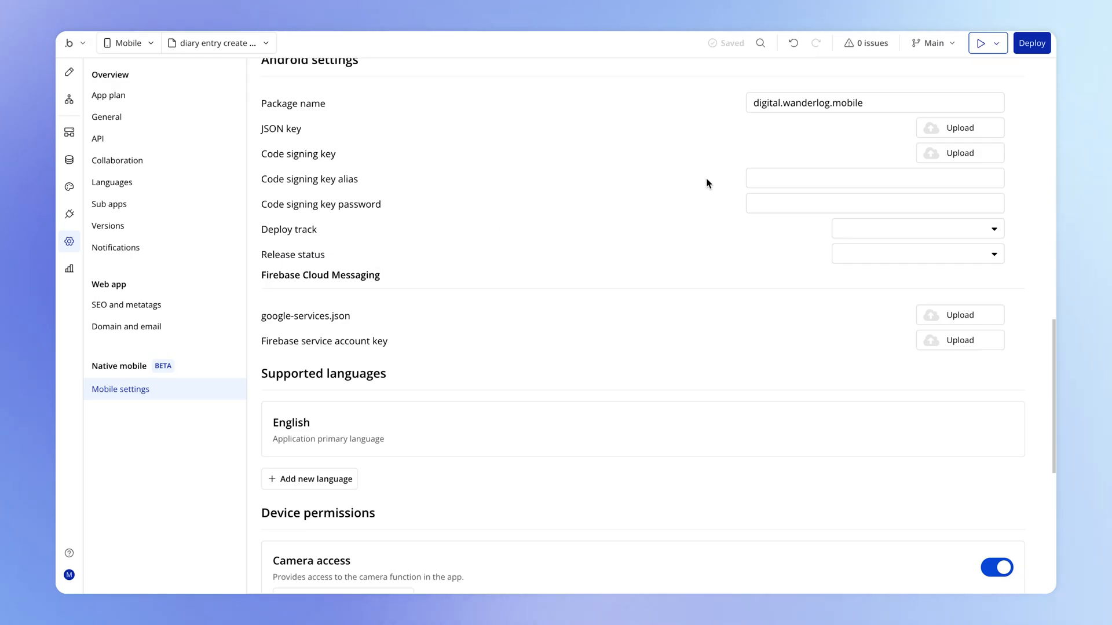
pyautogui.moveTo(963, 135)
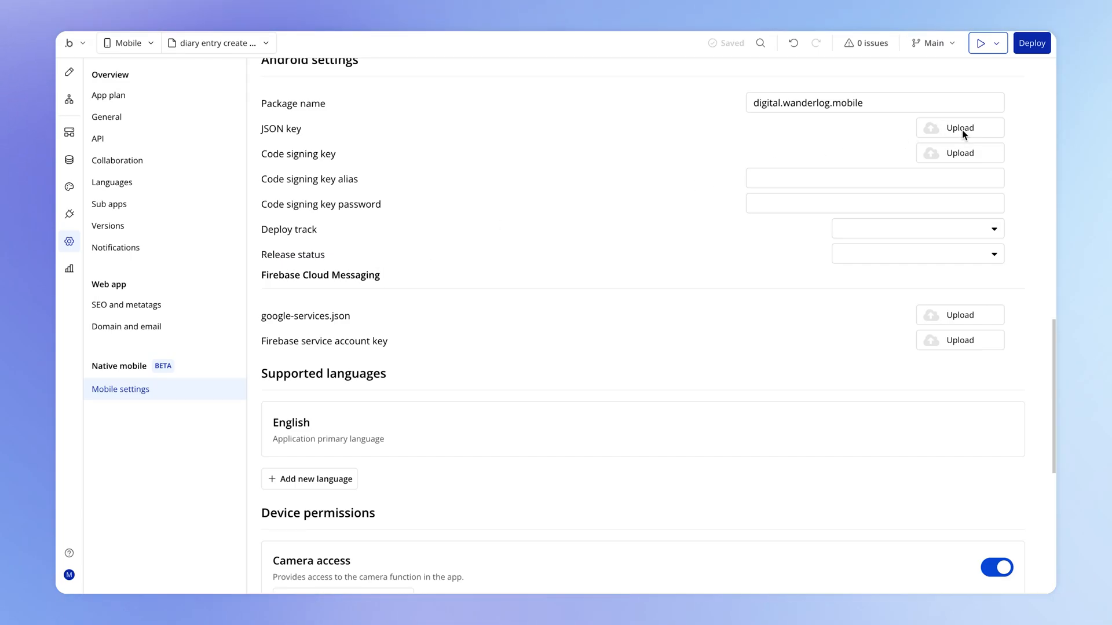
# Upload the JSON key, set the signing key alias wanderlog_keystore and save its password
pyautogui.click(959, 127)
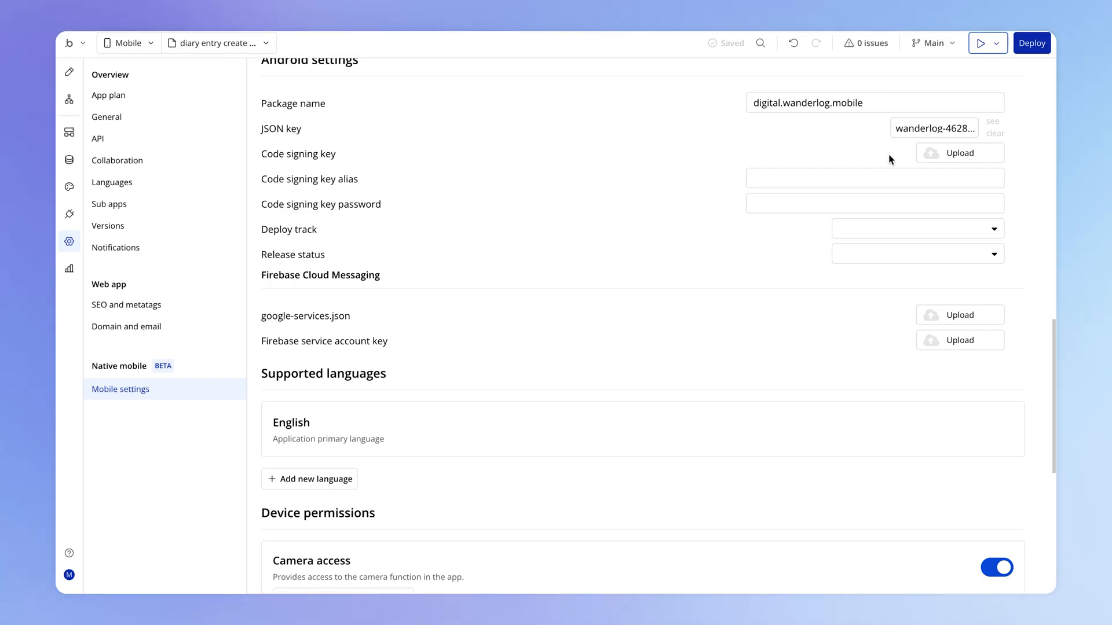
pyautogui.moveTo(941, 154)
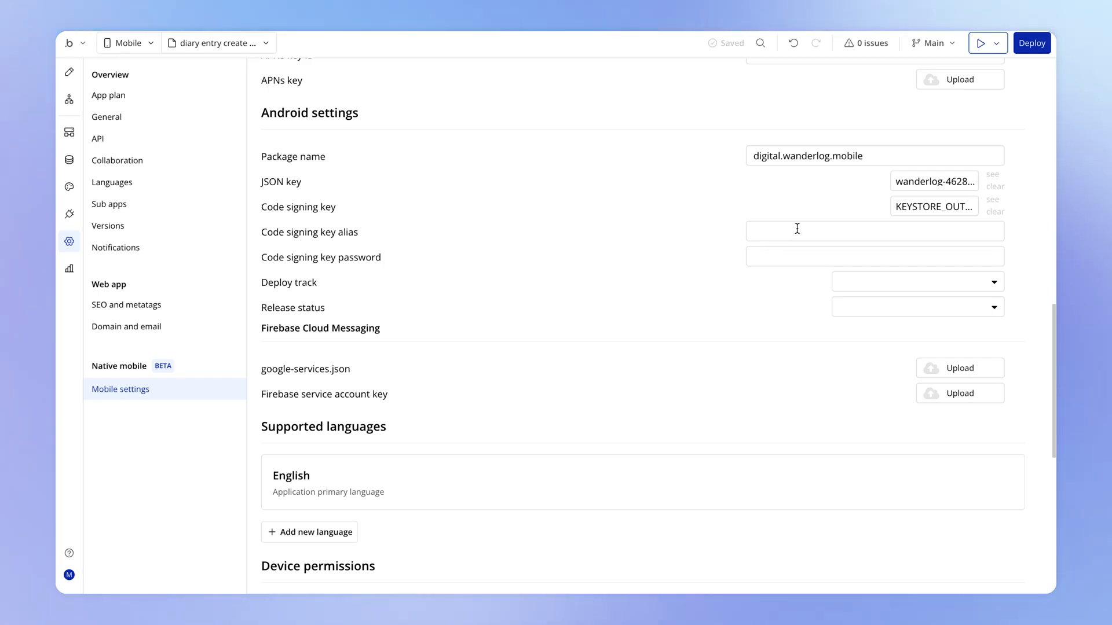
pyautogui.click(875, 230)
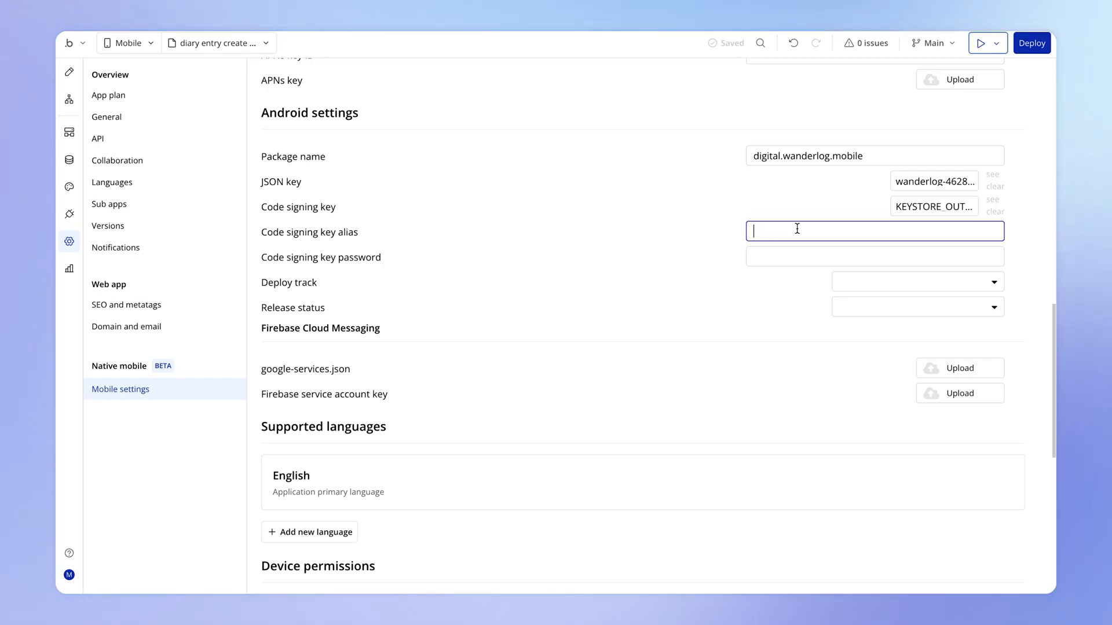
pyautogui.write('wanderlog_keystore')
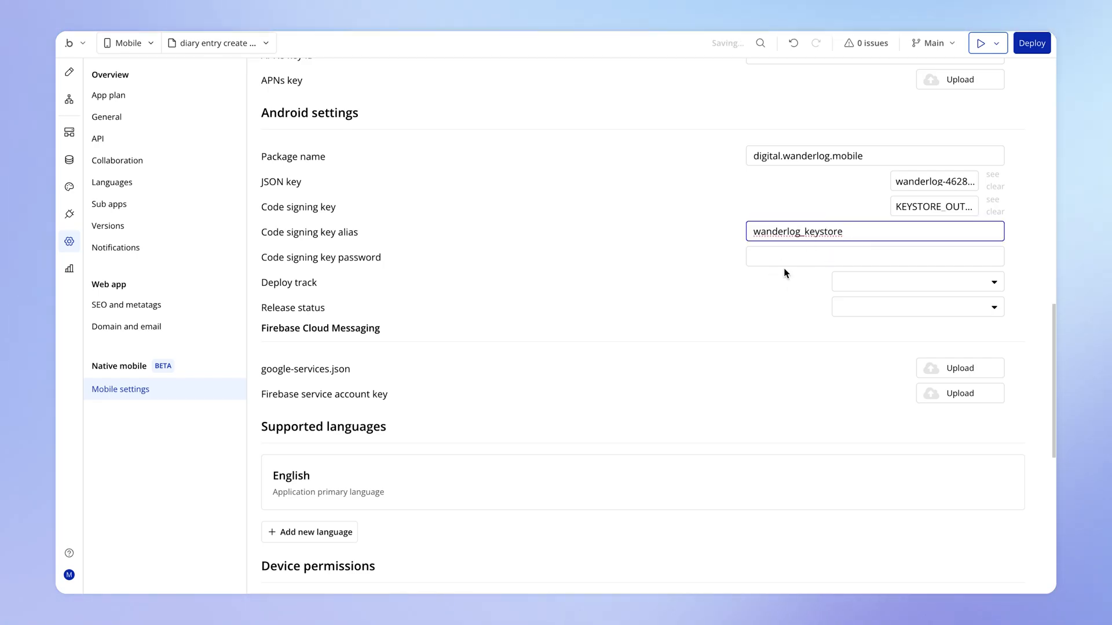
pyautogui.click(873, 255)
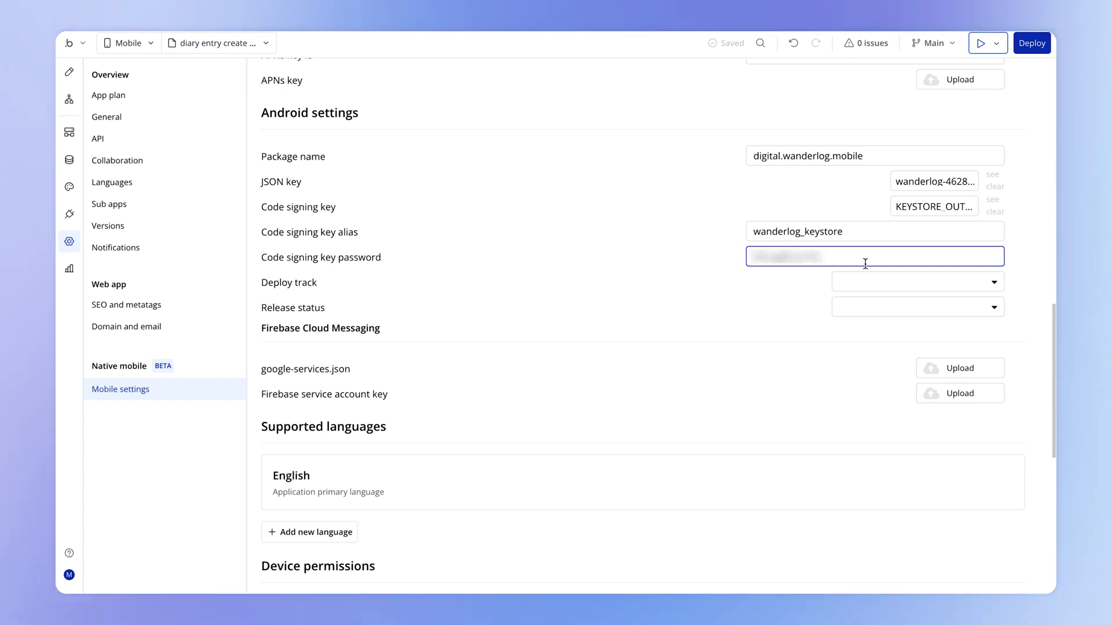
pyautogui.click(792, 289)
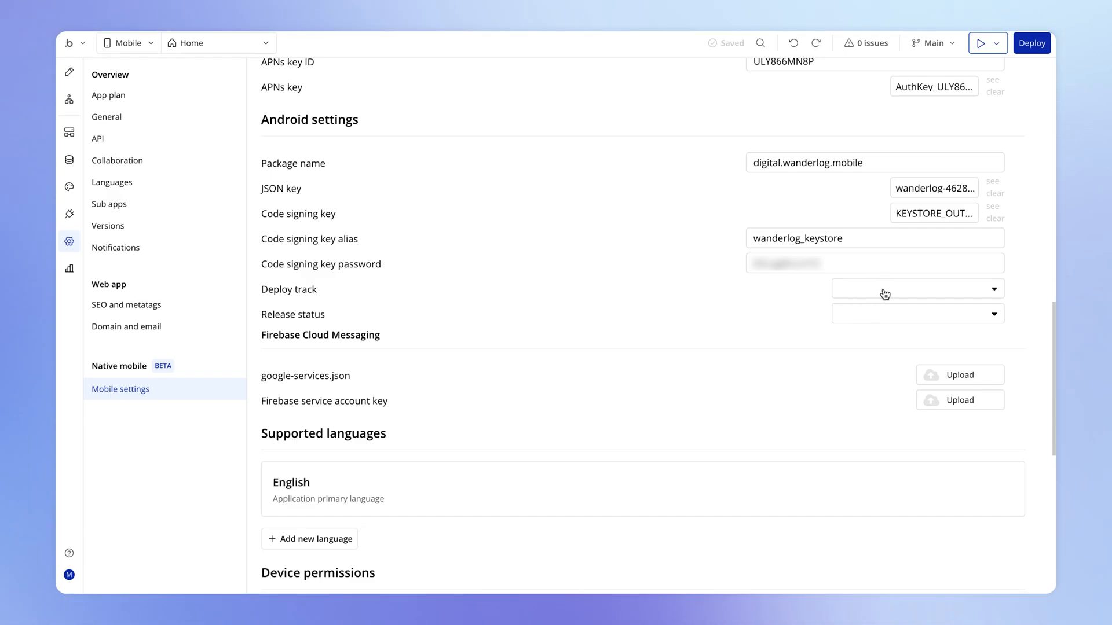
# Set the Android deploy track to Internal with release status Draft
pyautogui.click(915, 289)
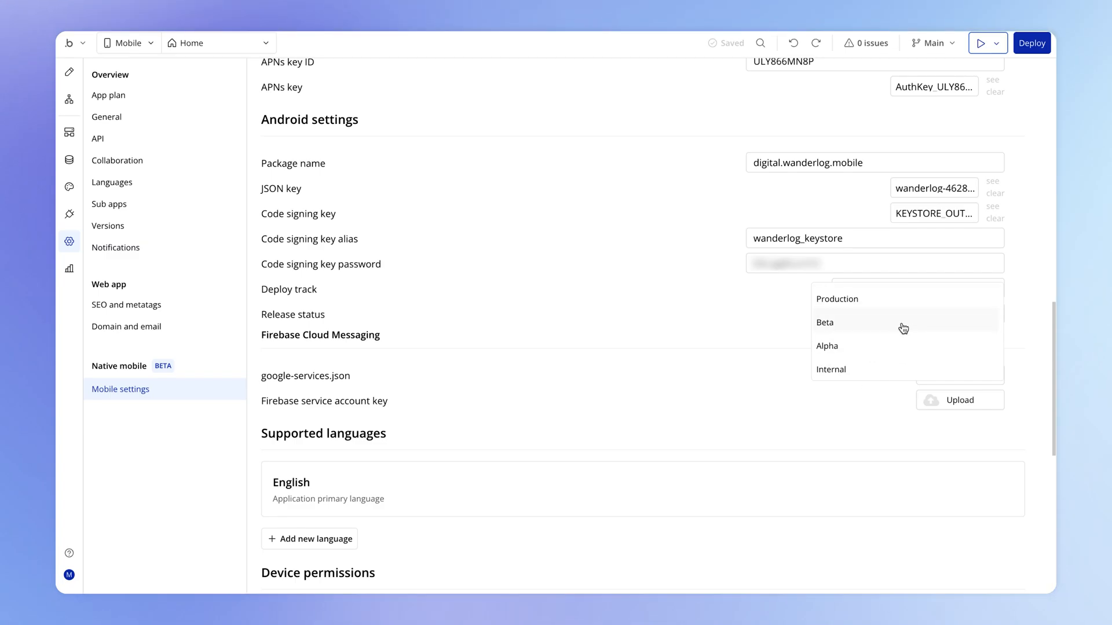
pyautogui.moveTo(883, 373)
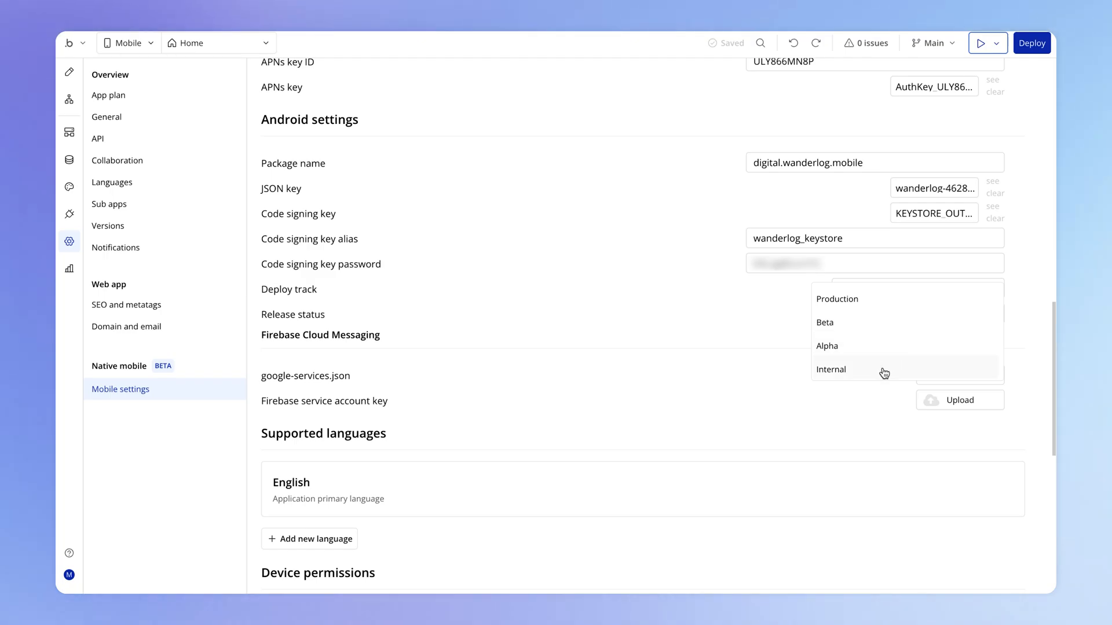
pyautogui.moveTo(873, 372)
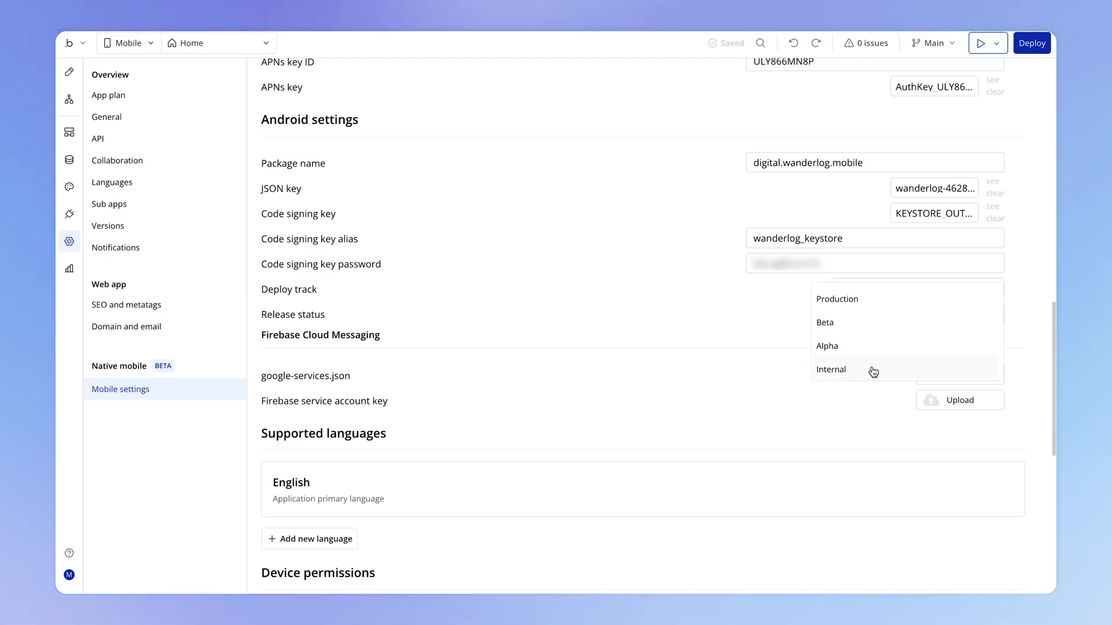
pyautogui.moveTo(867, 364)
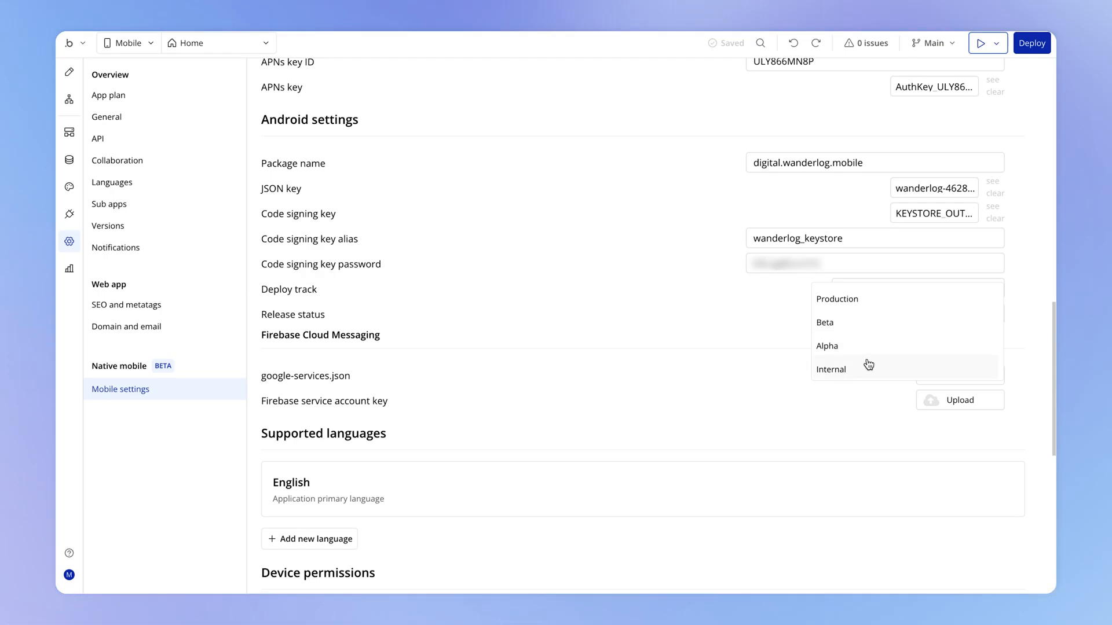
pyautogui.moveTo(861, 346)
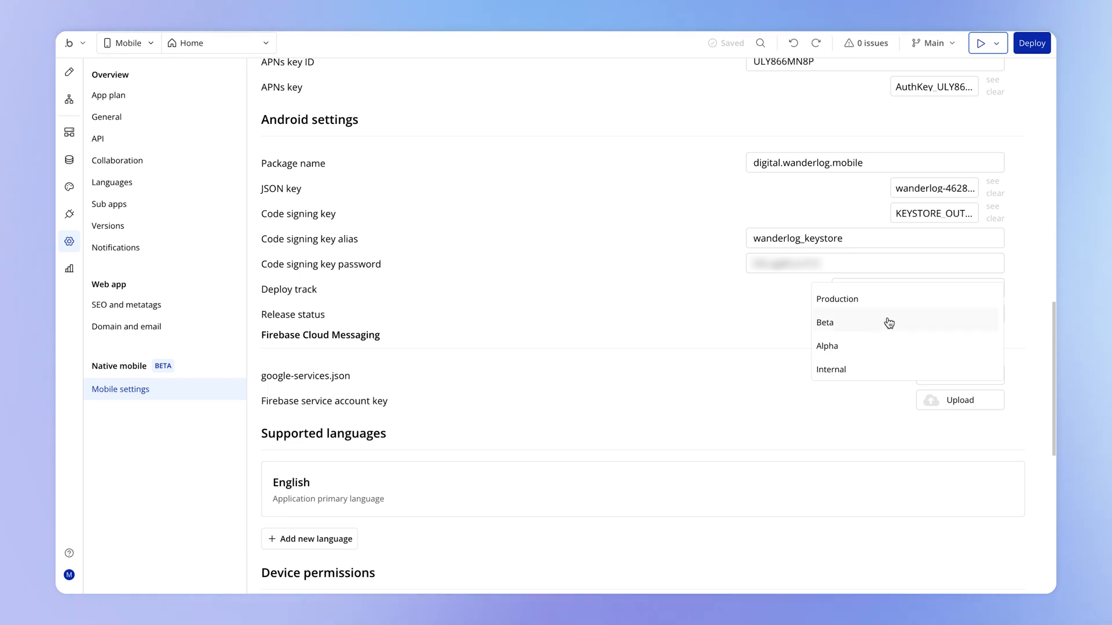
pyautogui.moveTo(884, 323)
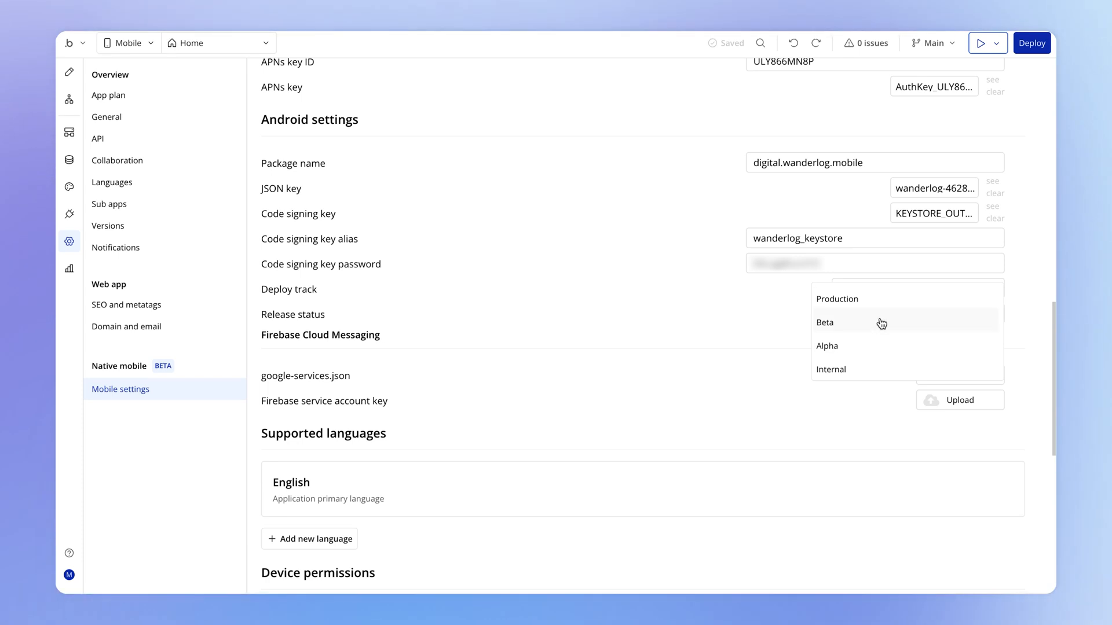
pyautogui.moveTo(890, 323)
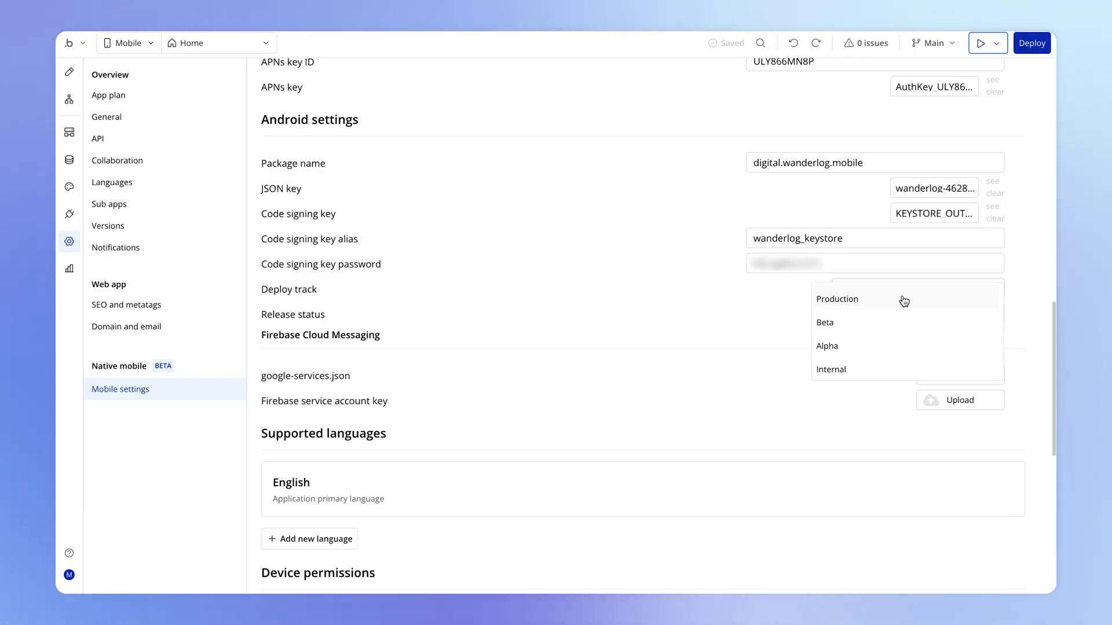
pyautogui.moveTo(896, 369)
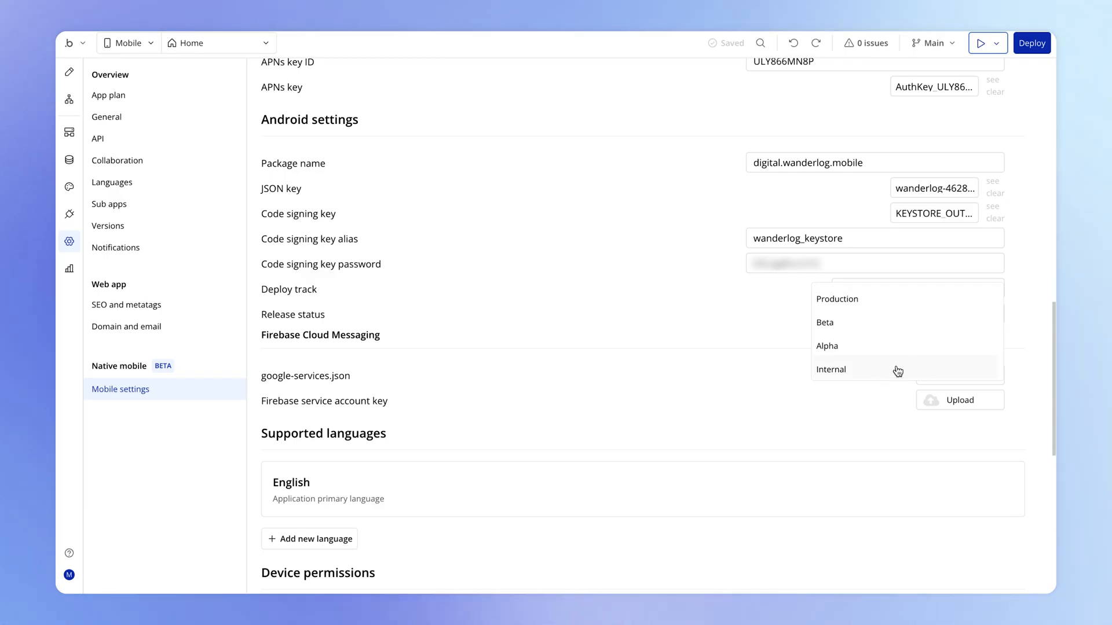
pyautogui.moveTo(883, 371)
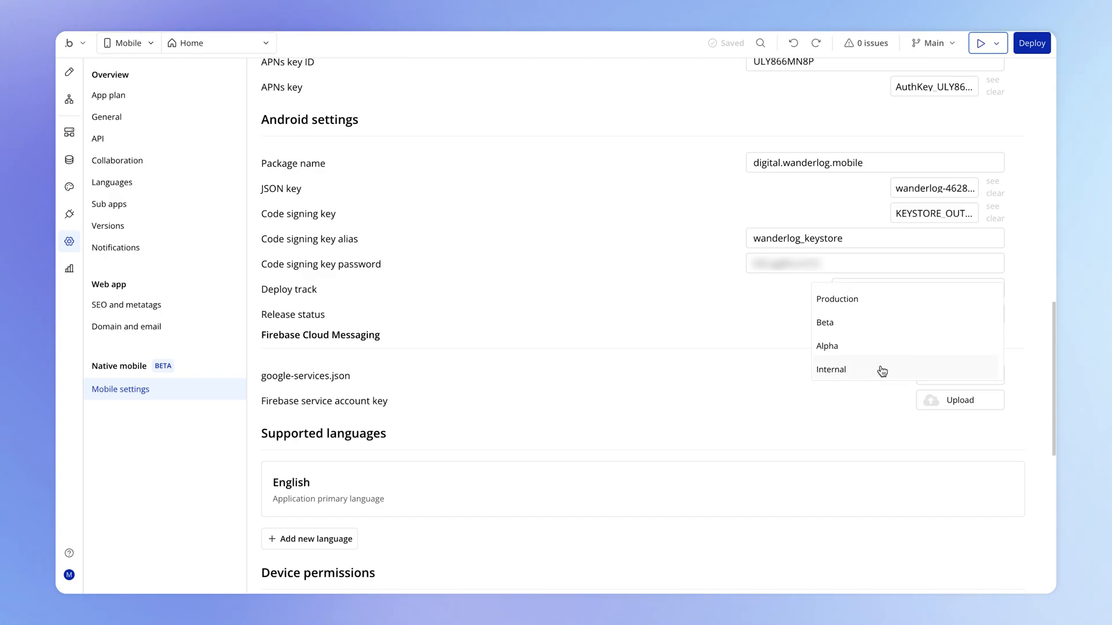
pyautogui.moveTo(871, 372)
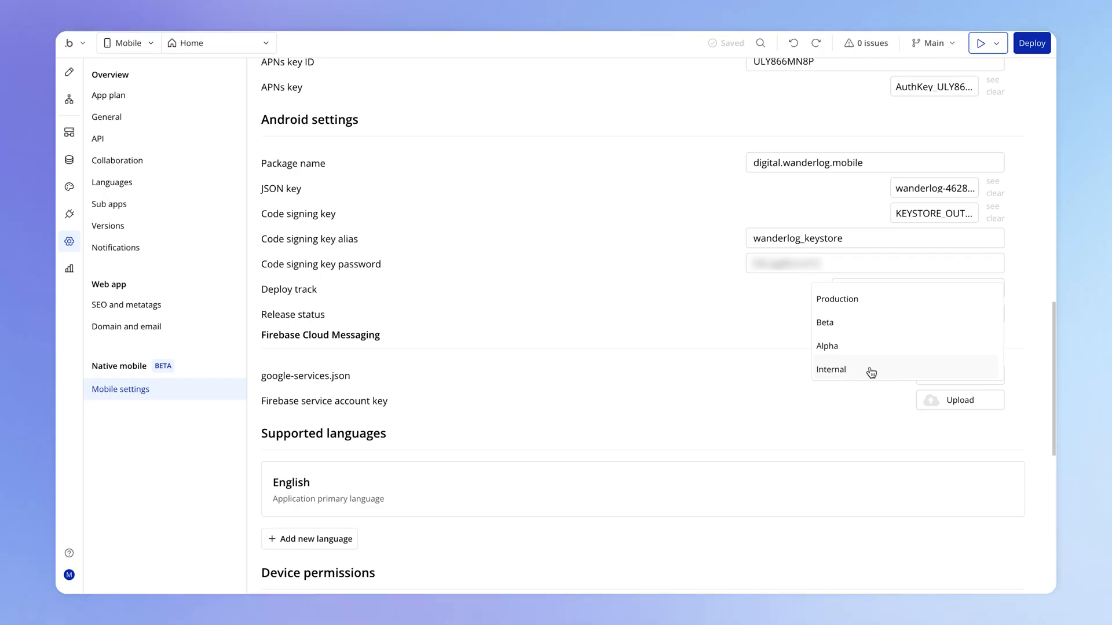
pyautogui.click(830, 369)
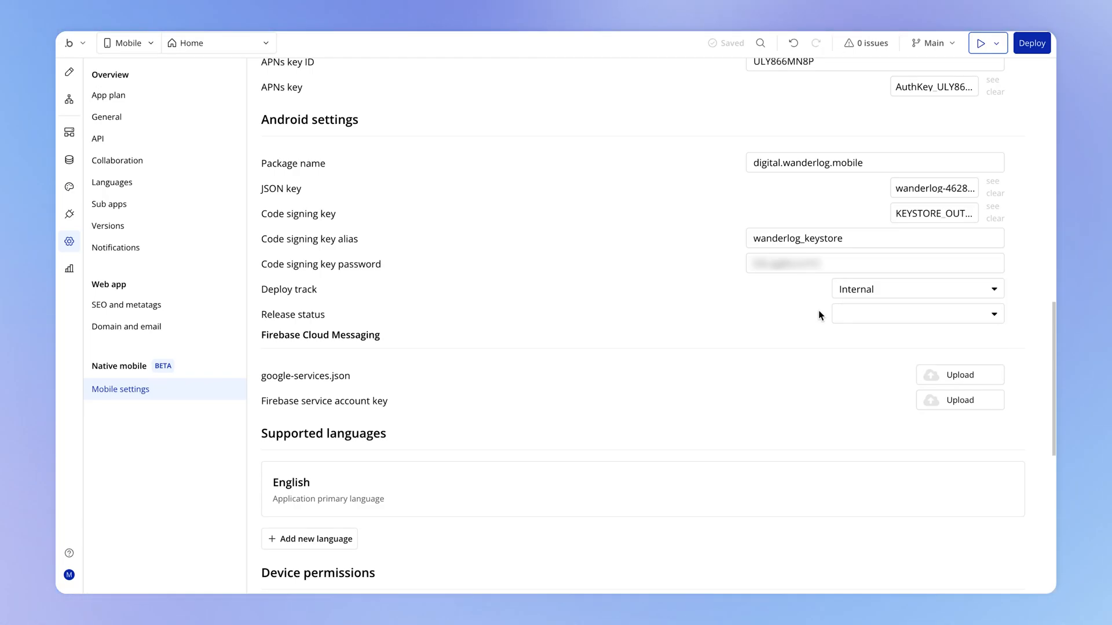
pyautogui.scroll(-3)
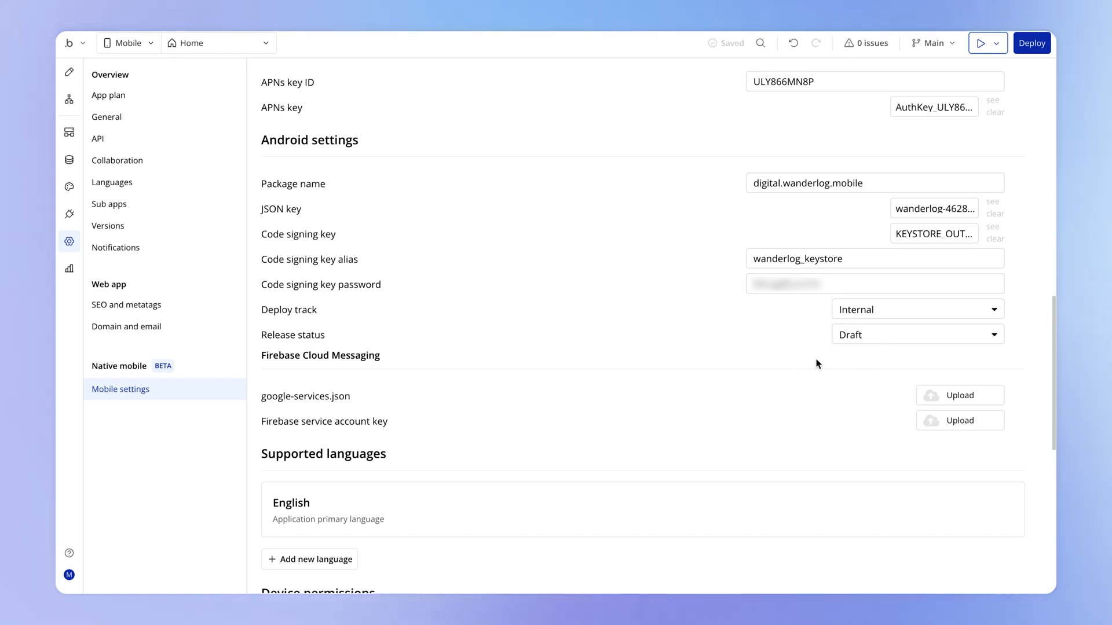
pyautogui.moveTo(798, 340)
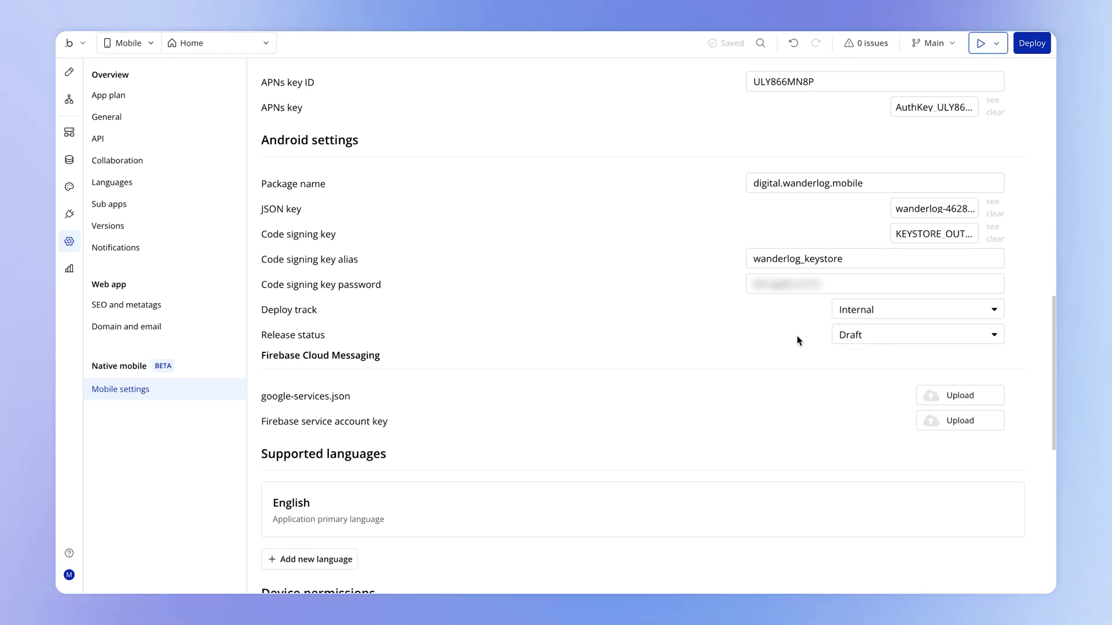
pyautogui.moveTo(805, 348)
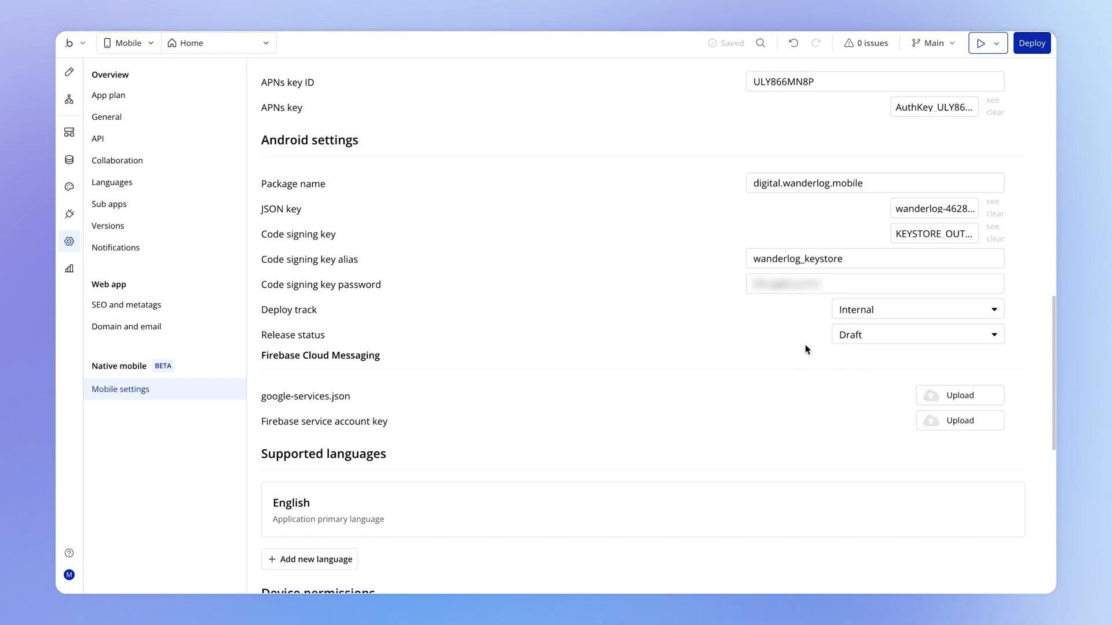
pyautogui.moveTo(831, 349)
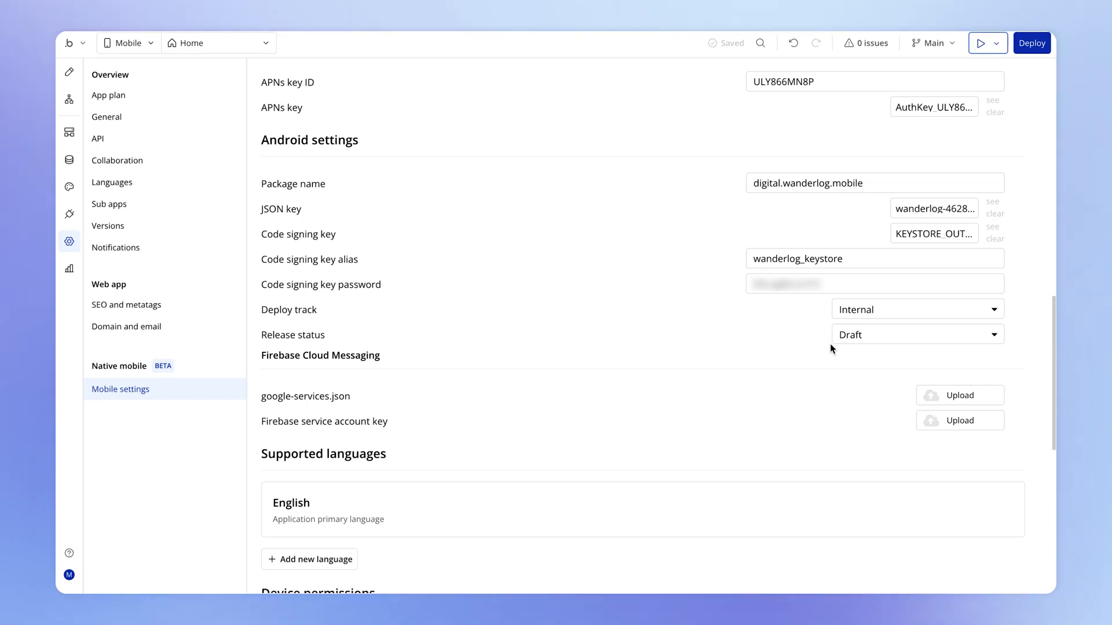
pyautogui.moveTo(835, 350)
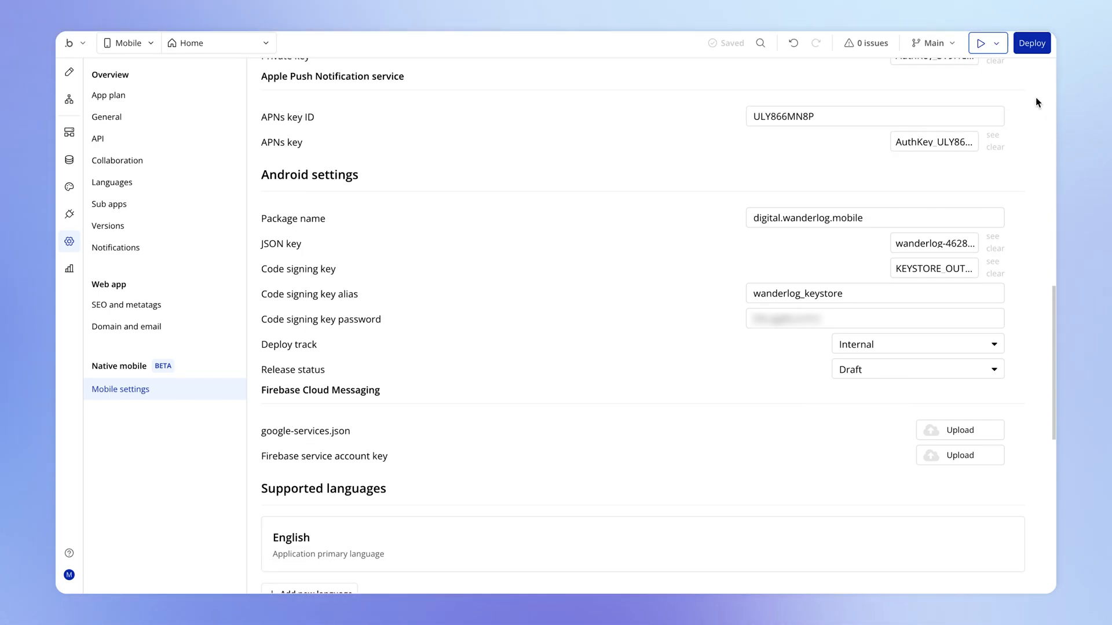
# Deploy Main live with description 'First Android version' as a new minor mobile build, 0.4.0 to 0.5.0
pyautogui.click(1030, 43)
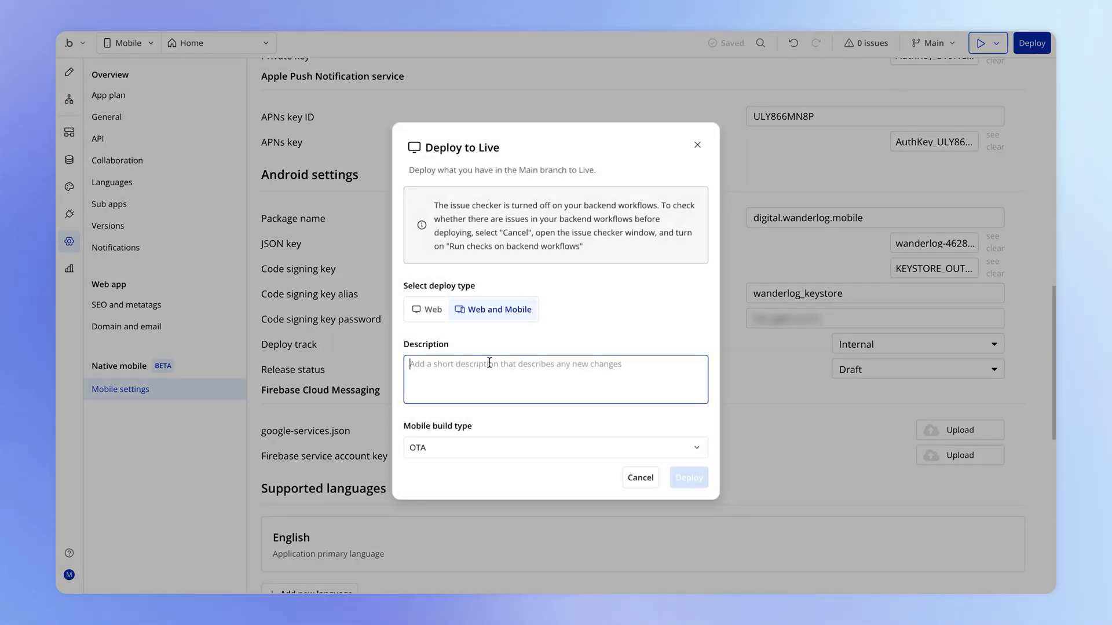
pyautogui.write('First Android version')
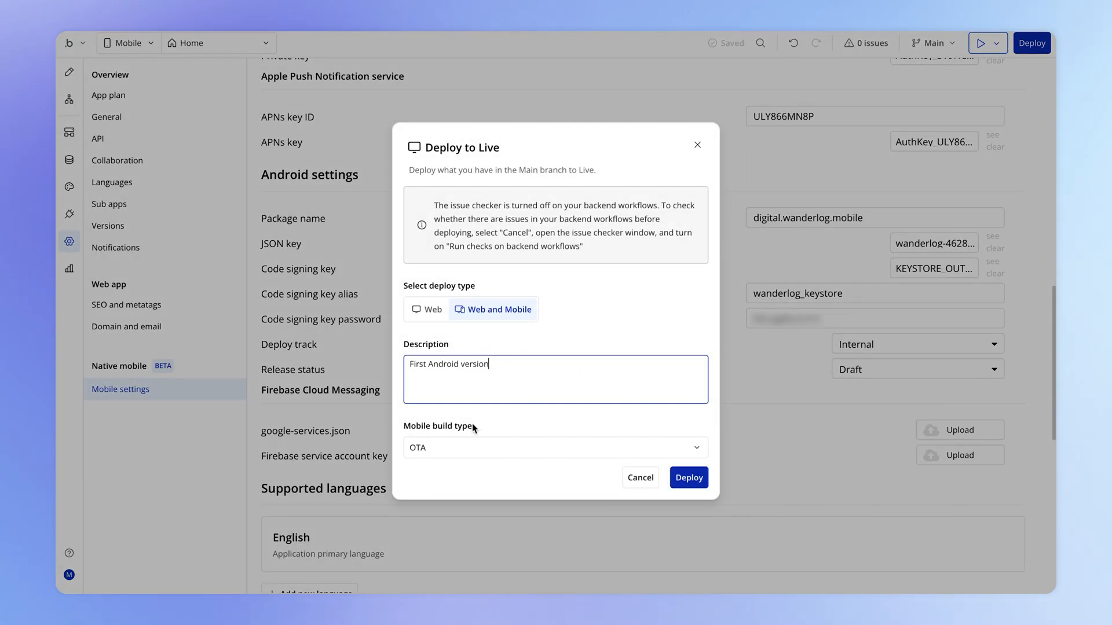
pyautogui.click(554, 447)
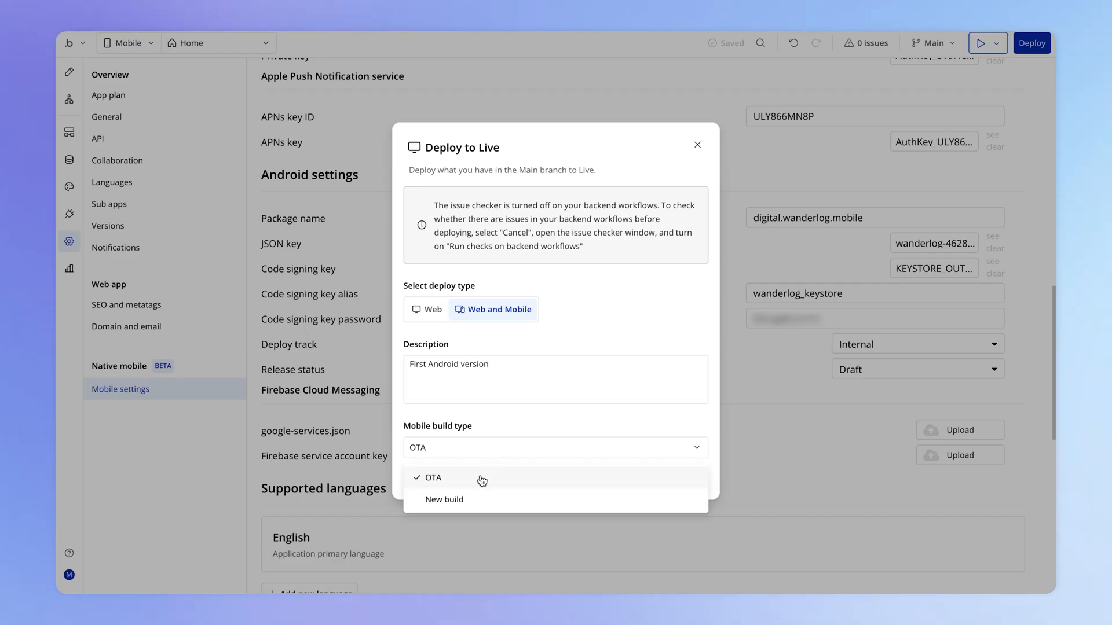
pyautogui.moveTo(503, 504)
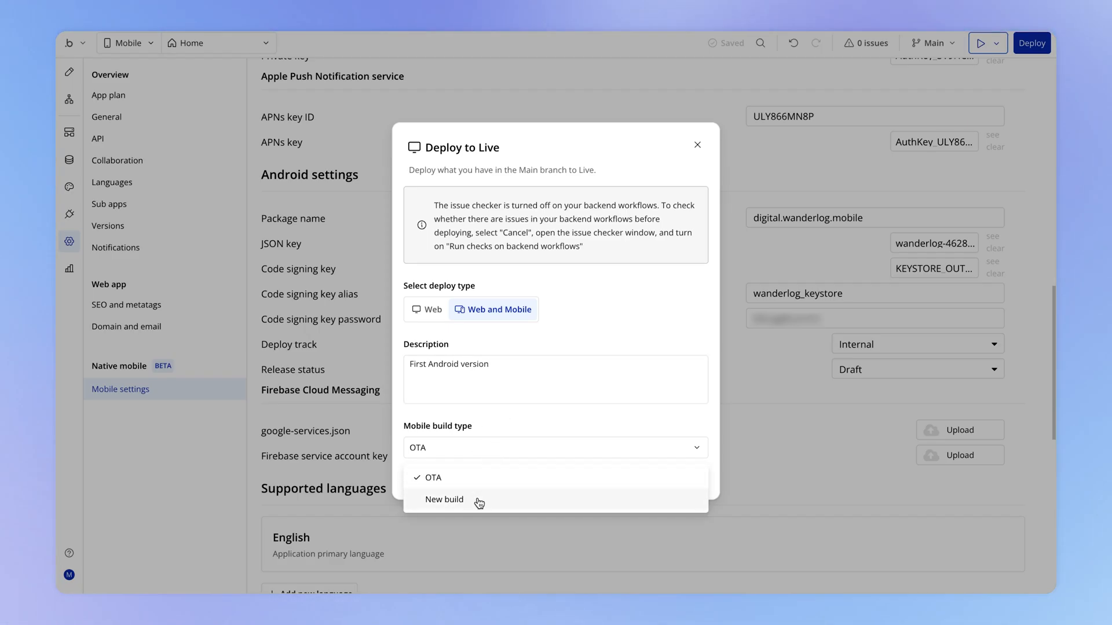
pyautogui.click(444, 499)
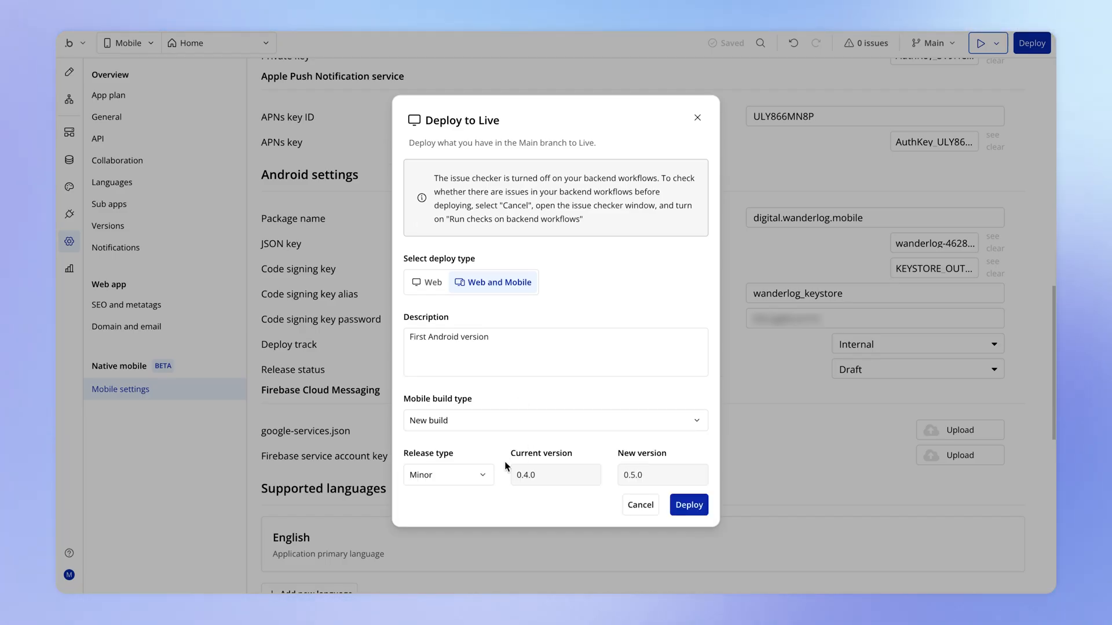
pyautogui.moveTo(560, 487)
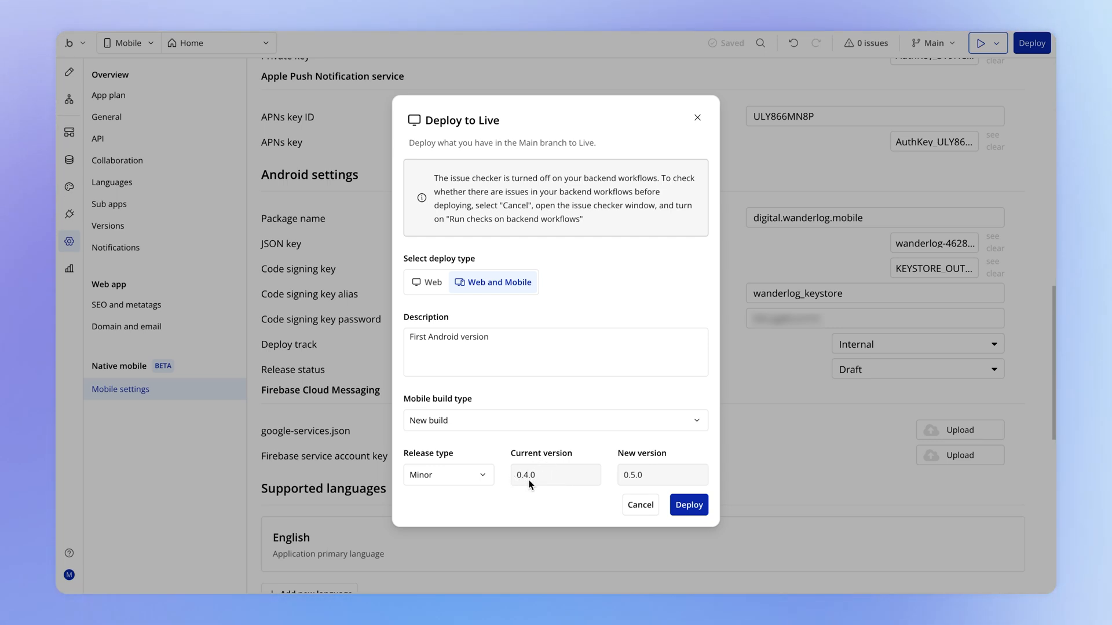
pyautogui.moveTo(541, 485)
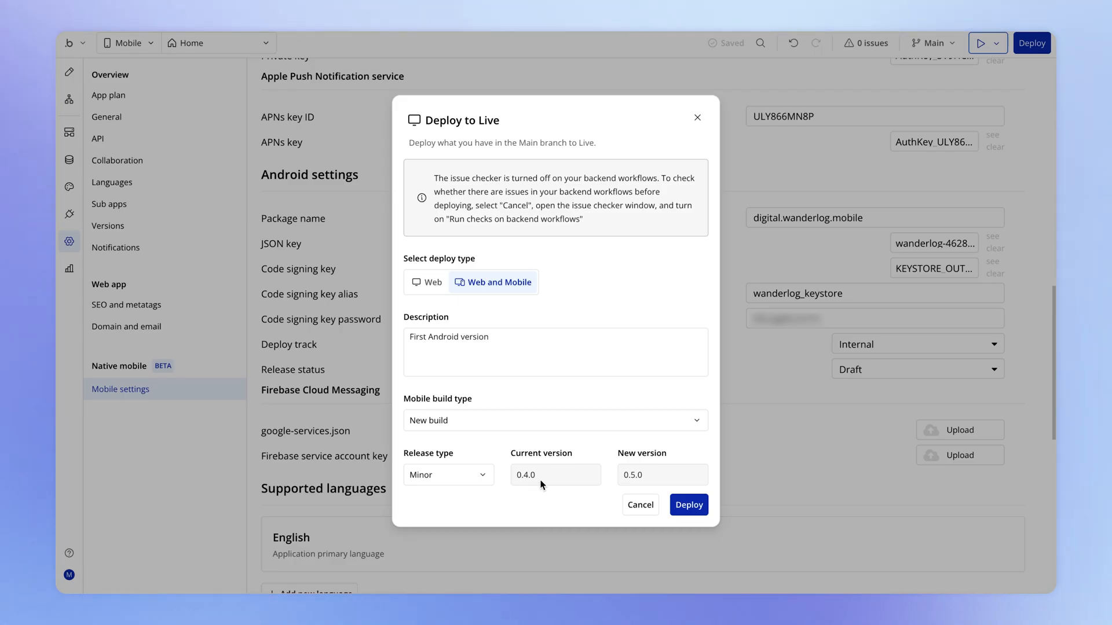
pyautogui.click(448, 475)
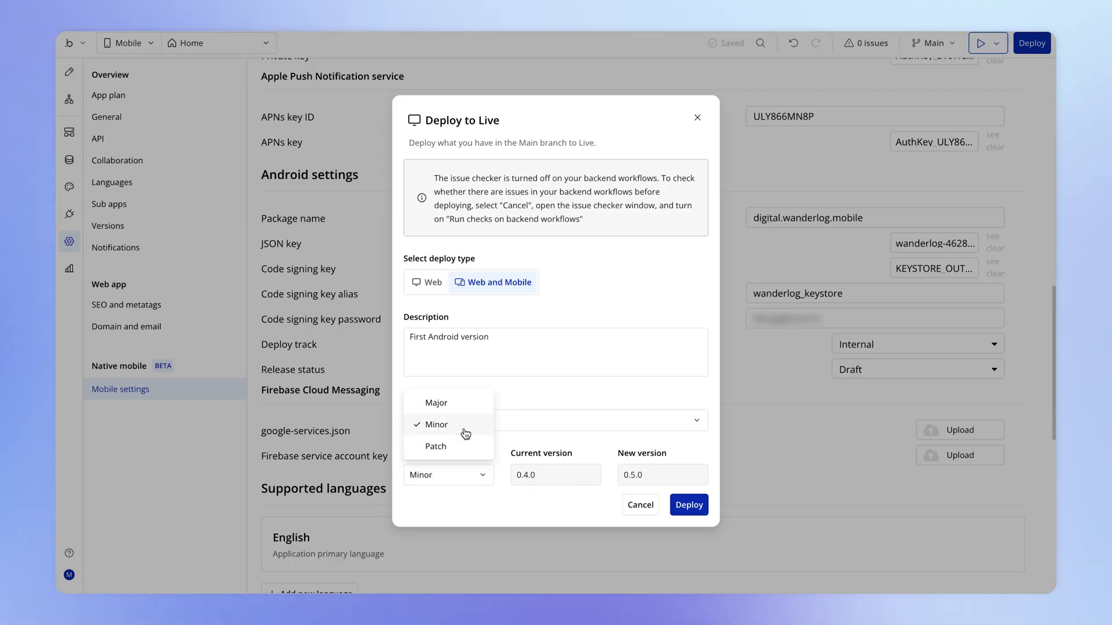
pyautogui.click(436, 424)
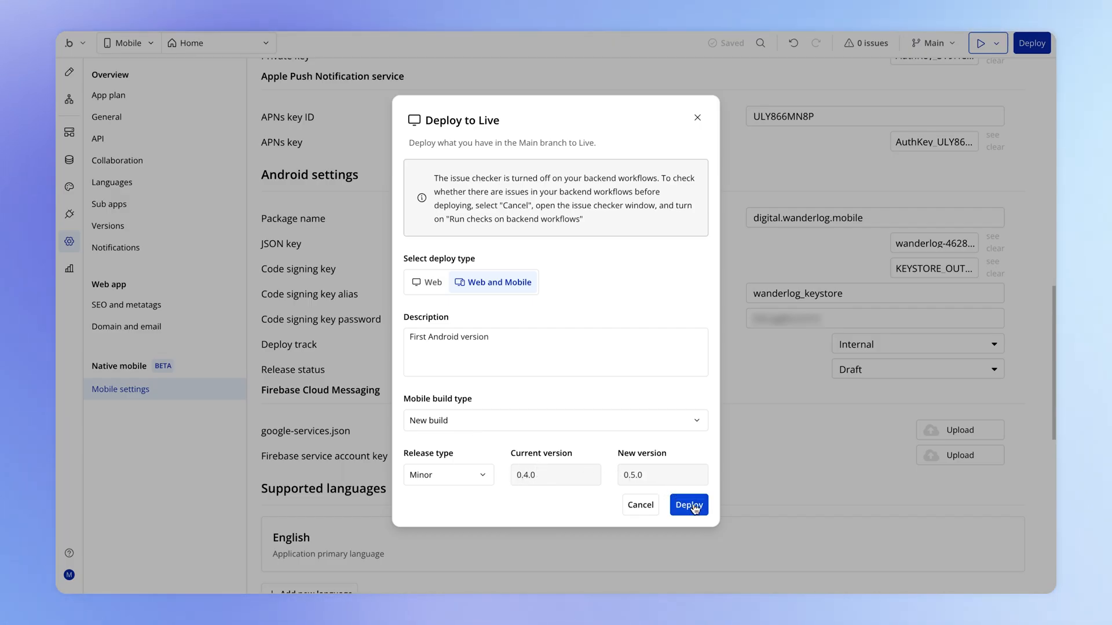
pyautogui.click(687, 504)
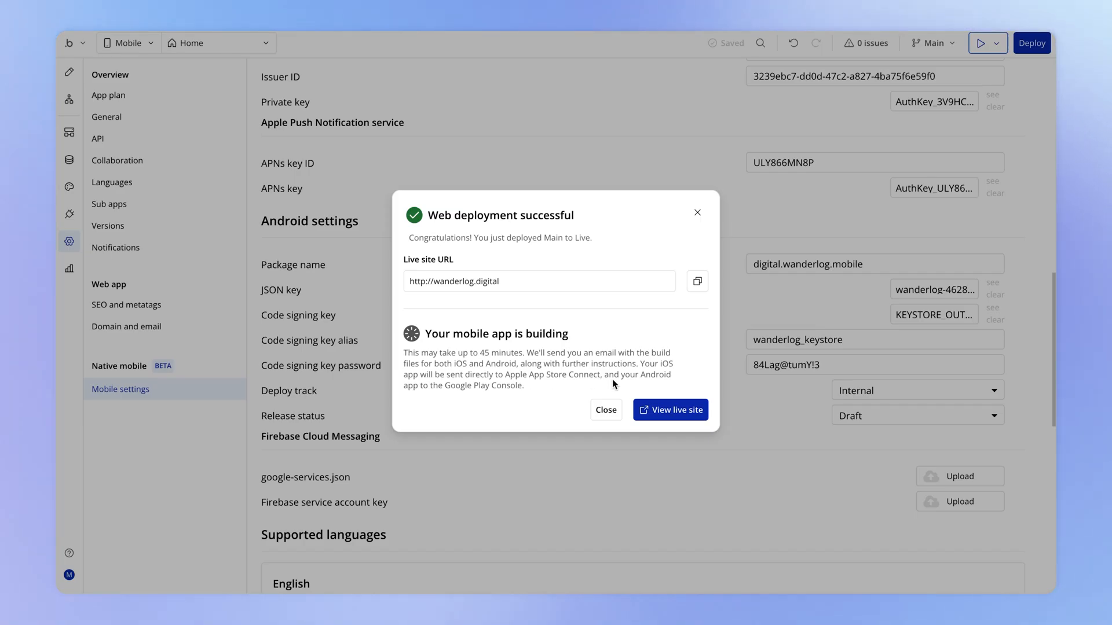
pyautogui.moveTo(565, 374)
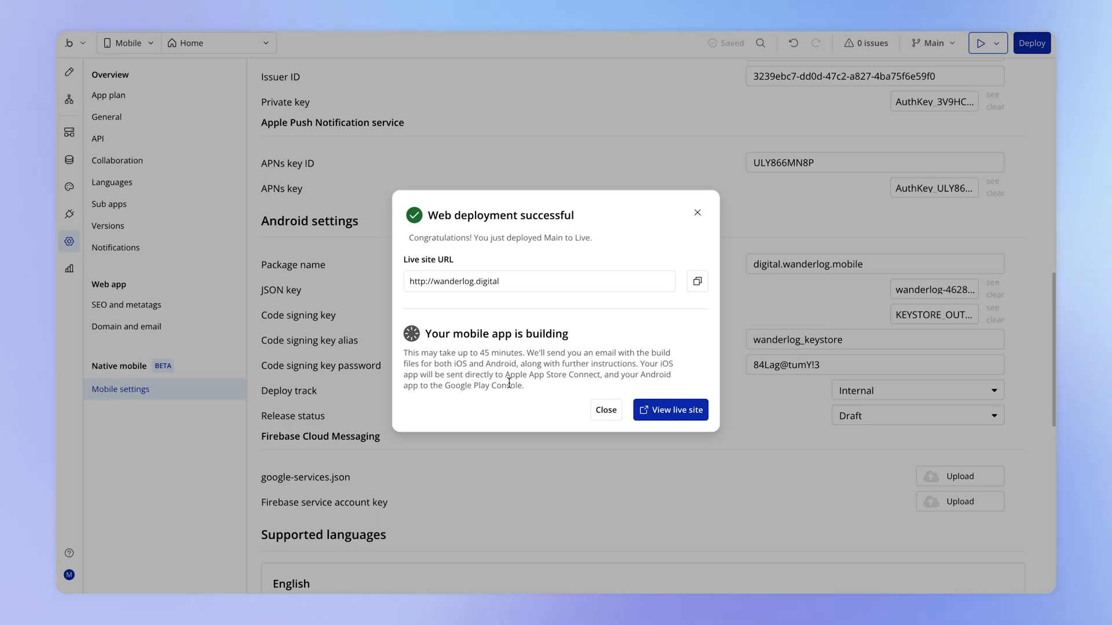
pyautogui.moveTo(557, 391)
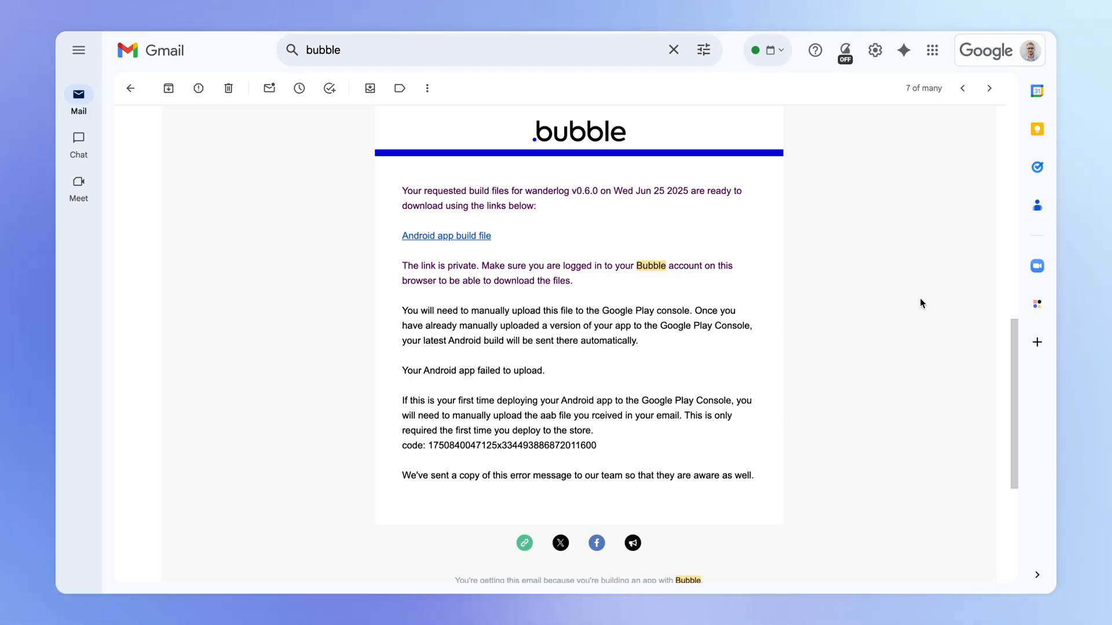
pyautogui.moveTo(507, 260)
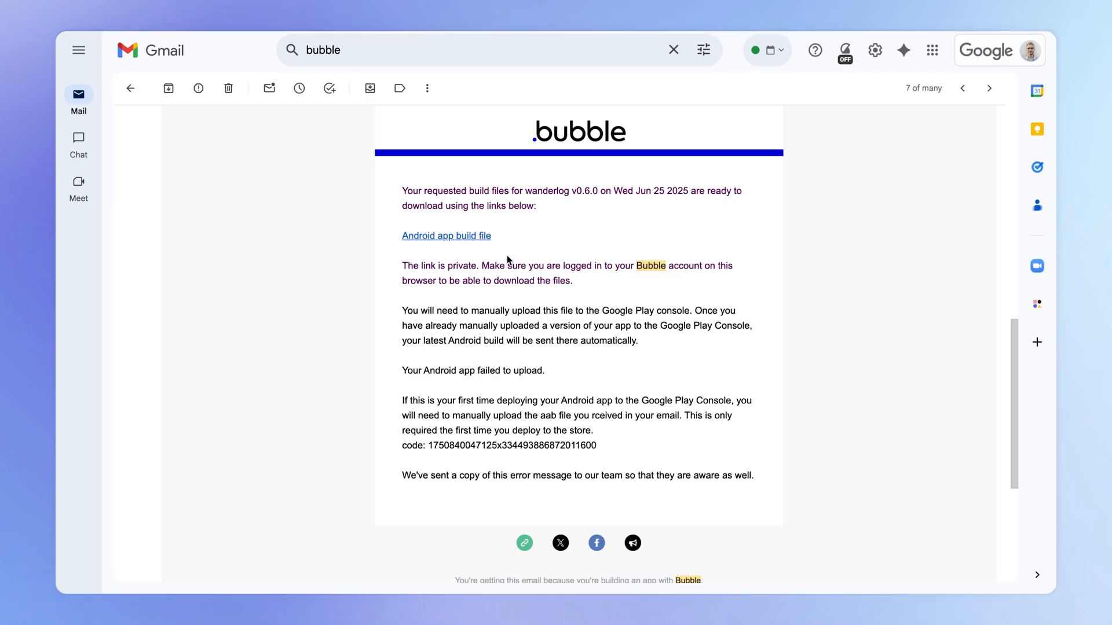
pyautogui.moveTo(446, 239)
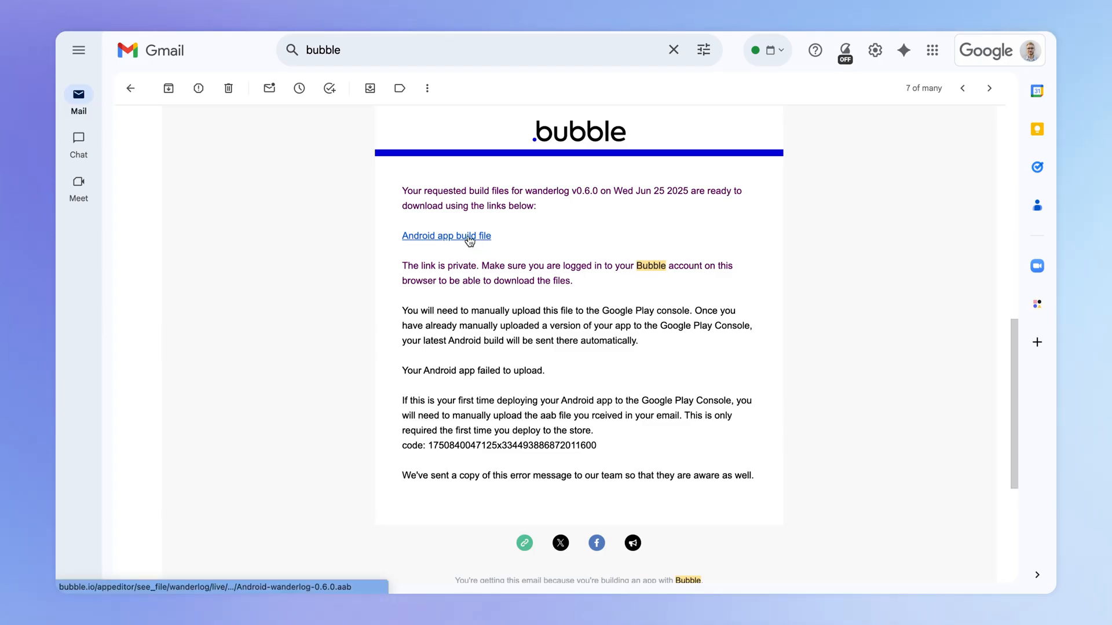
# Download the Android app build (.aab) file from Bubble's wanderlog v0.6.0 build email
pyautogui.click(446, 235)
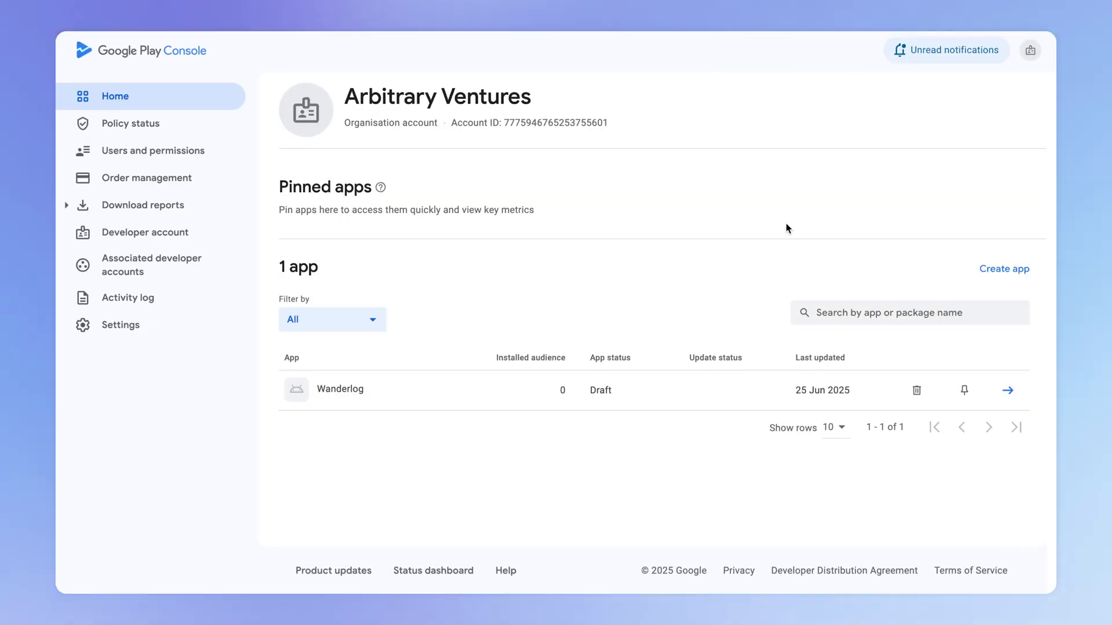
pyautogui.moveTo(689, 274)
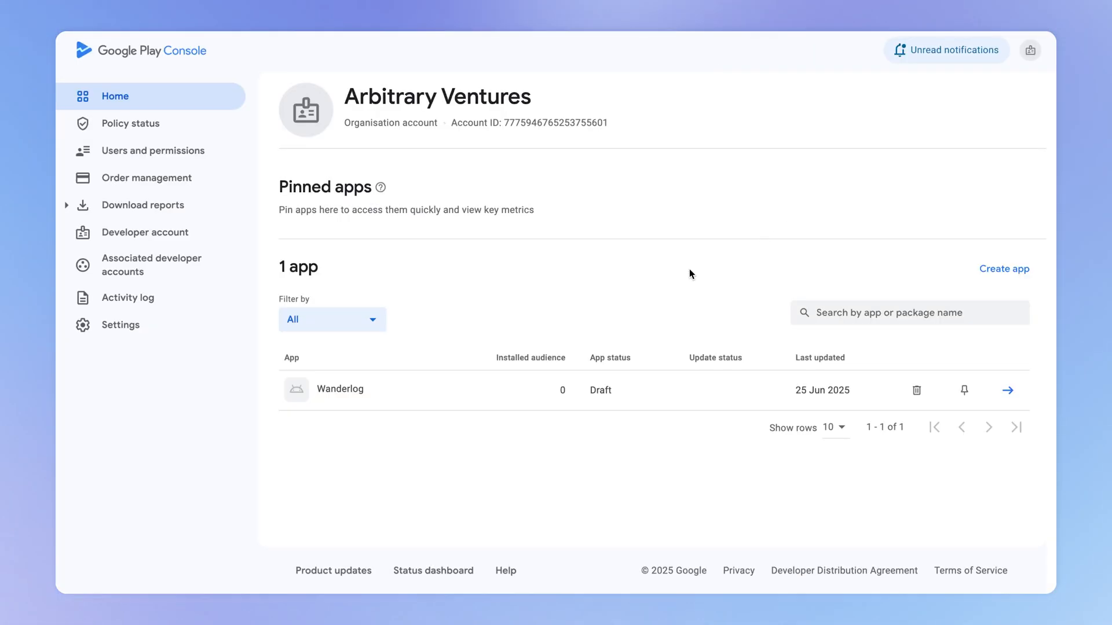
# Go into the Wanderlog app and bring up its Test and release testing options
pyautogui.click(292, 358)
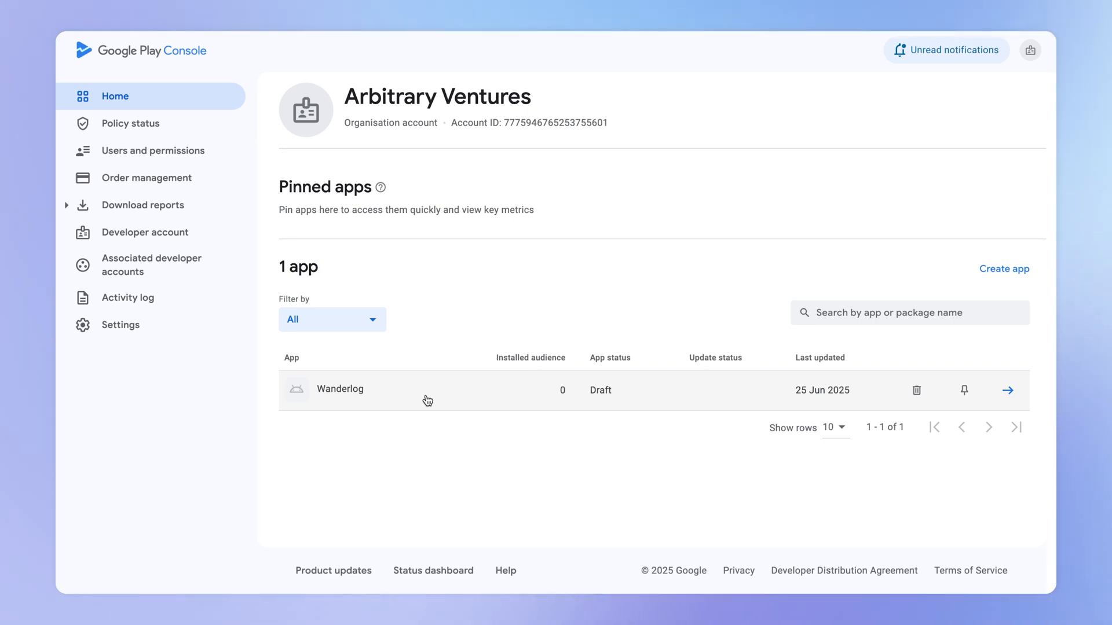
pyautogui.click(339, 389)
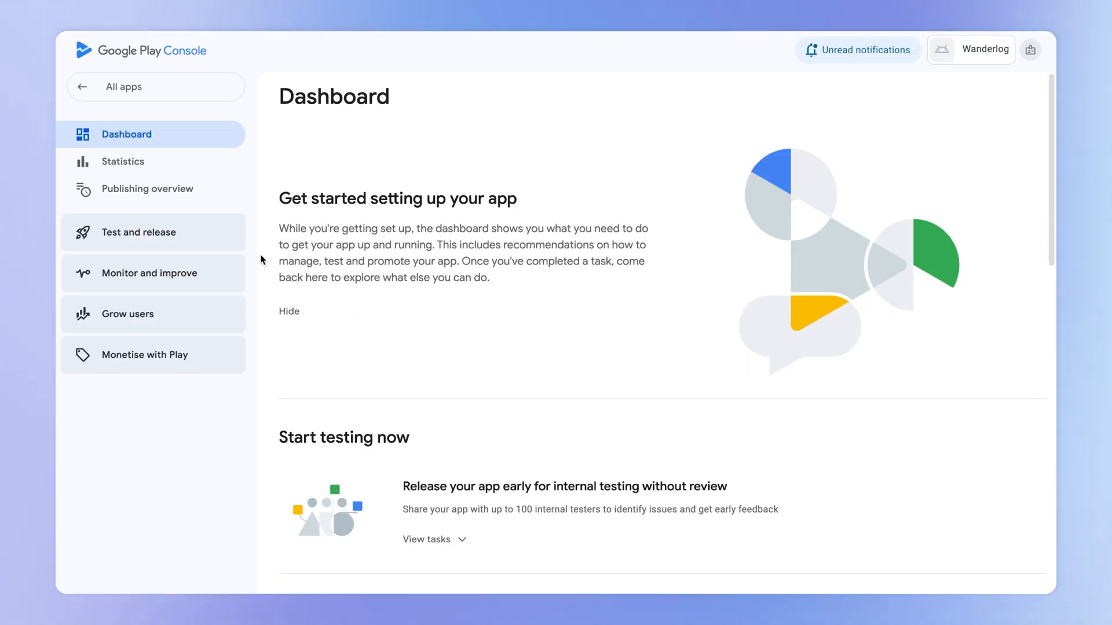
pyautogui.click(140, 232)
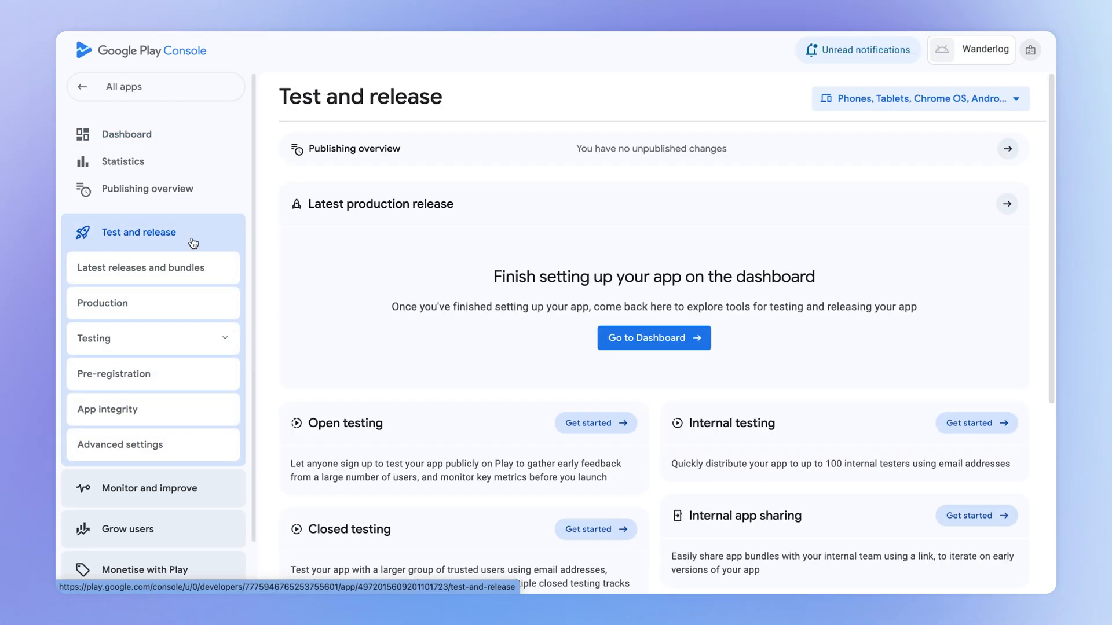
pyautogui.moveTo(256, 259)
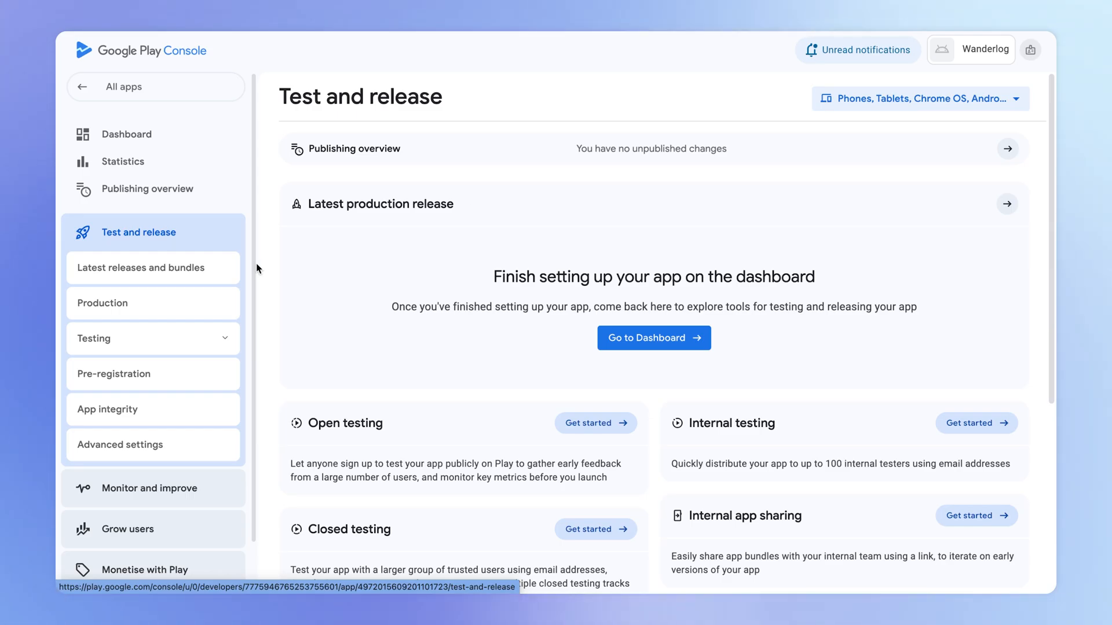
pyautogui.moveTo(246, 295)
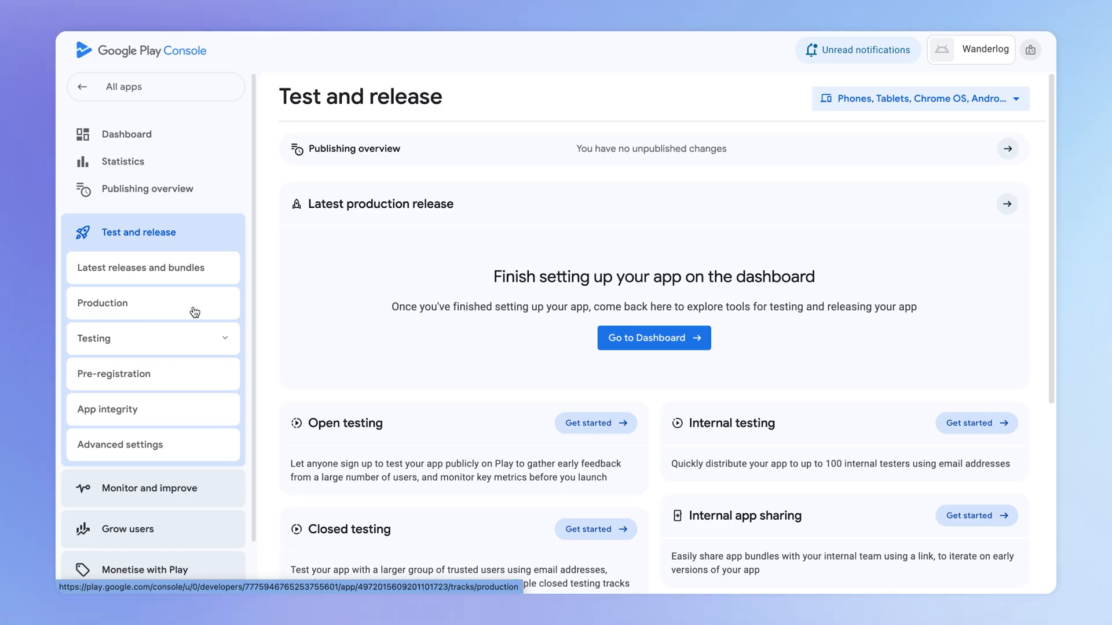
pyautogui.moveTo(194, 304)
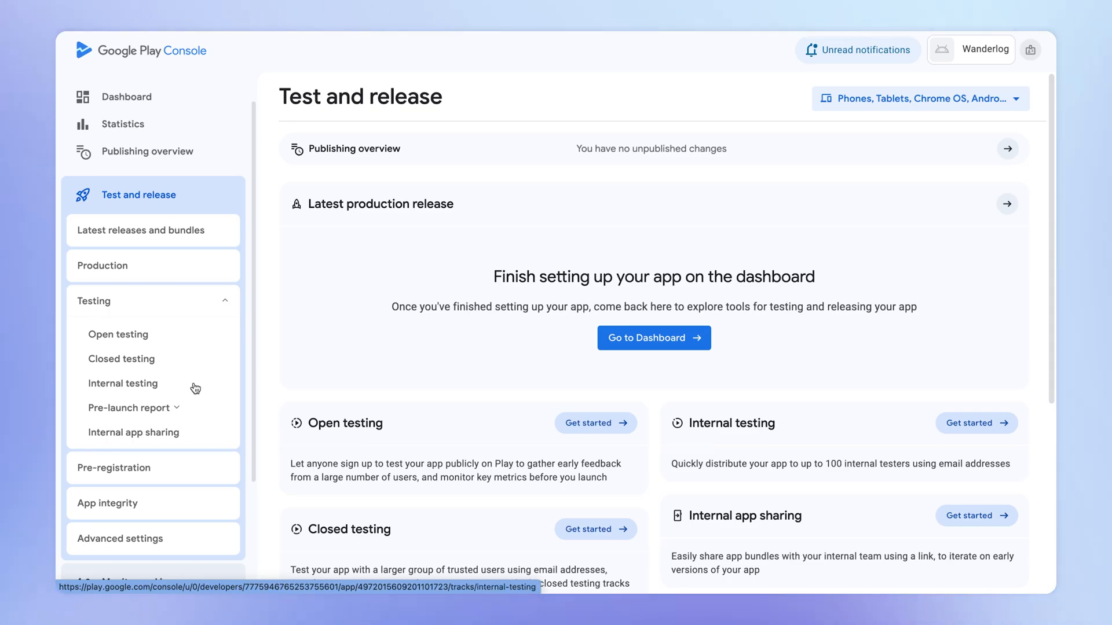
pyautogui.moveTo(197, 377)
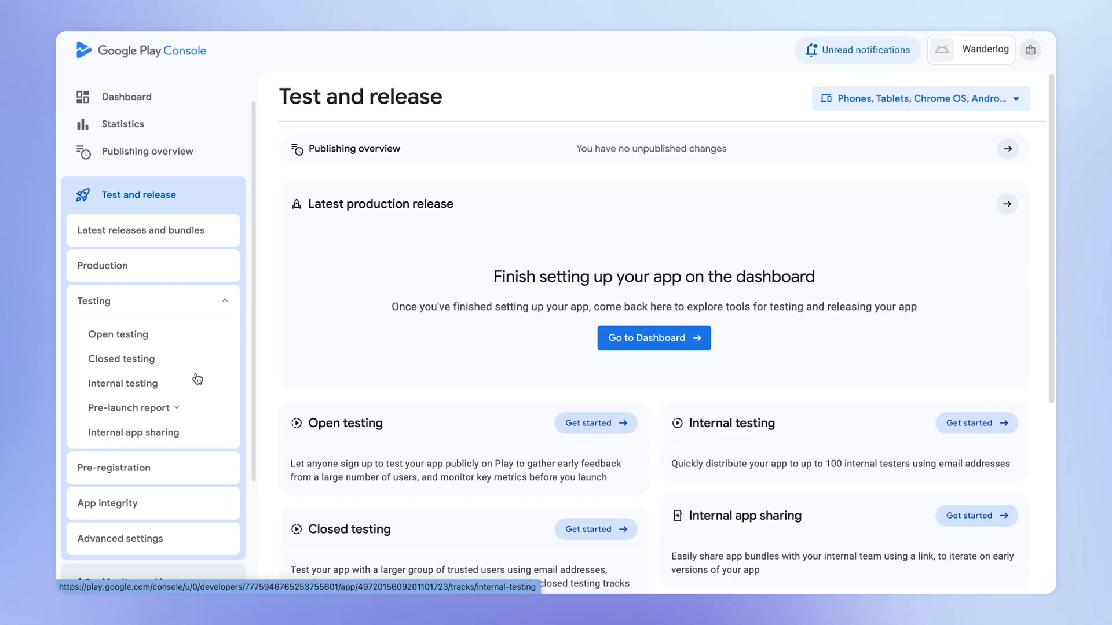
pyautogui.moveTo(195, 383)
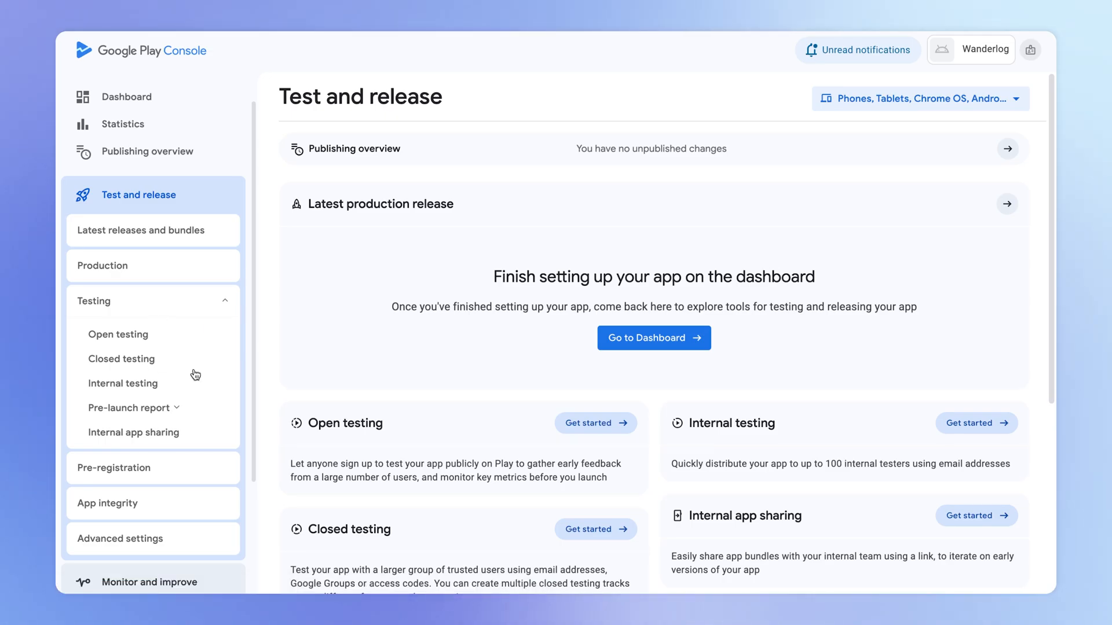
pyautogui.scroll(-3)
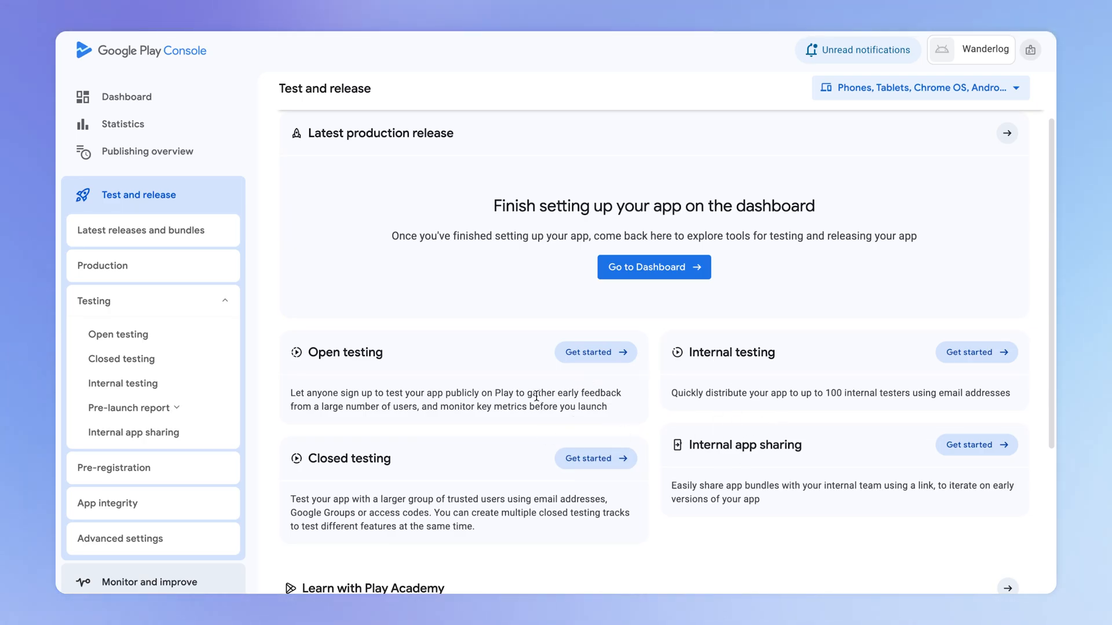
pyautogui.moveTo(519, 362)
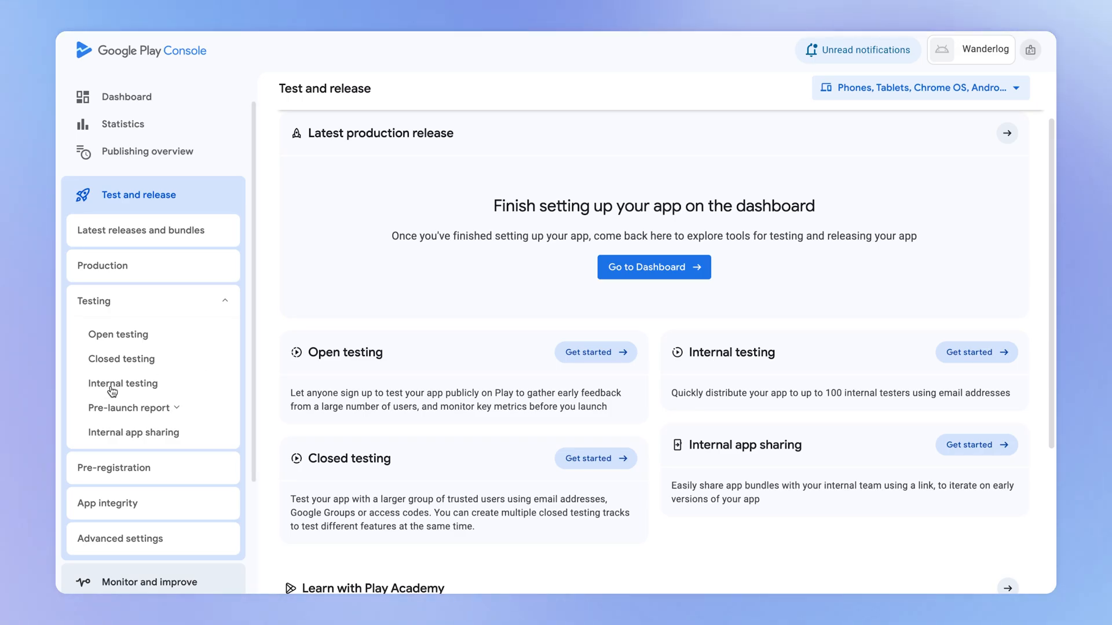
pyautogui.click(122, 383)
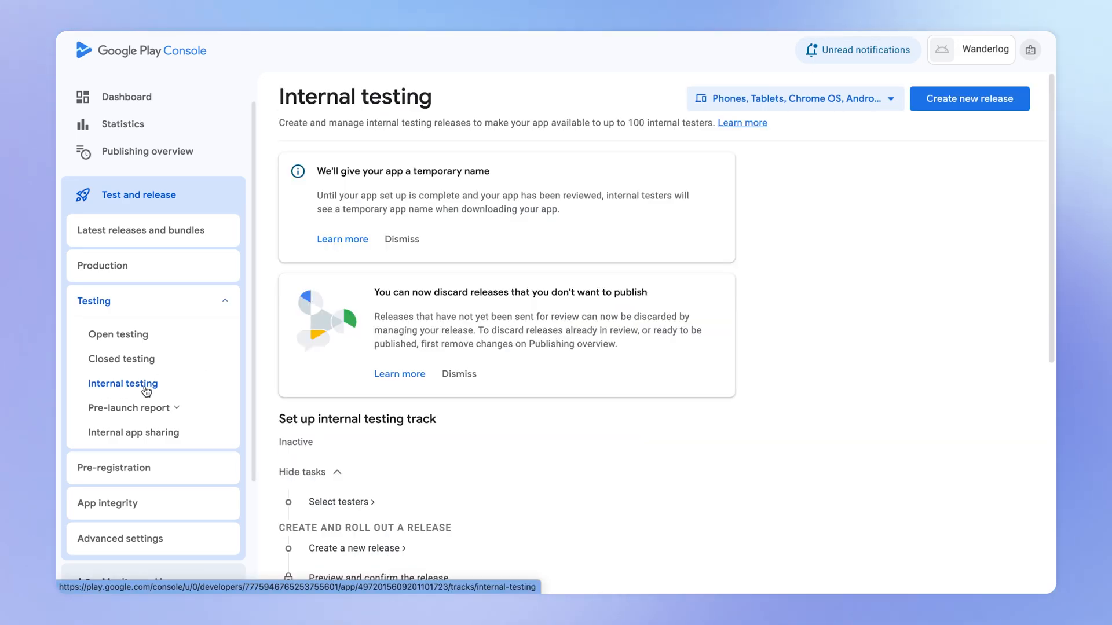
pyautogui.moveTo(266, 407)
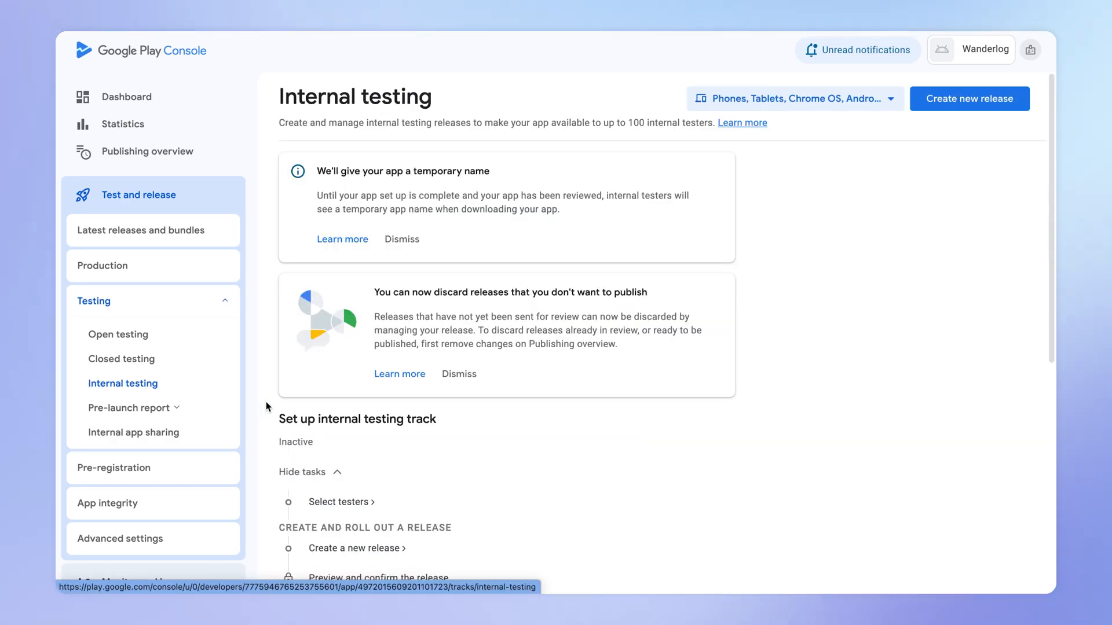
pyautogui.moveTo(652, 445)
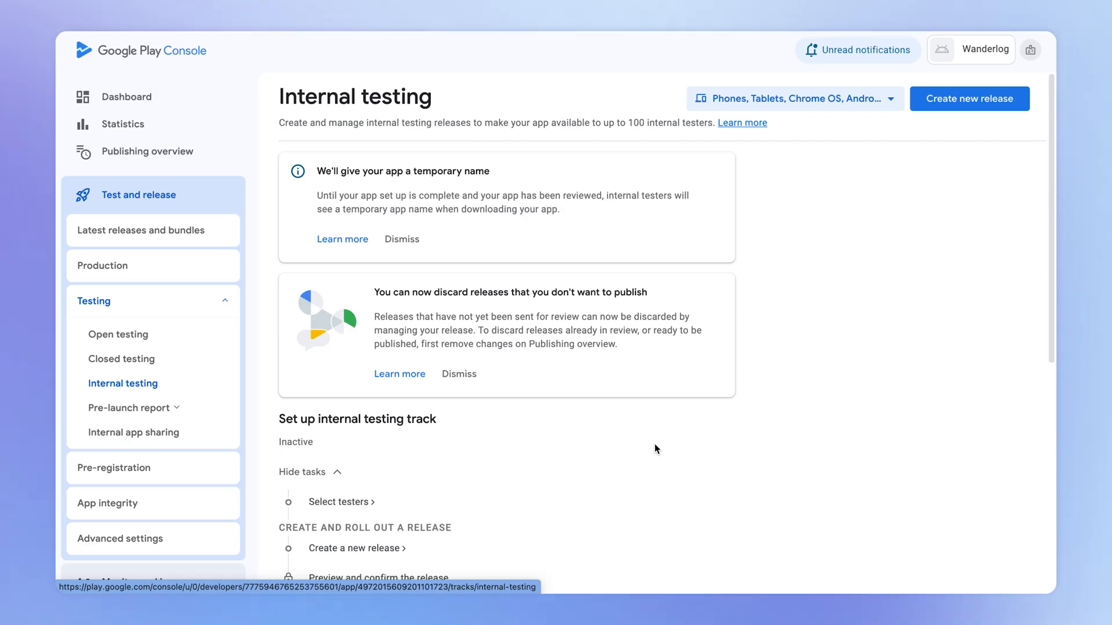
pyautogui.scroll(-3)
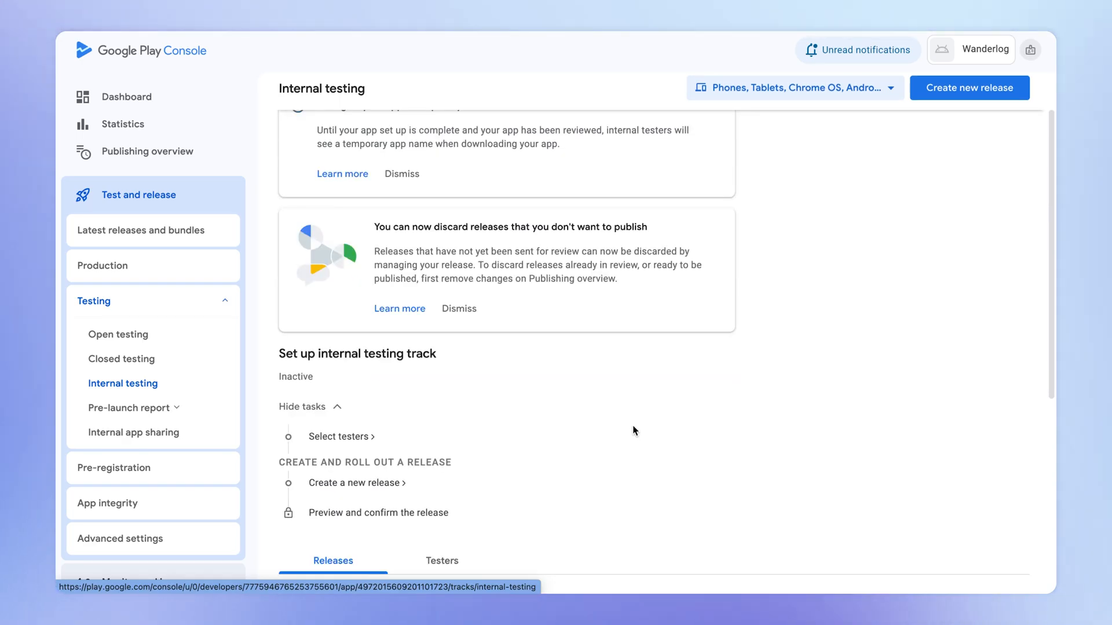
pyautogui.scroll(-3)
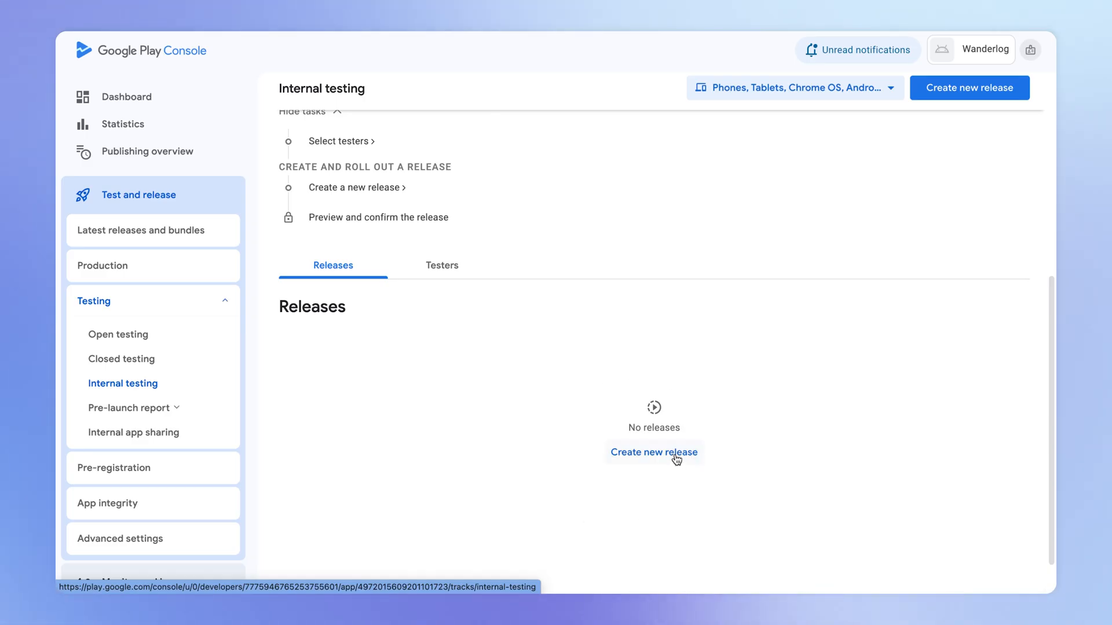
pyautogui.click(653, 453)
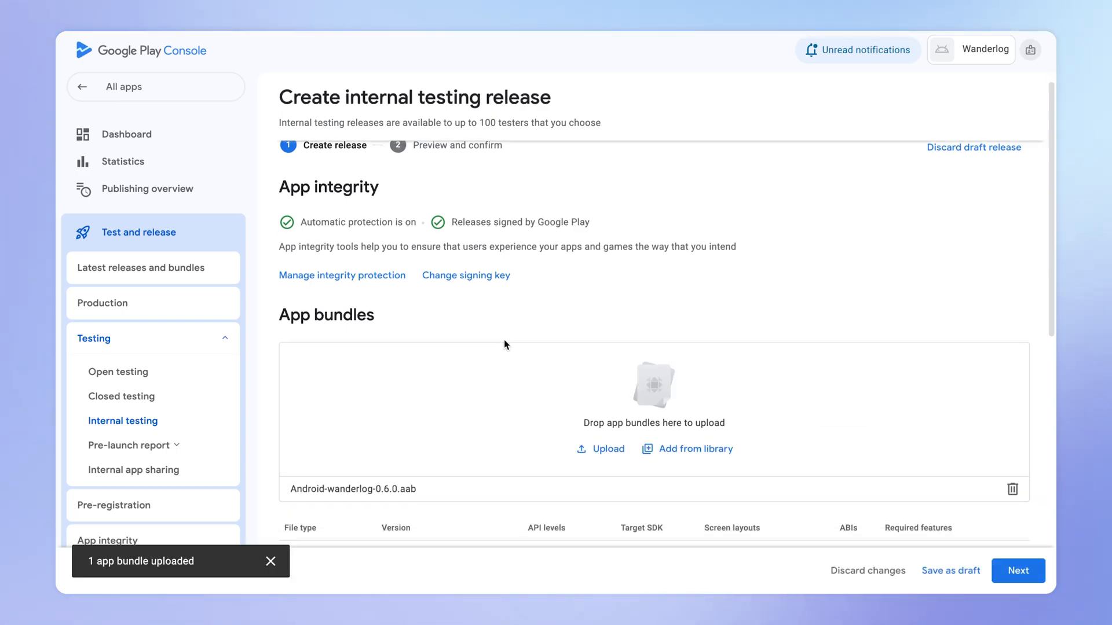
pyautogui.scroll(-3)
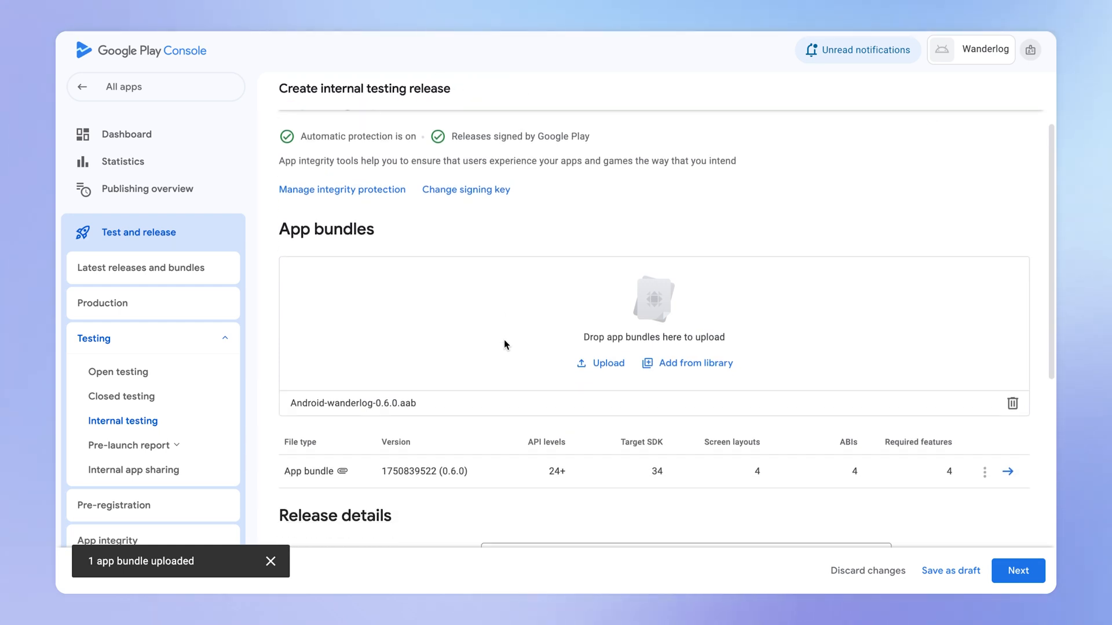
pyautogui.scroll(-3)
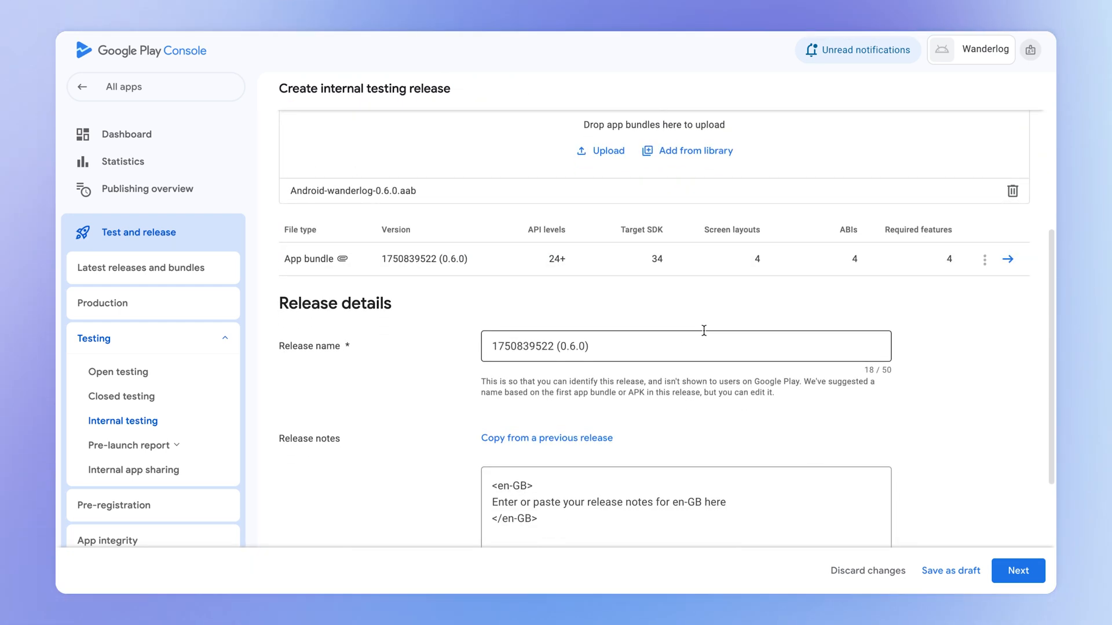
pyautogui.scroll(-3)
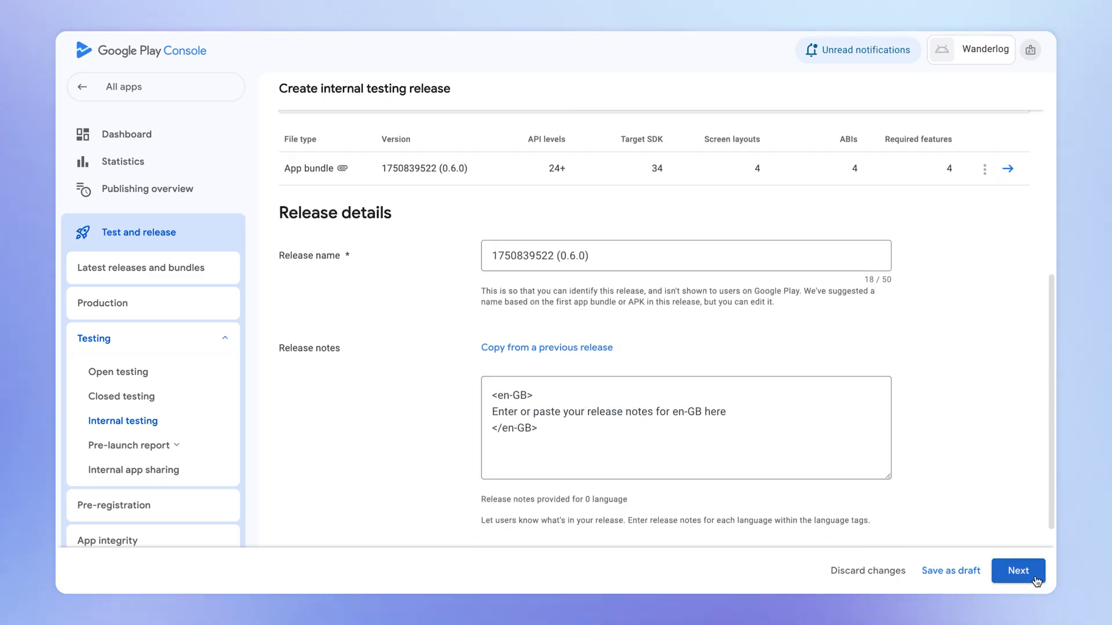
pyautogui.click(1018, 571)
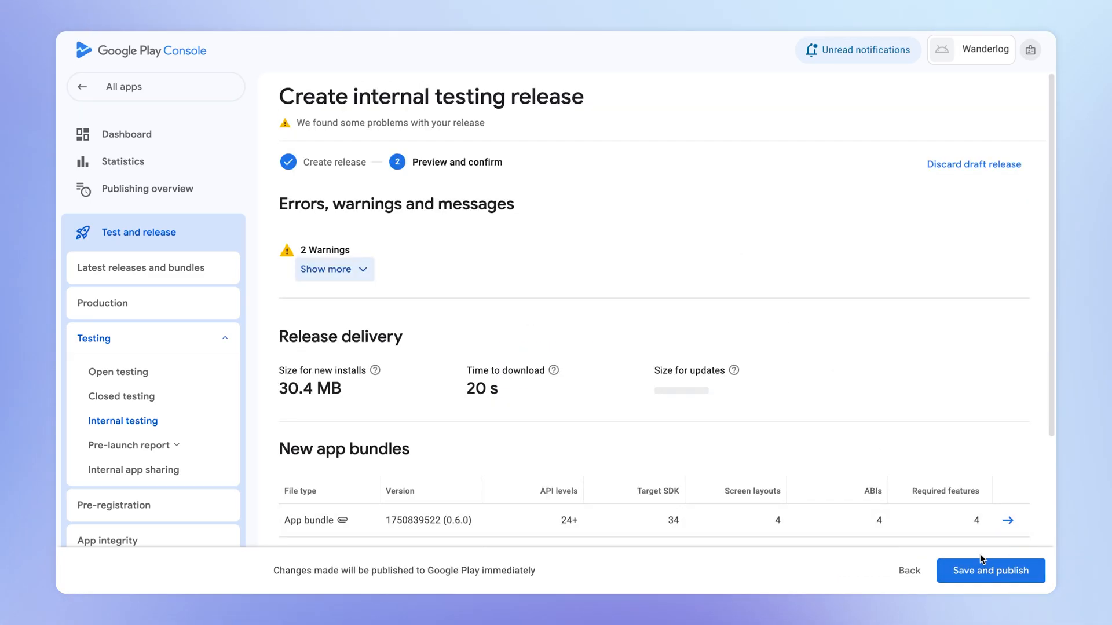
pyautogui.click(989, 571)
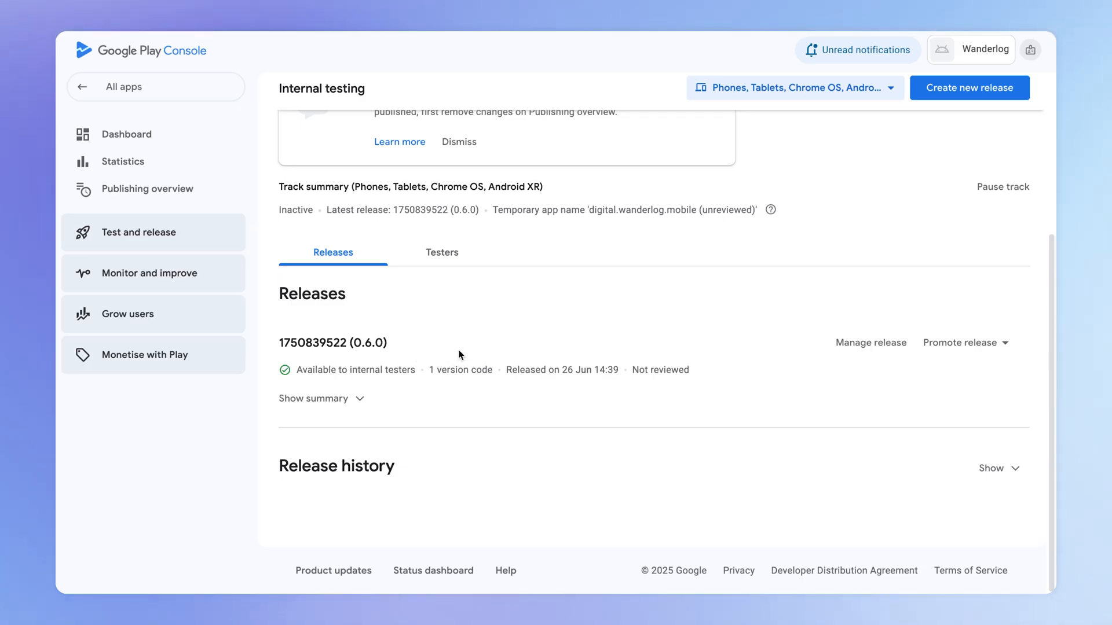
pyautogui.moveTo(428, 370)
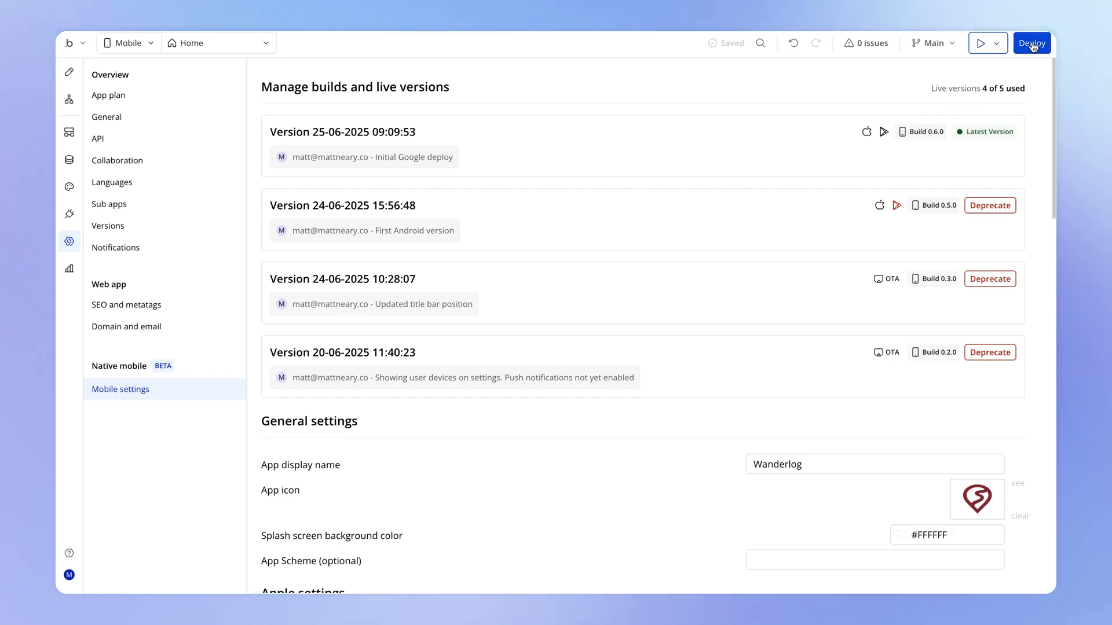
# Bring up Bubble's deploy-to-live options and the mobile build type choice
pyautogui.click(1031, 43)
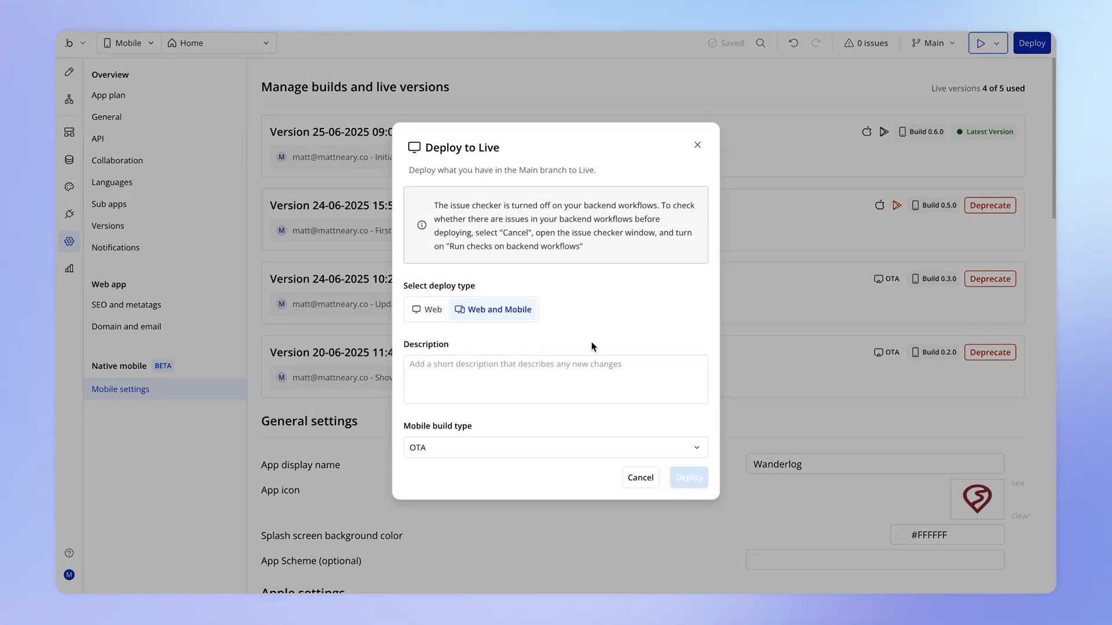
pyautogui.click(555, 447)
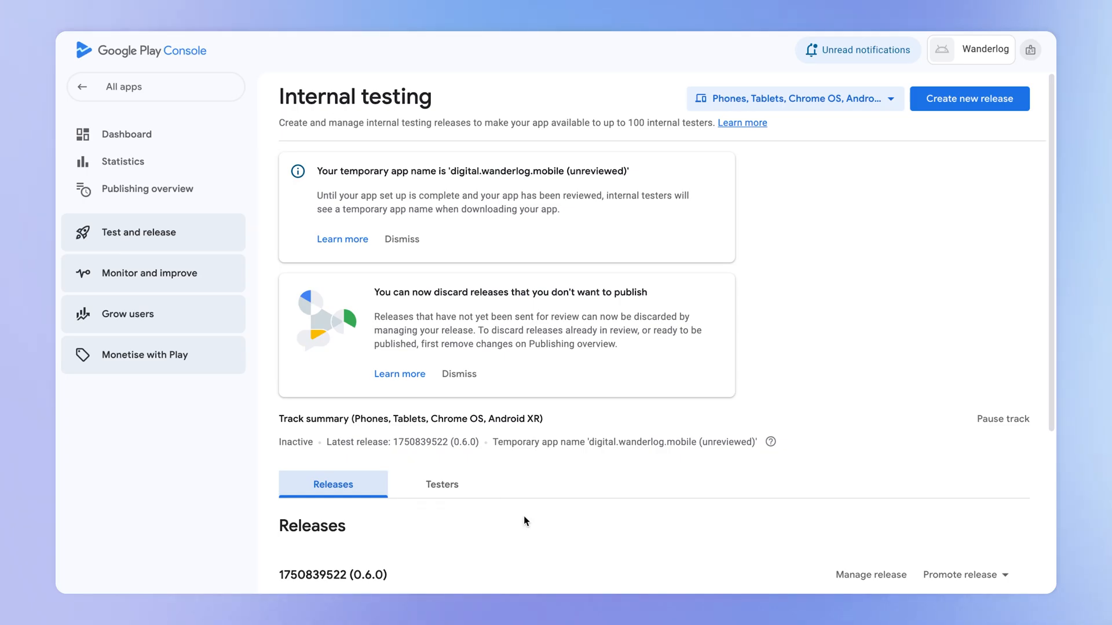
pyautogui.moveTo(862, 310)
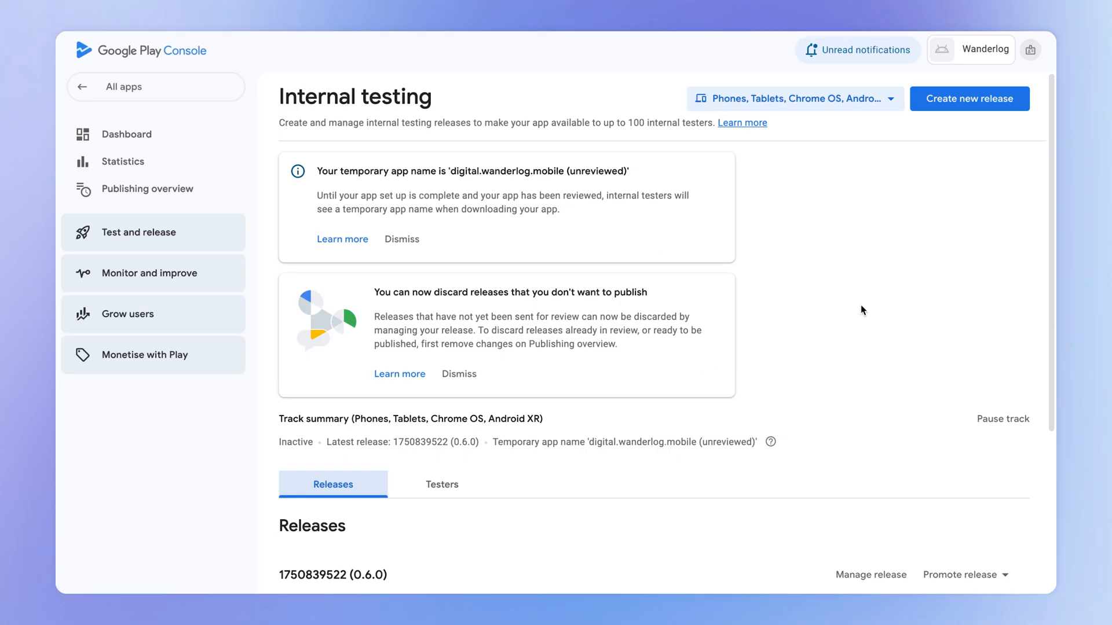
# Scroll down the Internal testing page to the testers section with no email lists yet
pyautogui.scroll(-3)
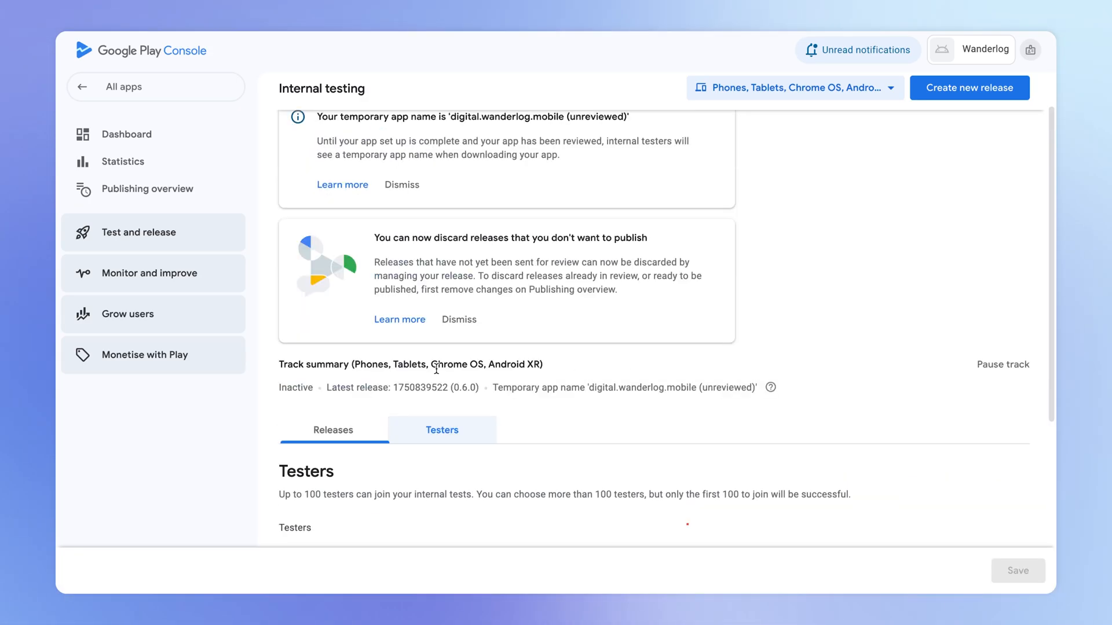
pyautogui.scroll(-3)
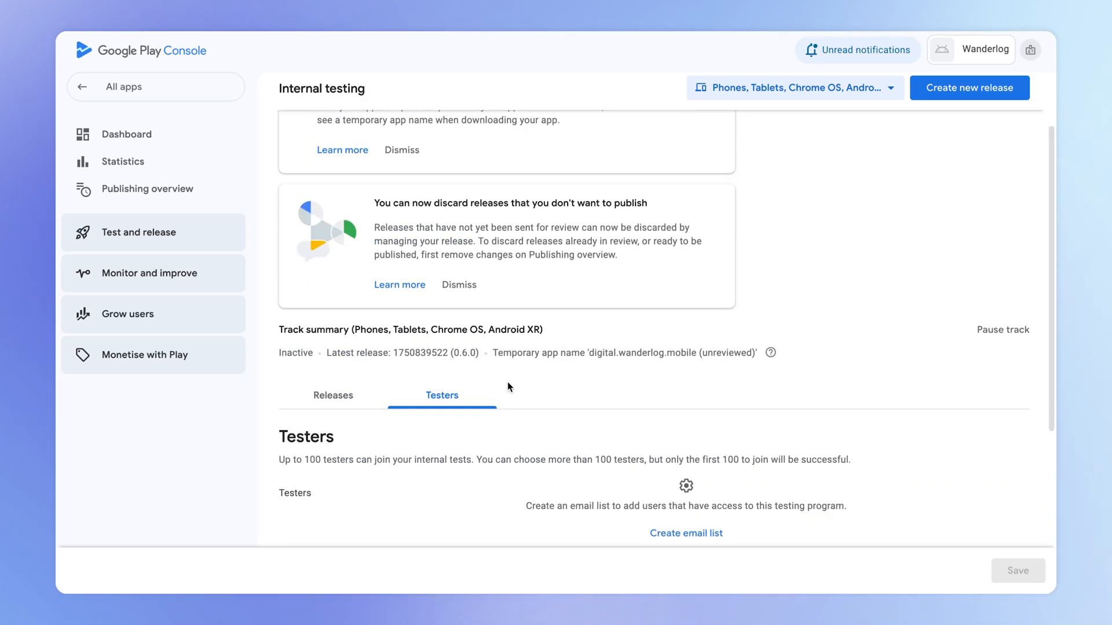
pyautogui.scroll(-3)
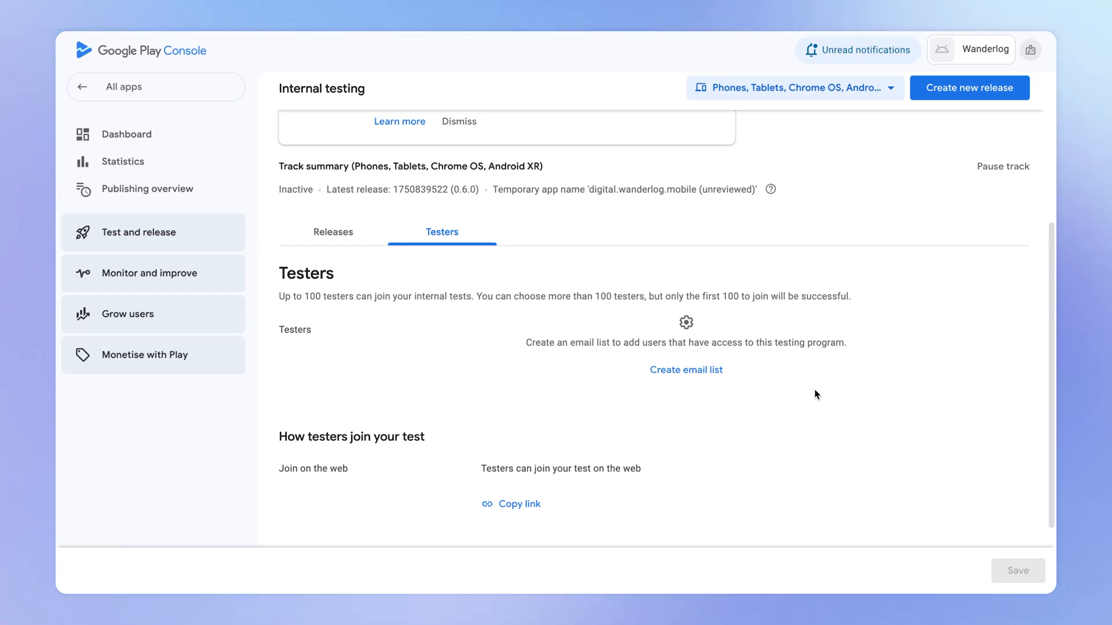
pyautogui.moveTo(420, 189)
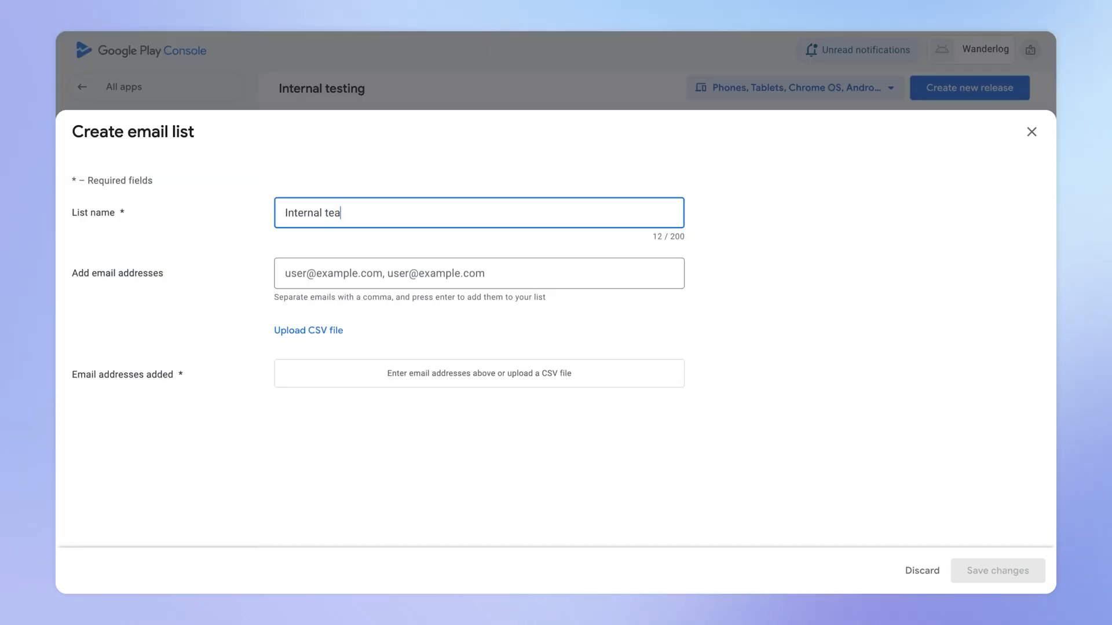
# Save the Internal team email list with one user, copy the join link and save it as the track's testers
pyautogui.write('m')
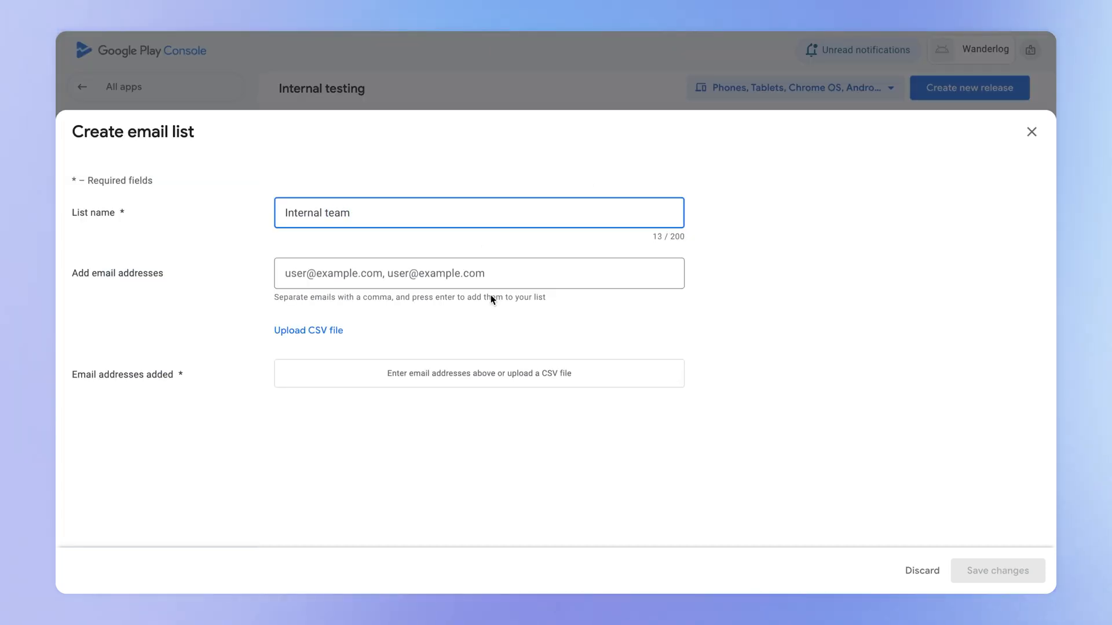
pyautogui.click(996, 571)
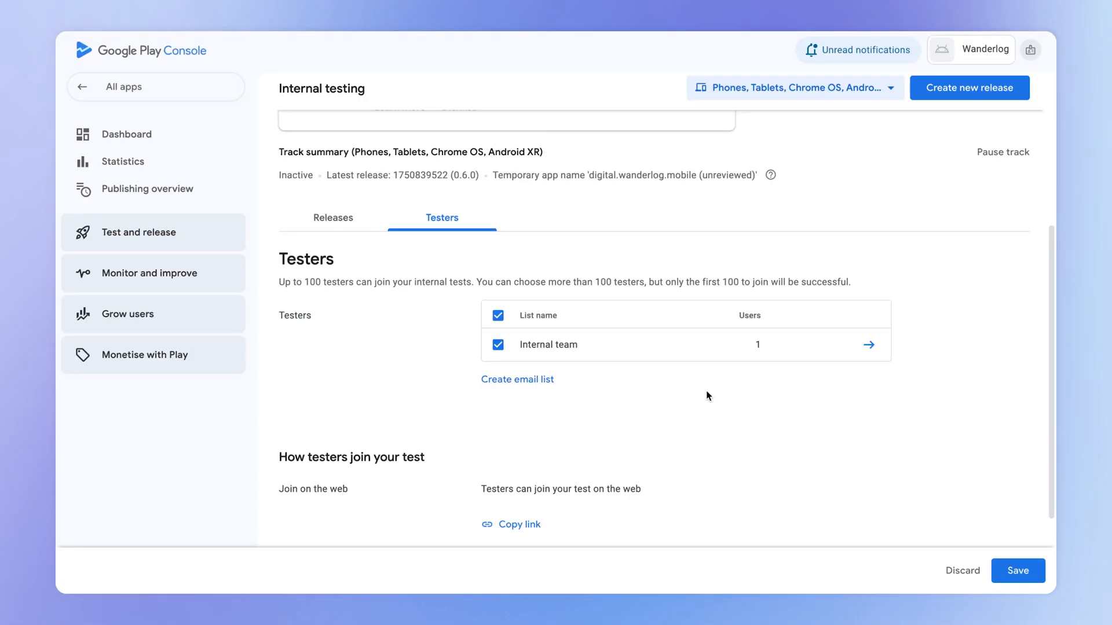
pyautogui.scroll(-3)
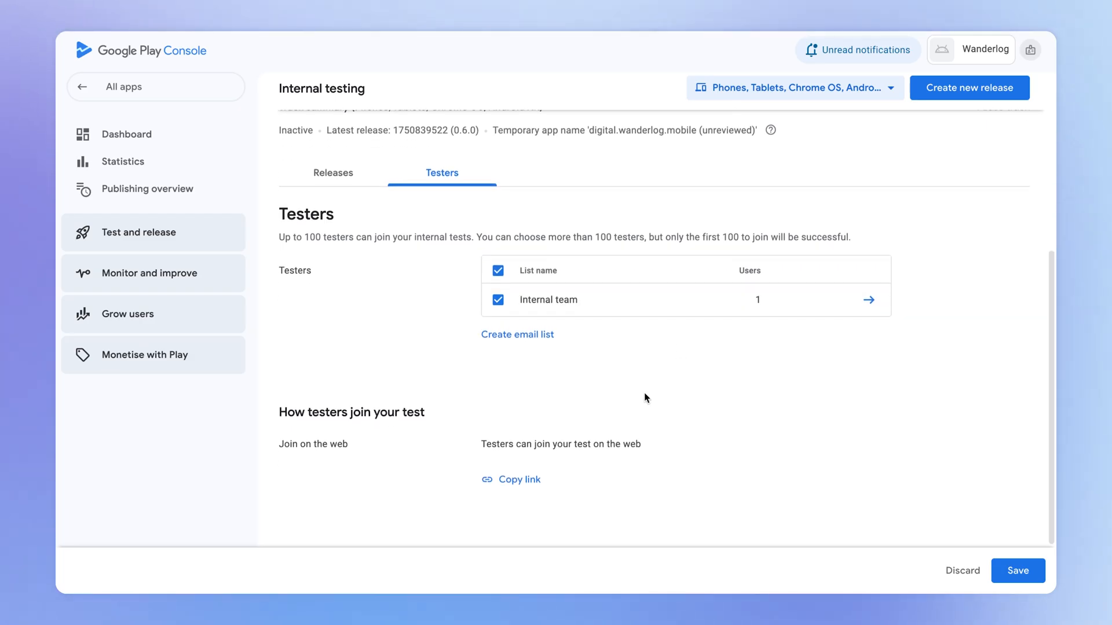
pyautogui.click(518, 480)
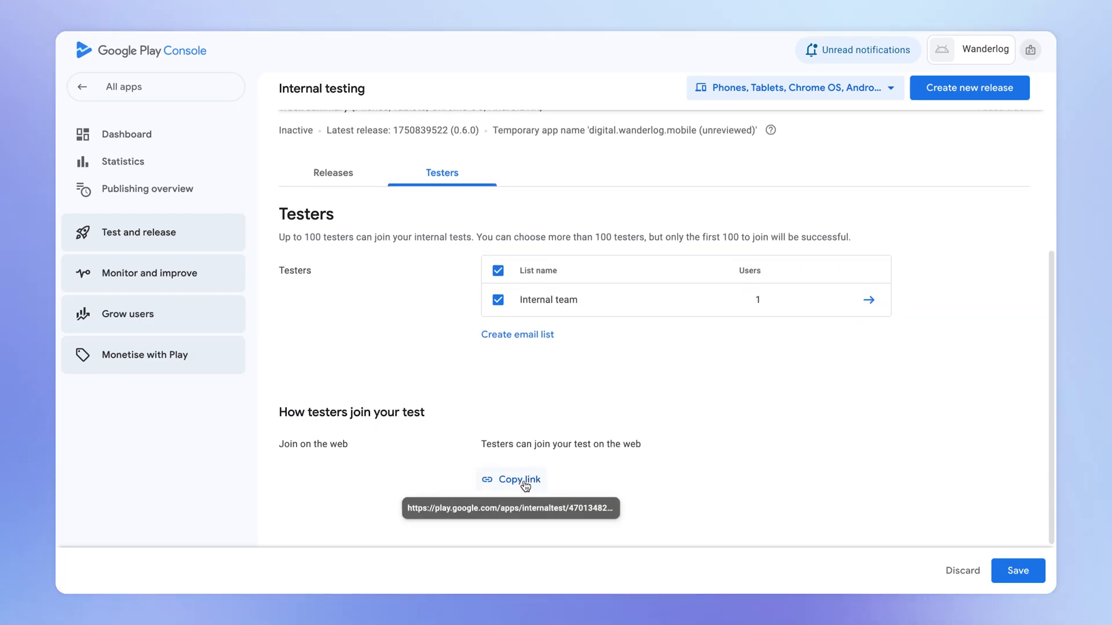
pyautogui.click(511, 480)
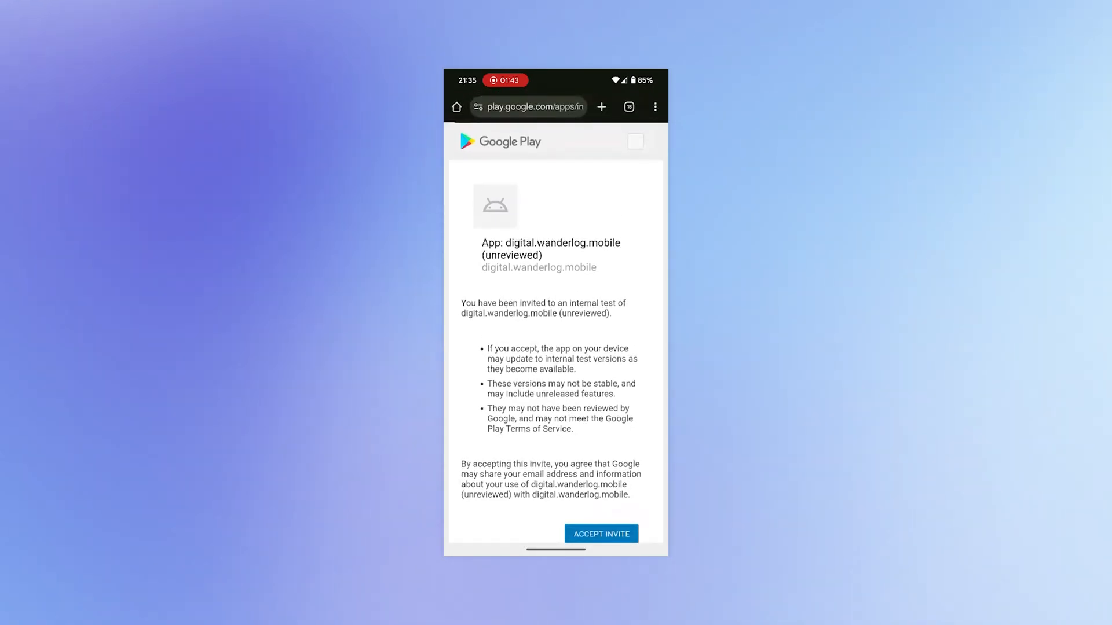
# Accept the internal test invite on the phone, install digital.wanderlog.mobile and launch it
pyautogui.click(601, 534)
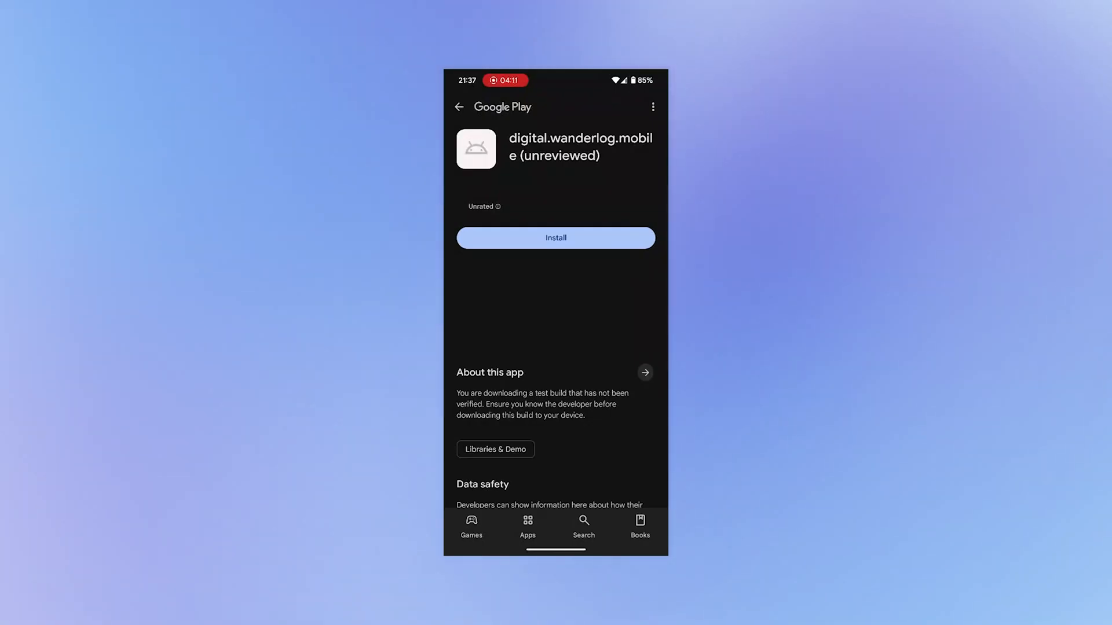
pyautogui.click(554, 238)
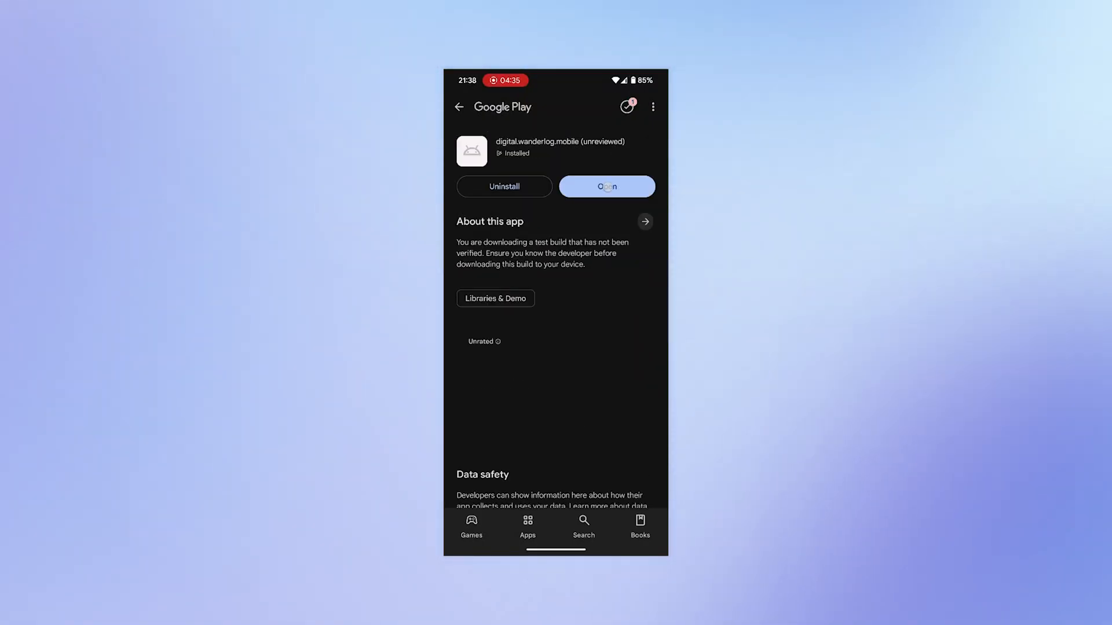
pyautogui.click(605, 186)
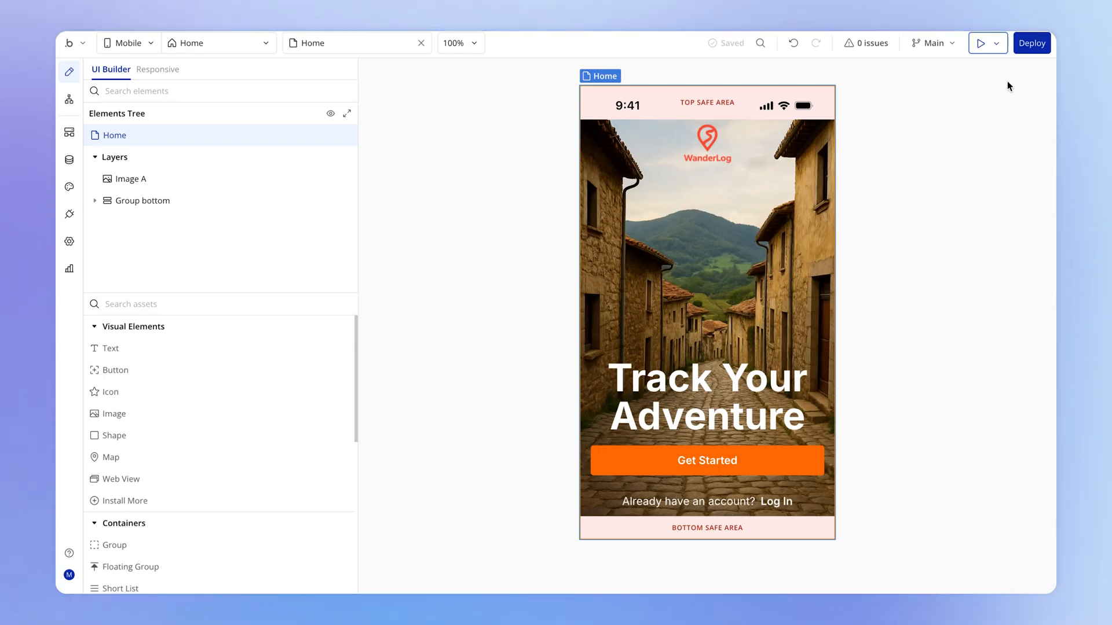
# Deploy Main live with a new patch mobile build 'Android bug fixes', 0.6.0 to 0.6.1
pyautogui.click(1030, 42)
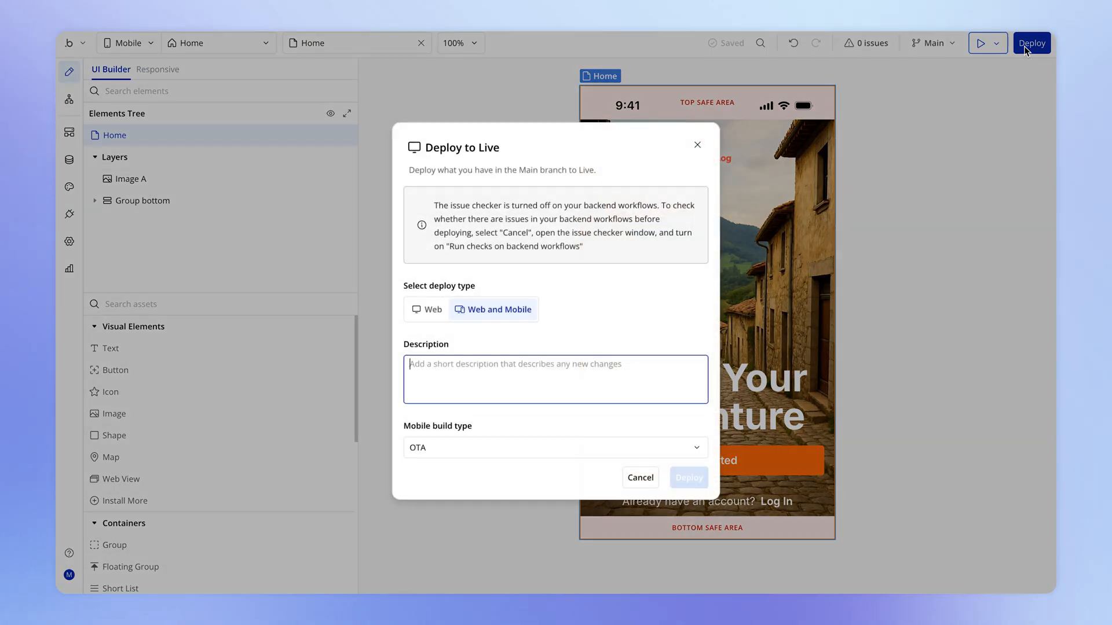
pyautogui.moveTo(632, 333)
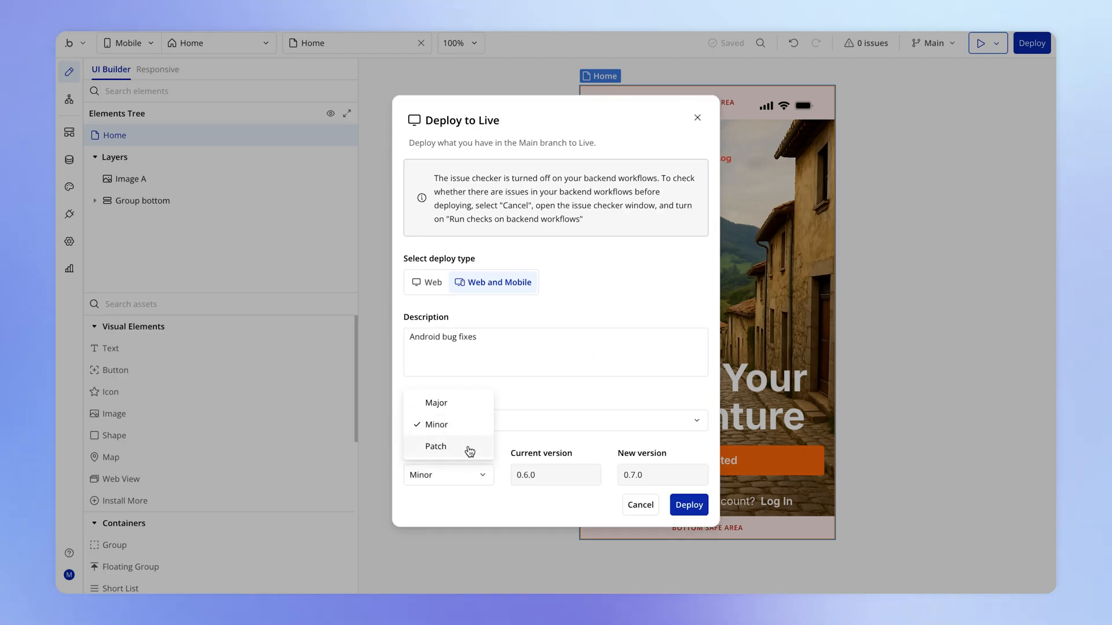
pyautogui.click(436, 446)
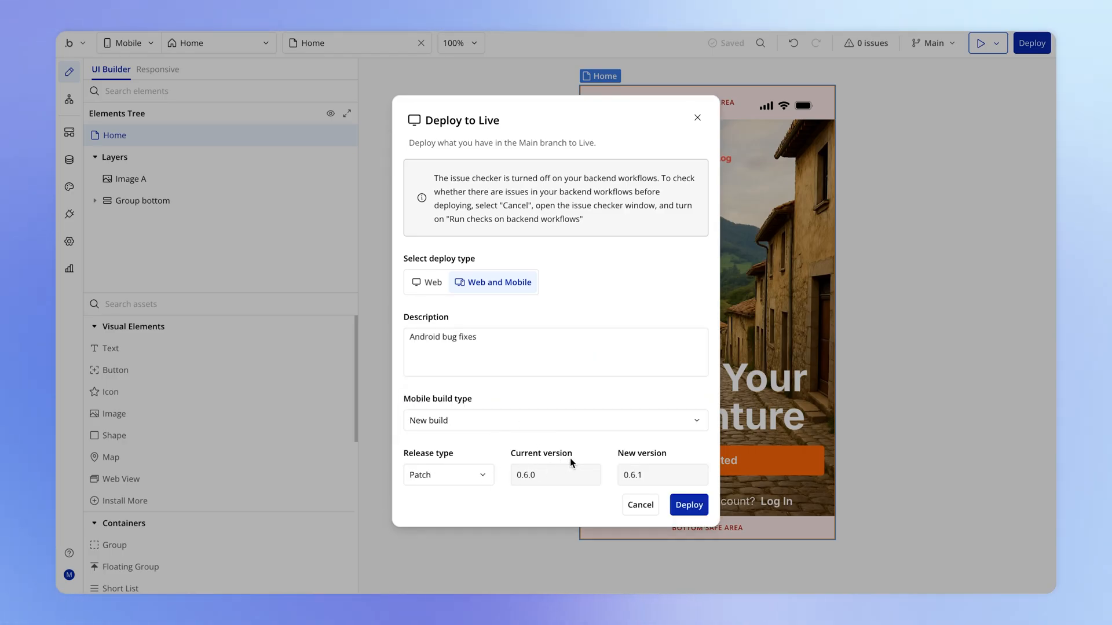
pyautogui.click(686, 505)
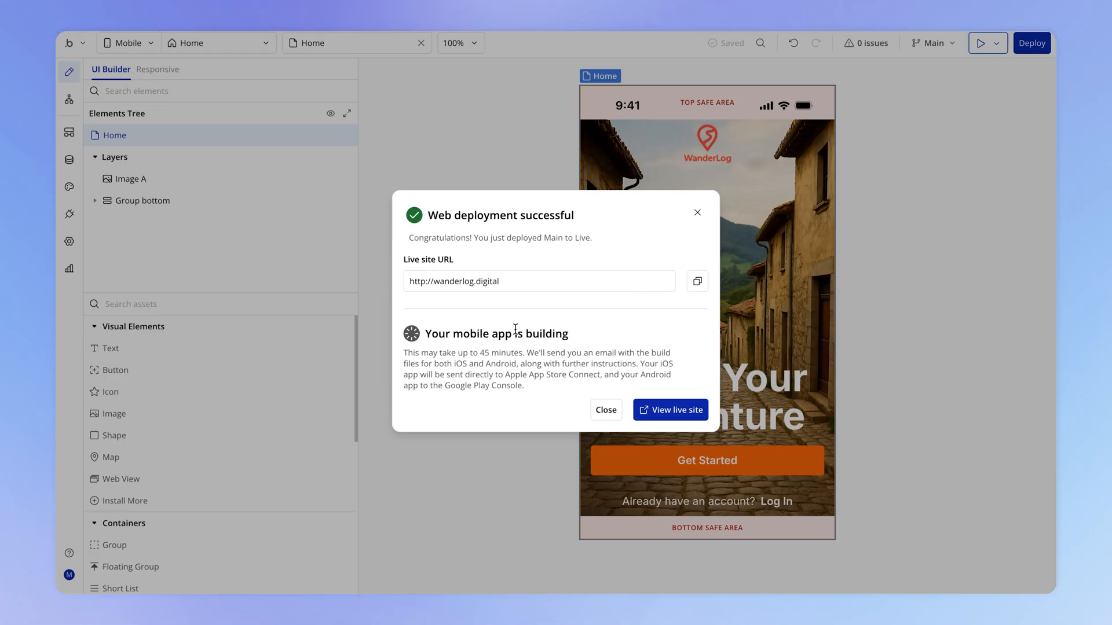
pyautogui.moveTo(516, 338)
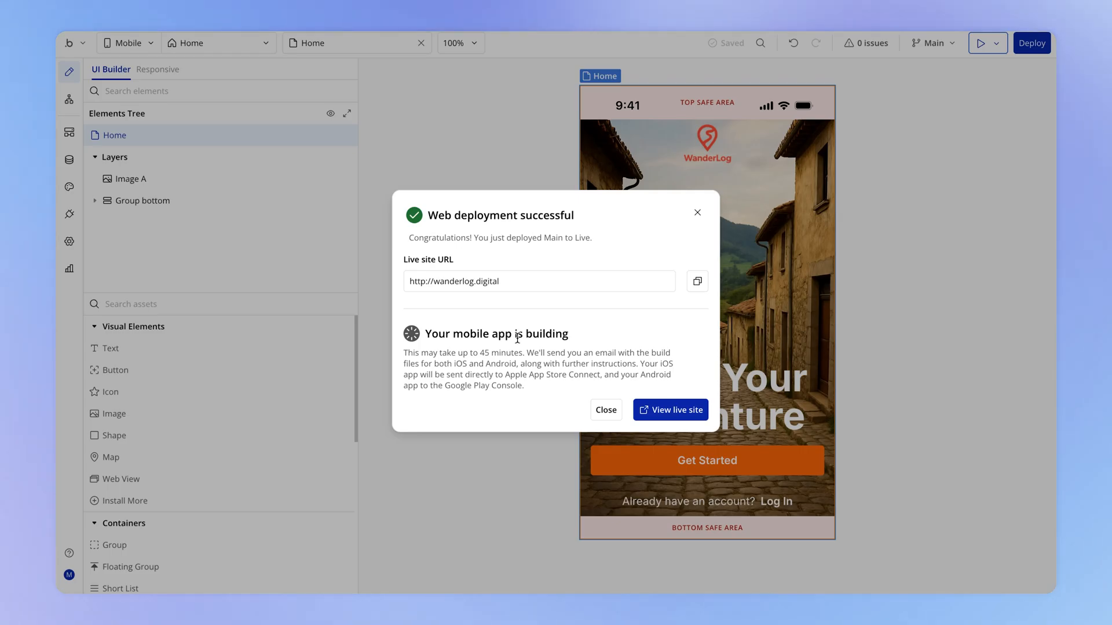
pyautogui.moveTo(524, 347)
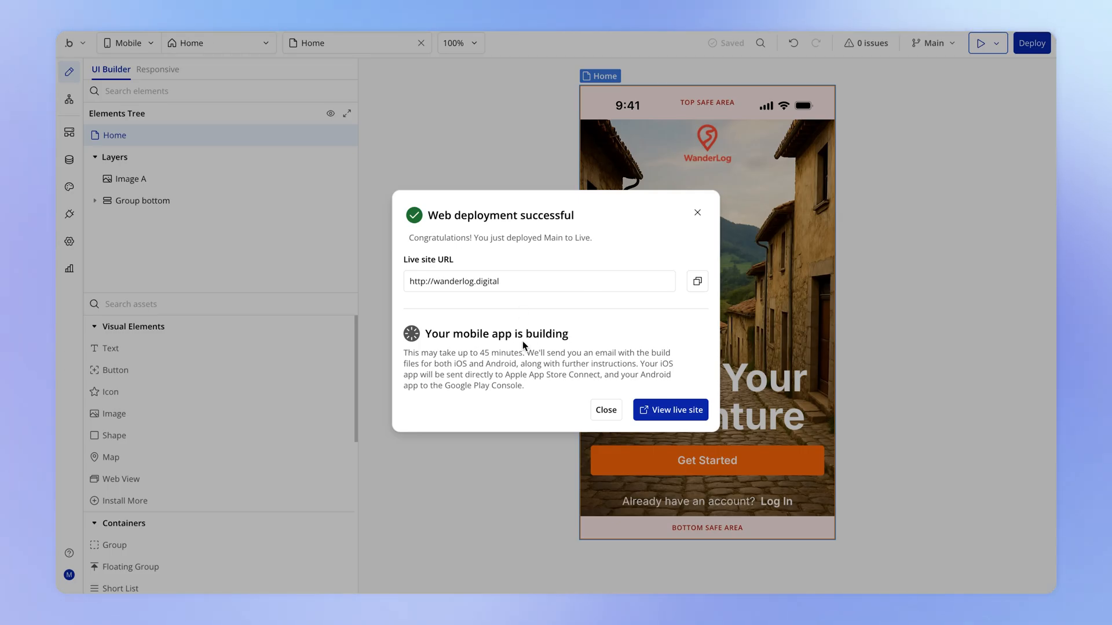